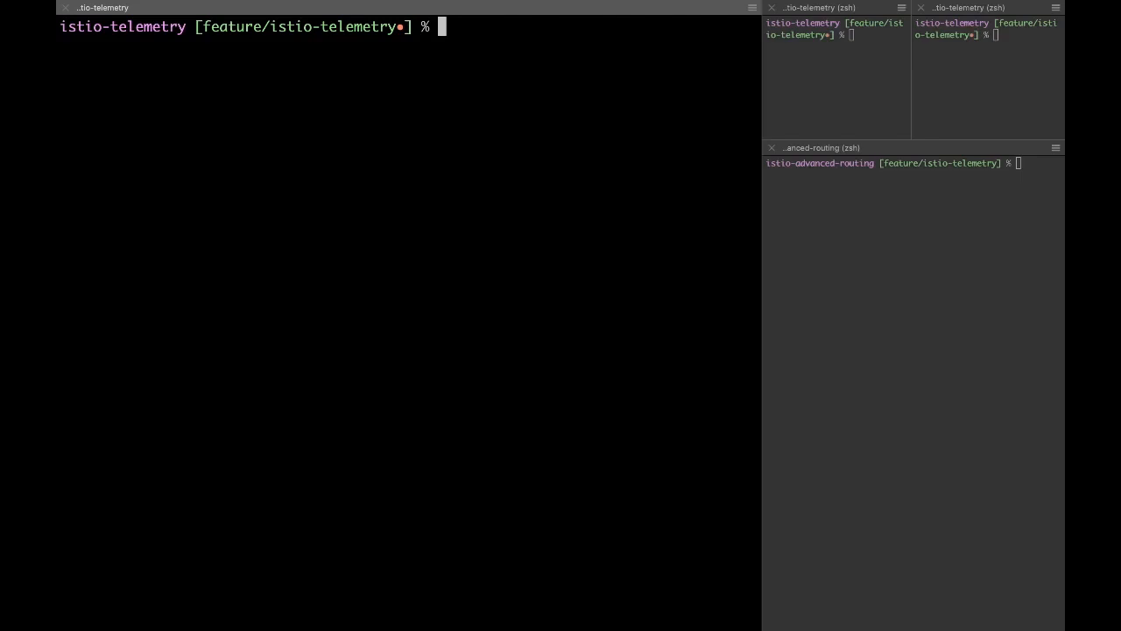
List the tunnel scripts and start ./tunnel-grafana.sh and ./tunnel-prometheus.sh in spare terminal panes.
type("ls")
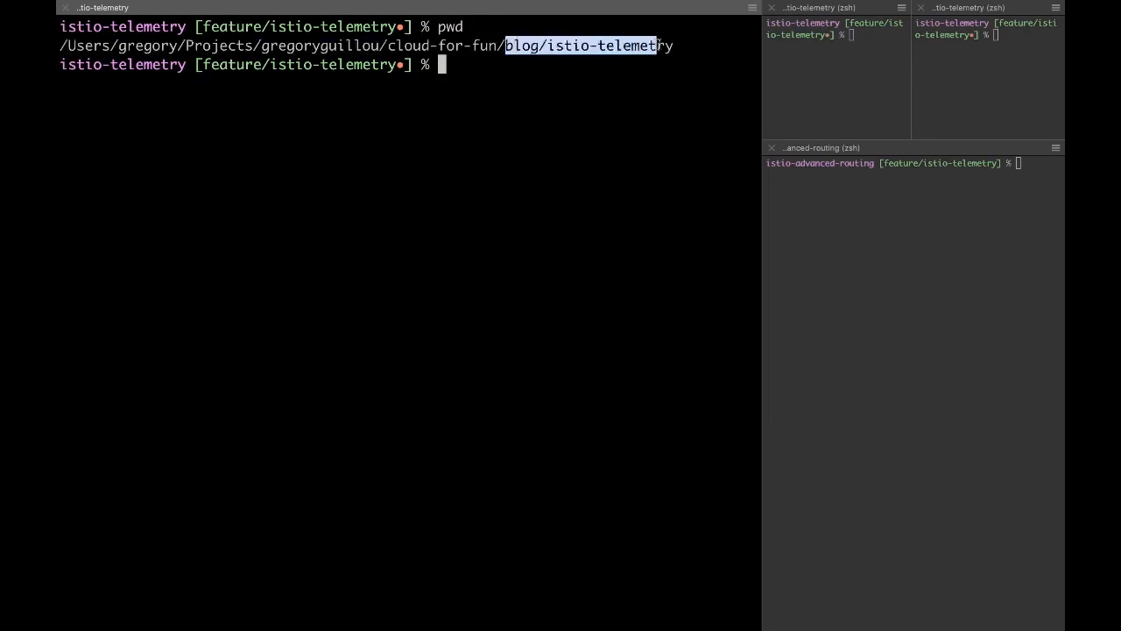
type("ls")
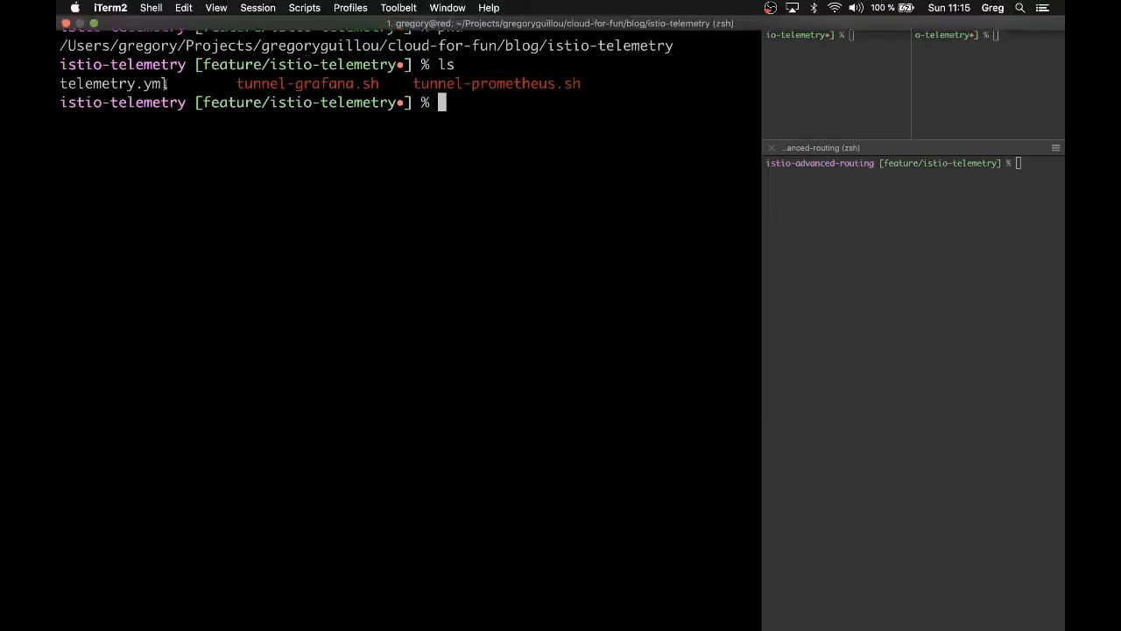
double_click(113, 83)
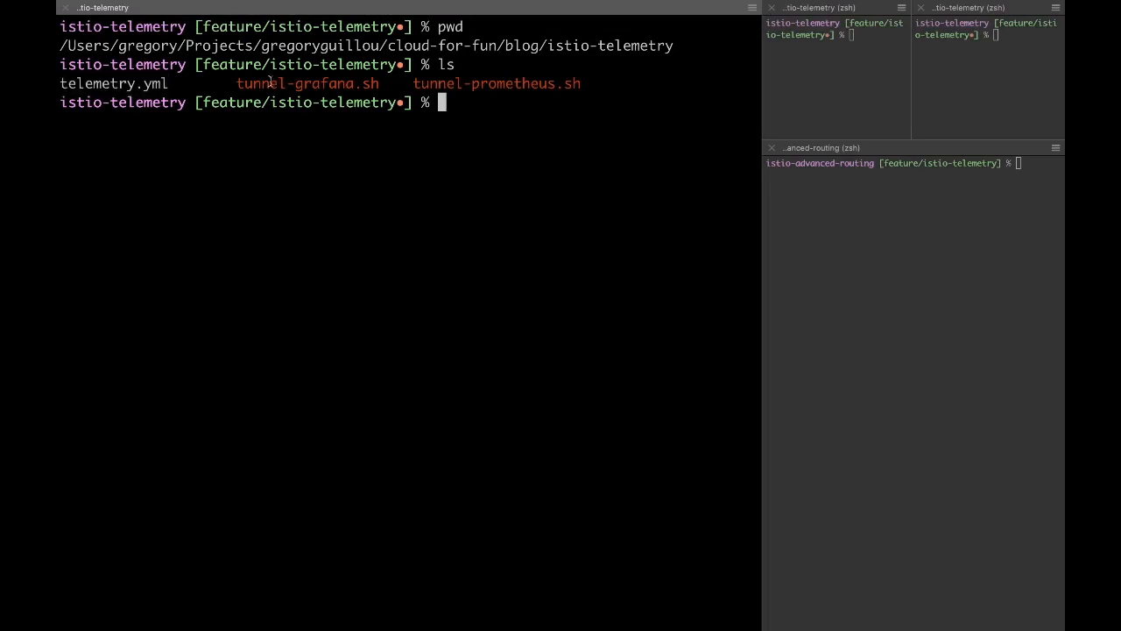
double_click(308, 83)
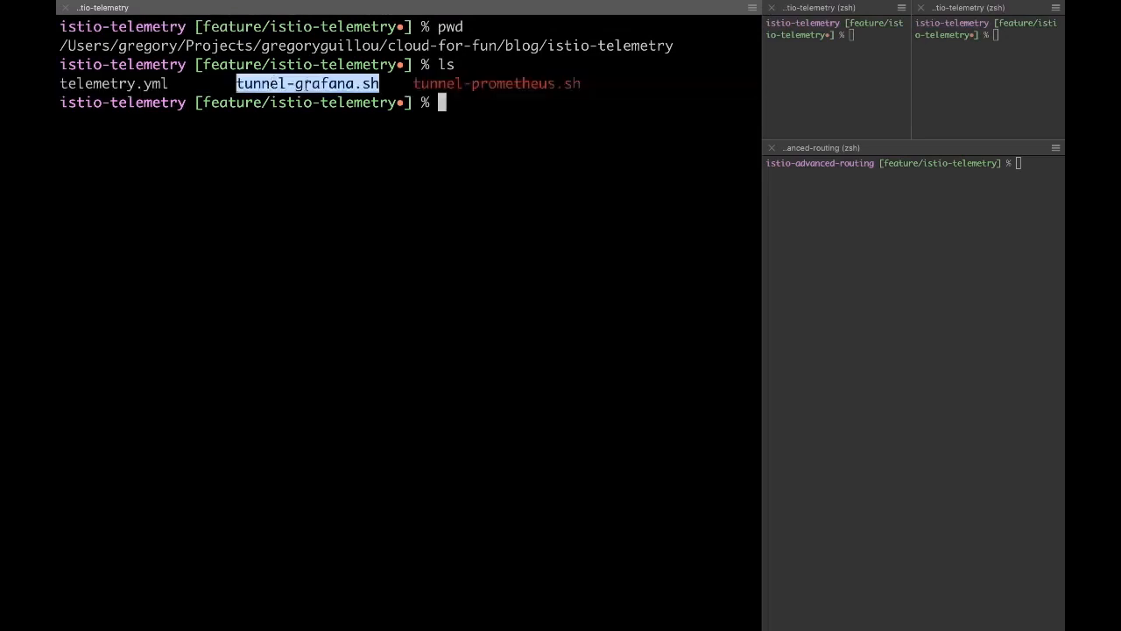
left_click(835, 70)
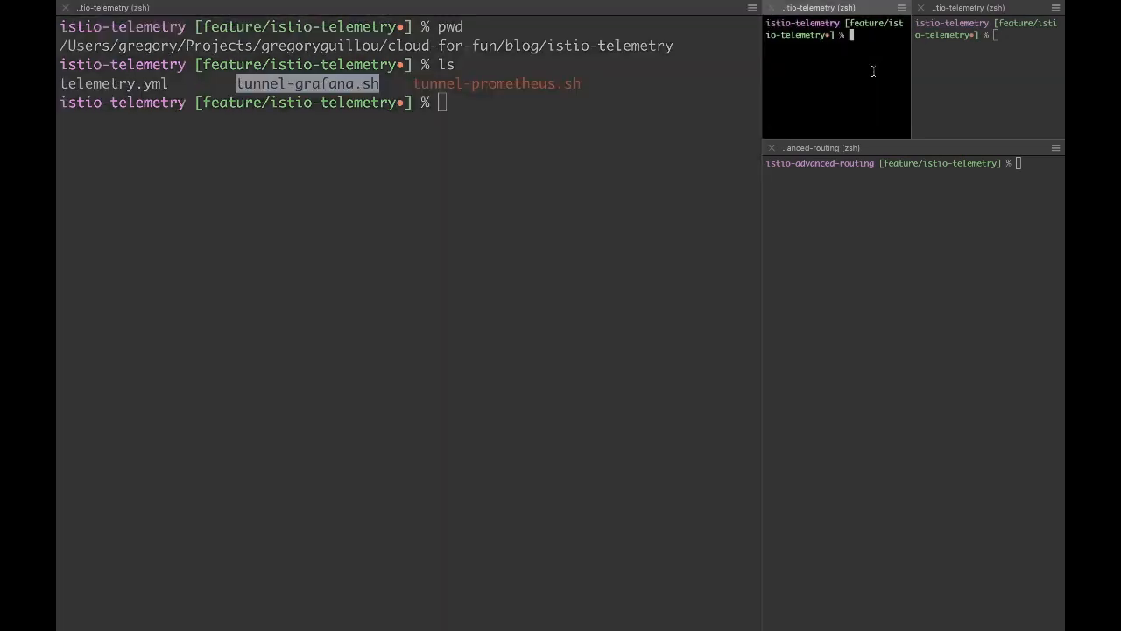
type("./tunnel-prometheus.sh")
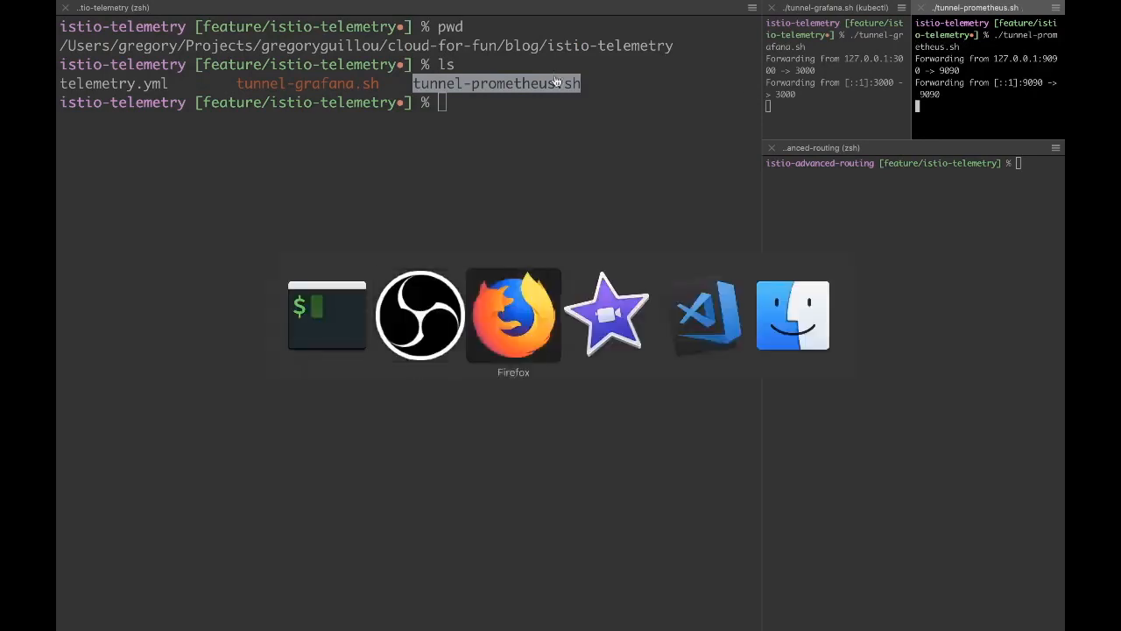
Retry localhost:9090 and reload Grafana on port 3000 so both load through the tunnels.
left_click(514, 316)
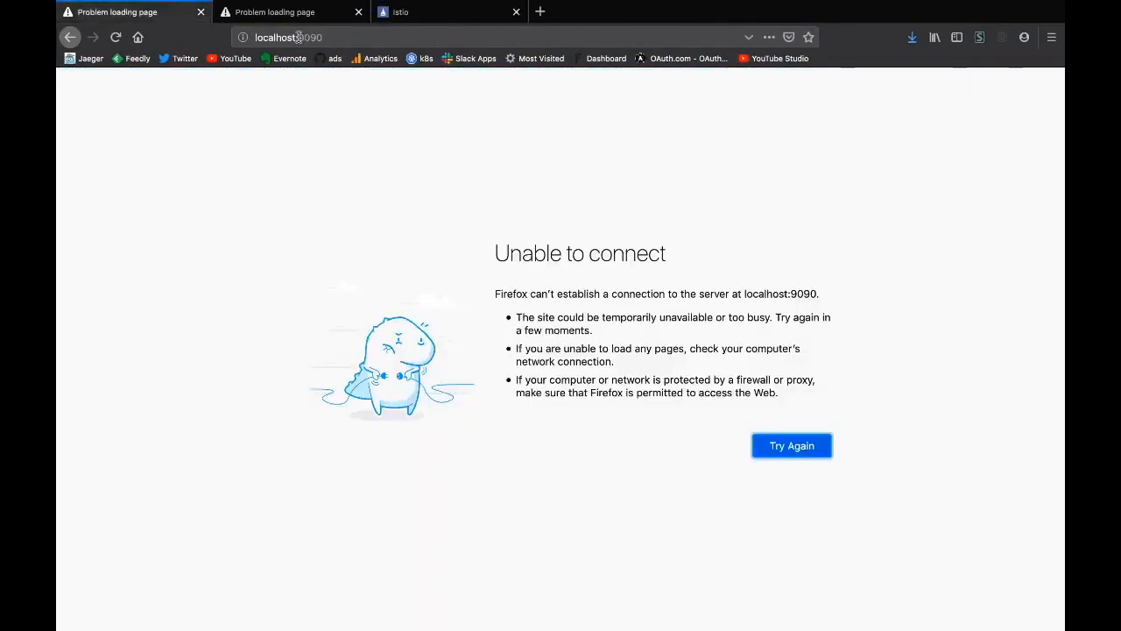
left_click(790, 445)
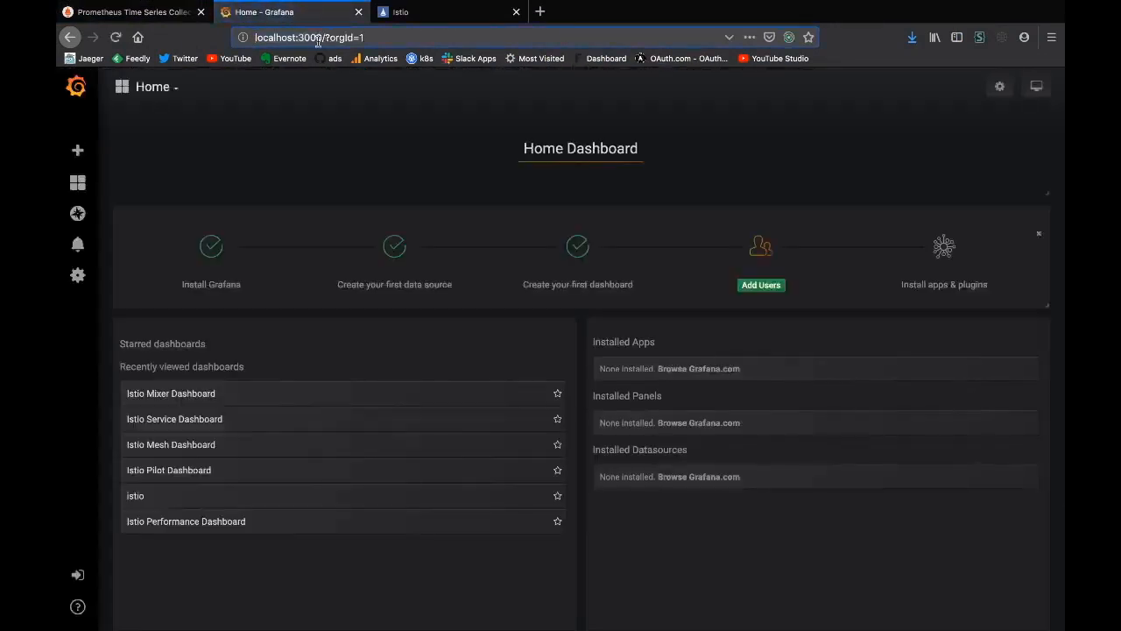
left_click(131, 11)
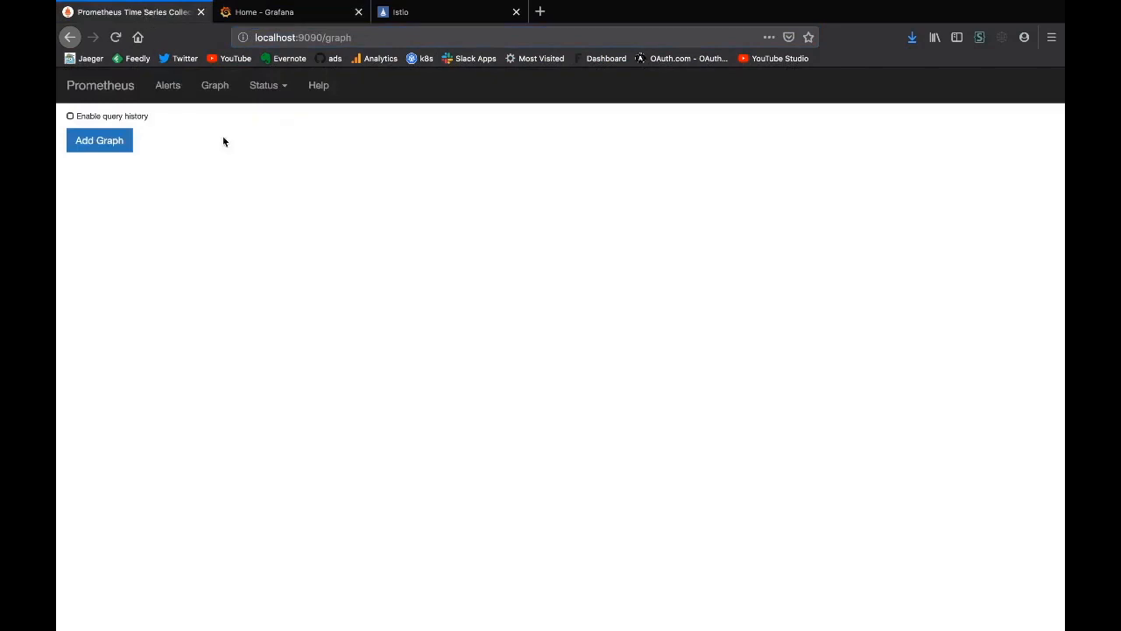
left_click(99, 140)
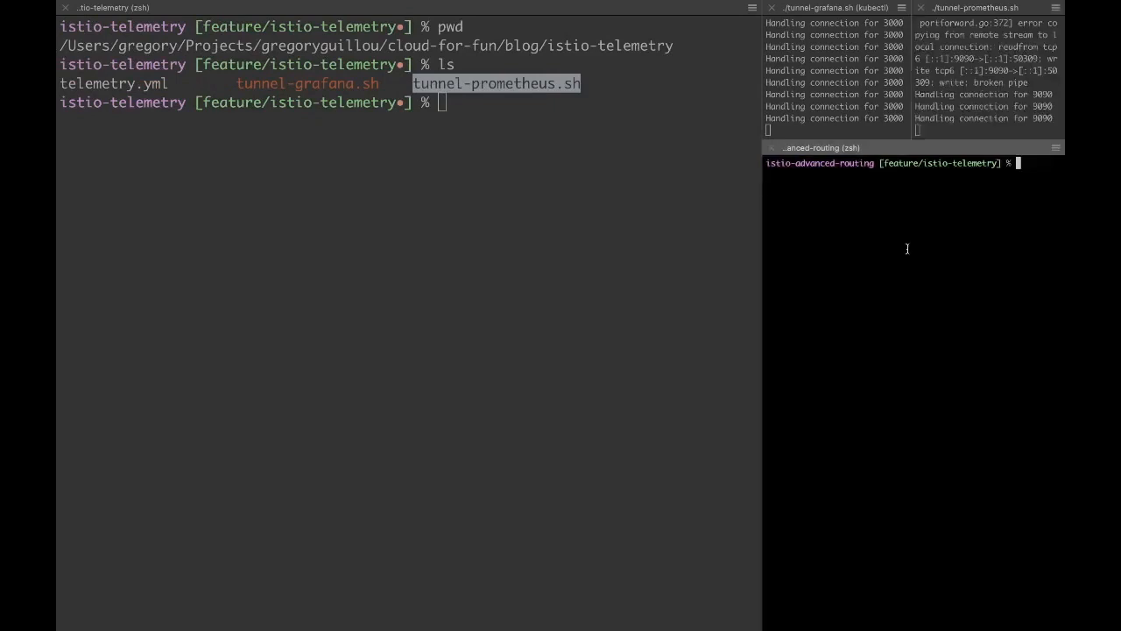
List the routing files and run kubectl apply -f 07-route-v1-v3.yml.
type("ls")
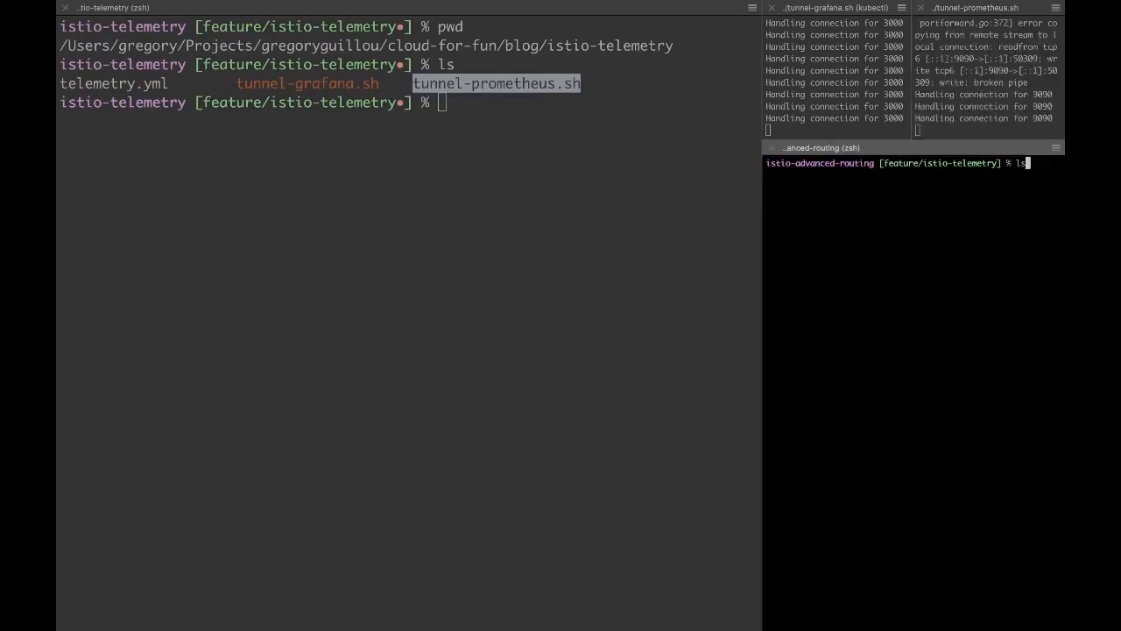
key("Return")
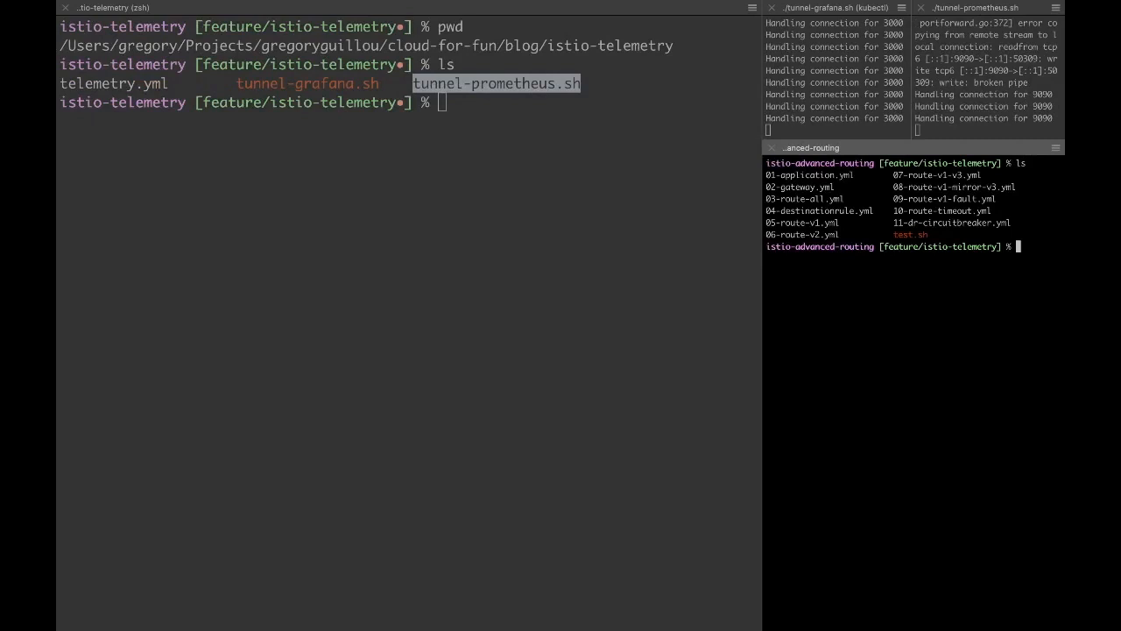
type("kubectl")
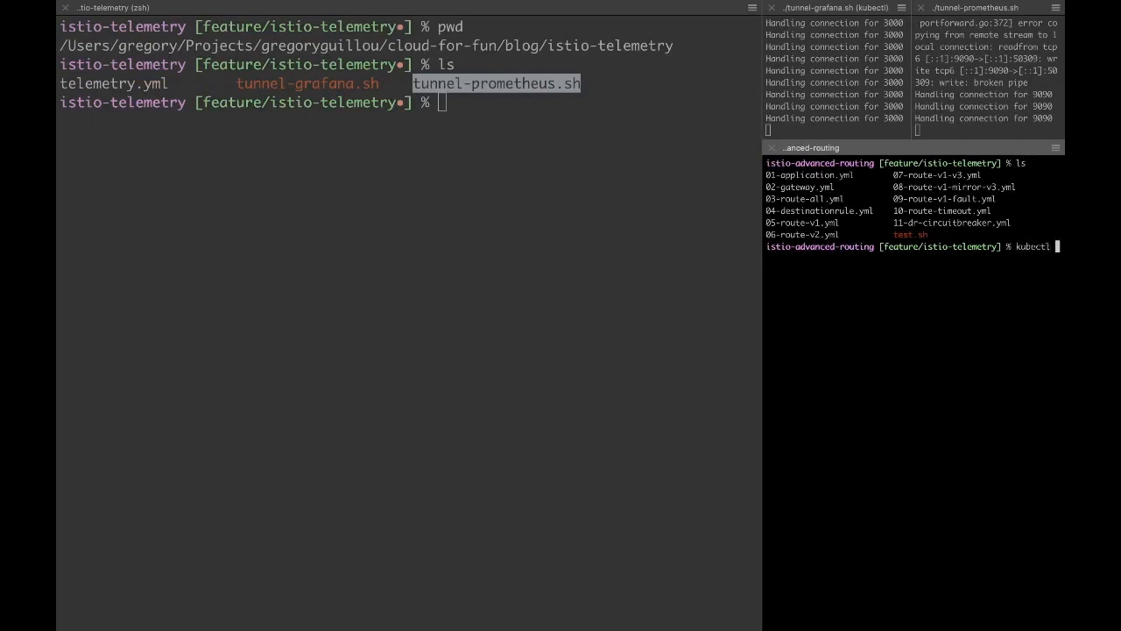
type("apply")
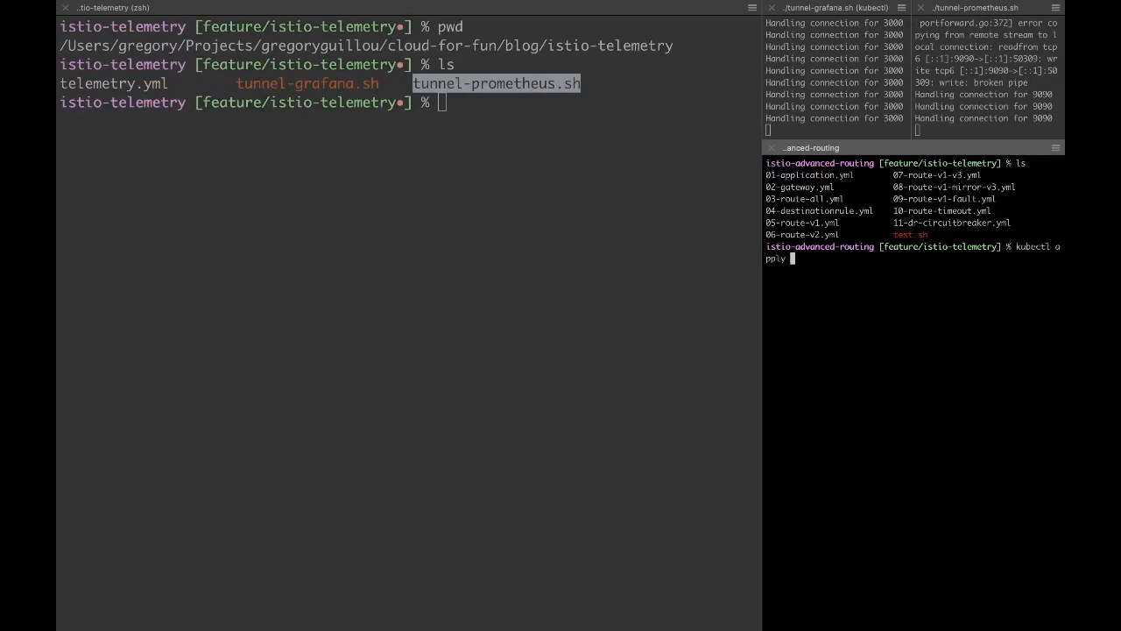
type("-f")
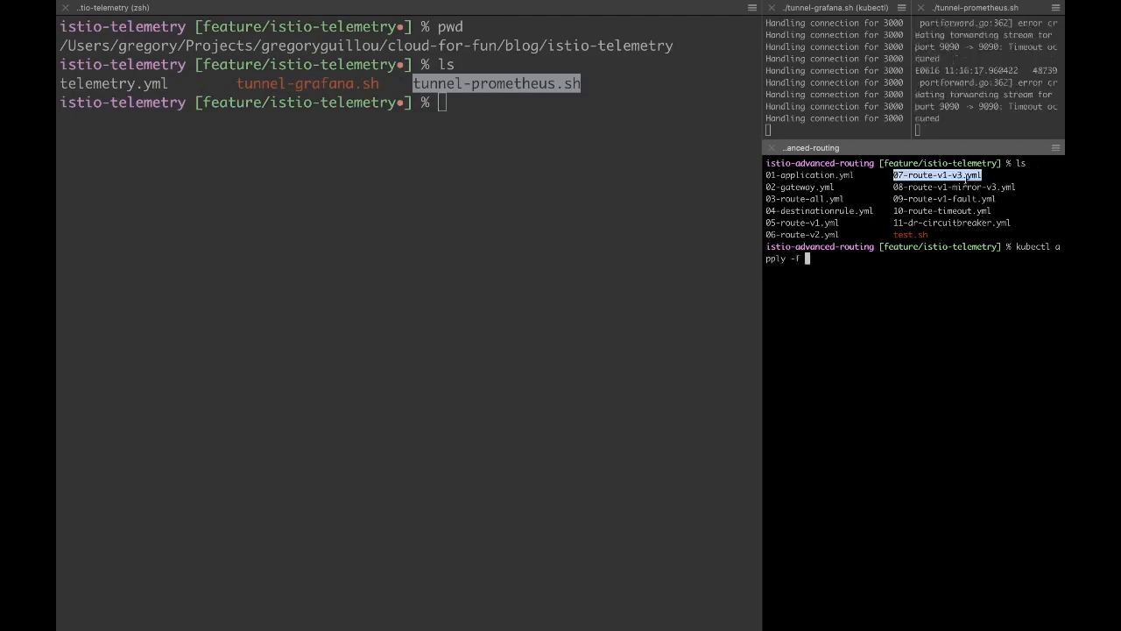
key("Return")
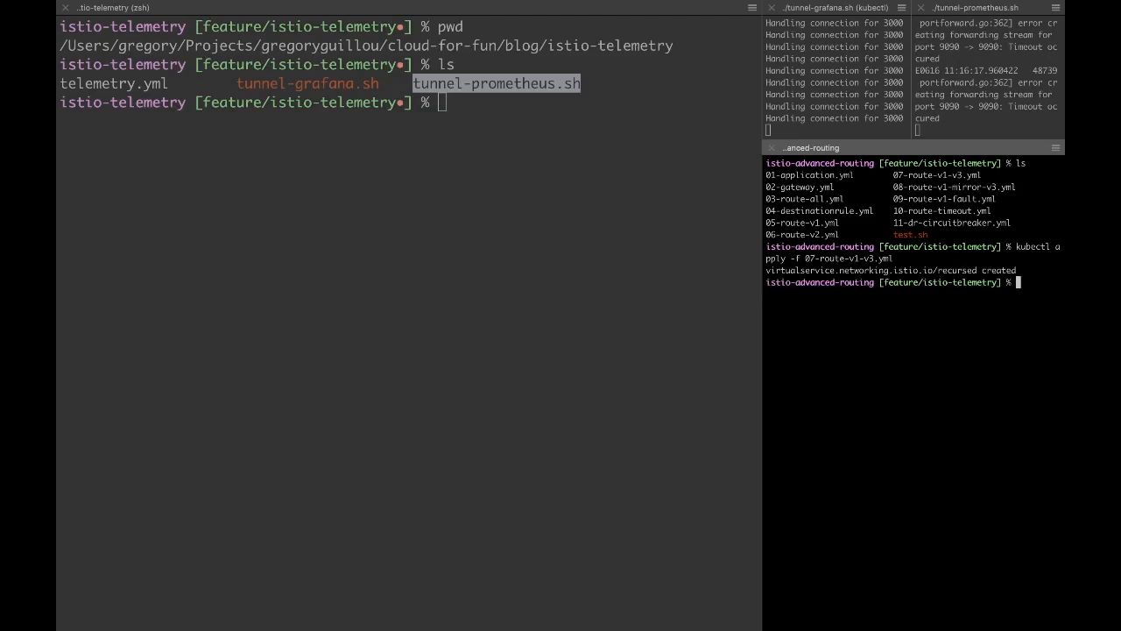
Run ./test.sh and watch the mix of v1 and v3 responses scroll by.
type("./test.sh")
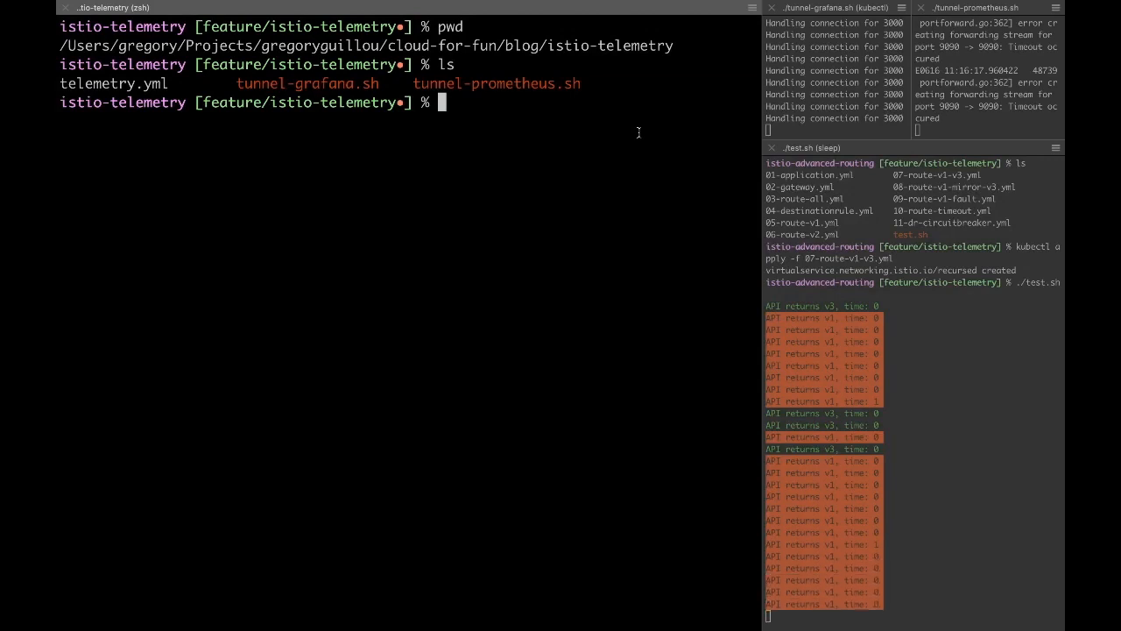
scroll("down", 3)
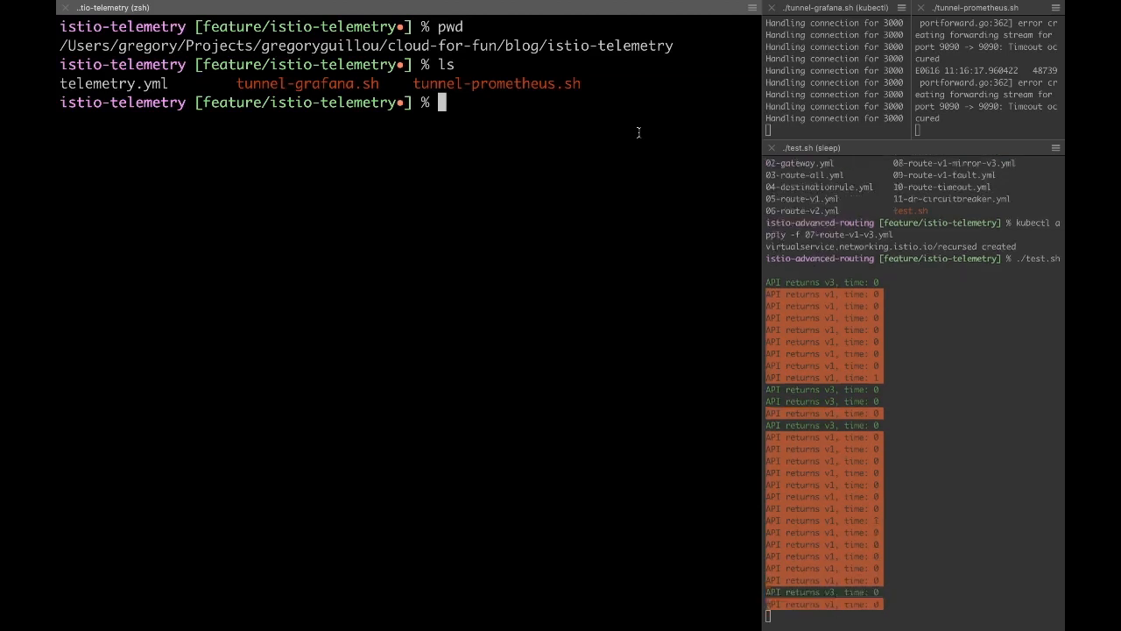
scroll("down", 3)
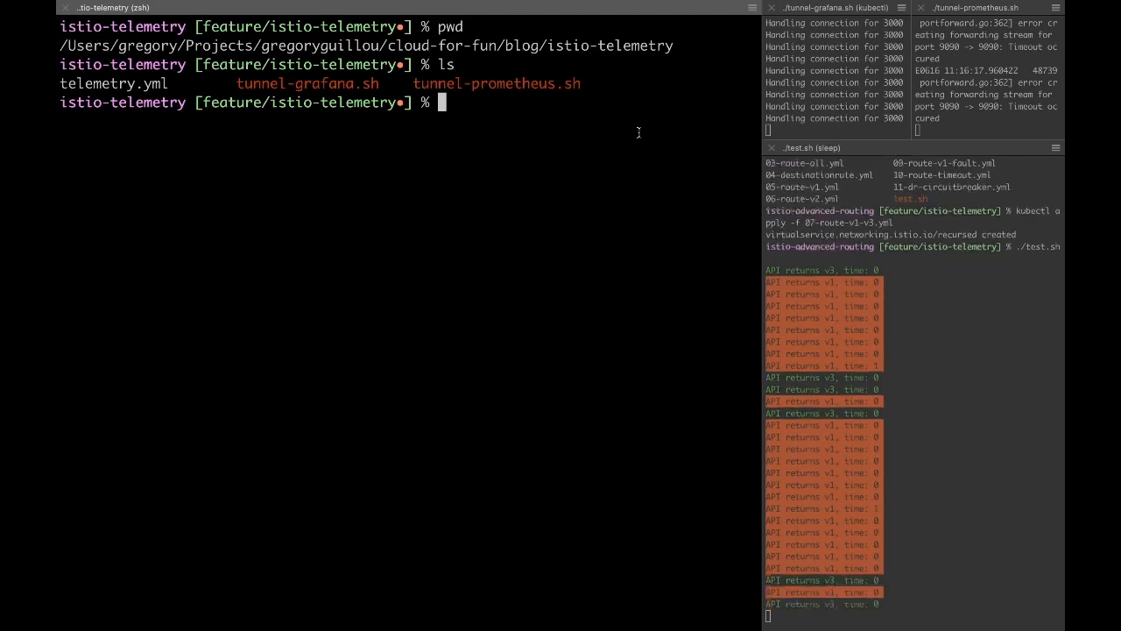
scroll("down", 3)
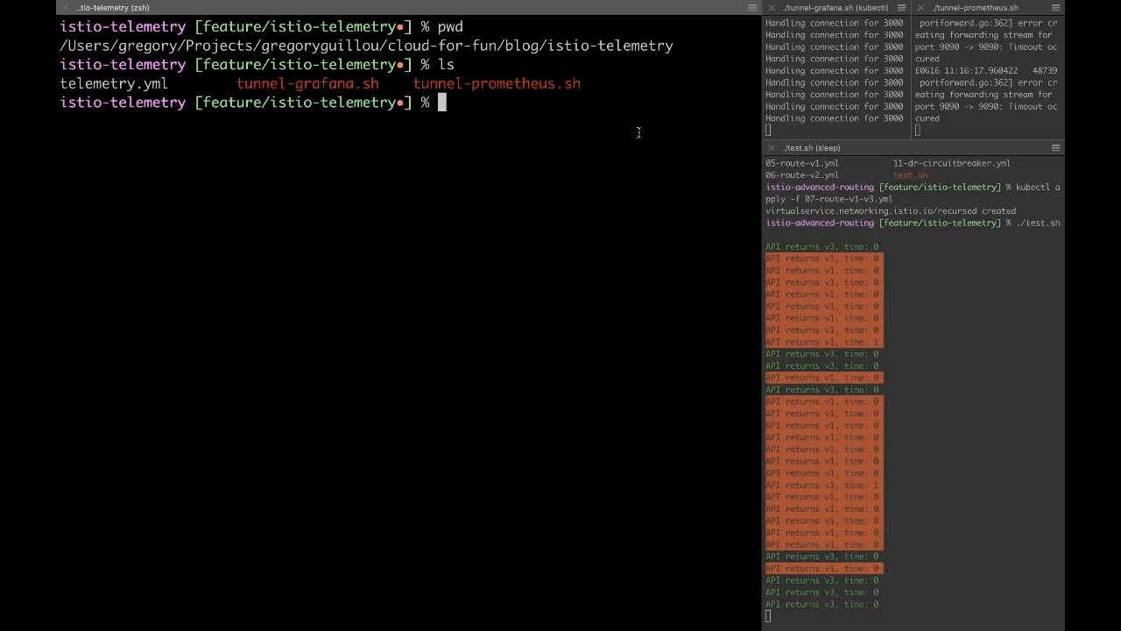
scroll("down", 3)
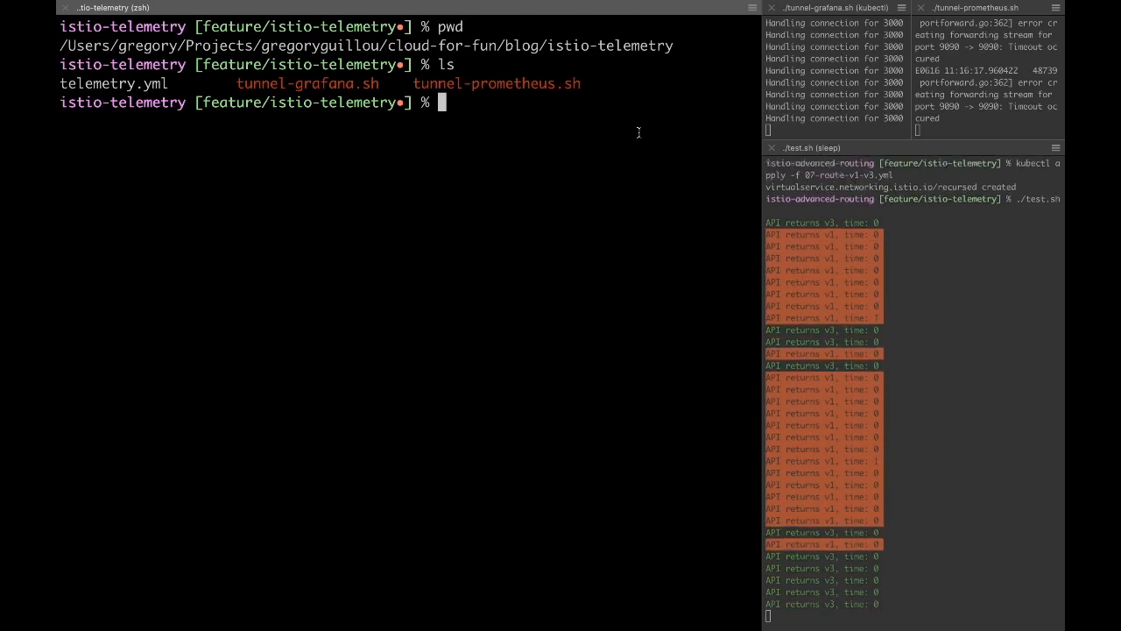
Show telemetry.yml with bat, revealing the recursed metric instance and Prometheus handler.
type("bat telemetry.yml")
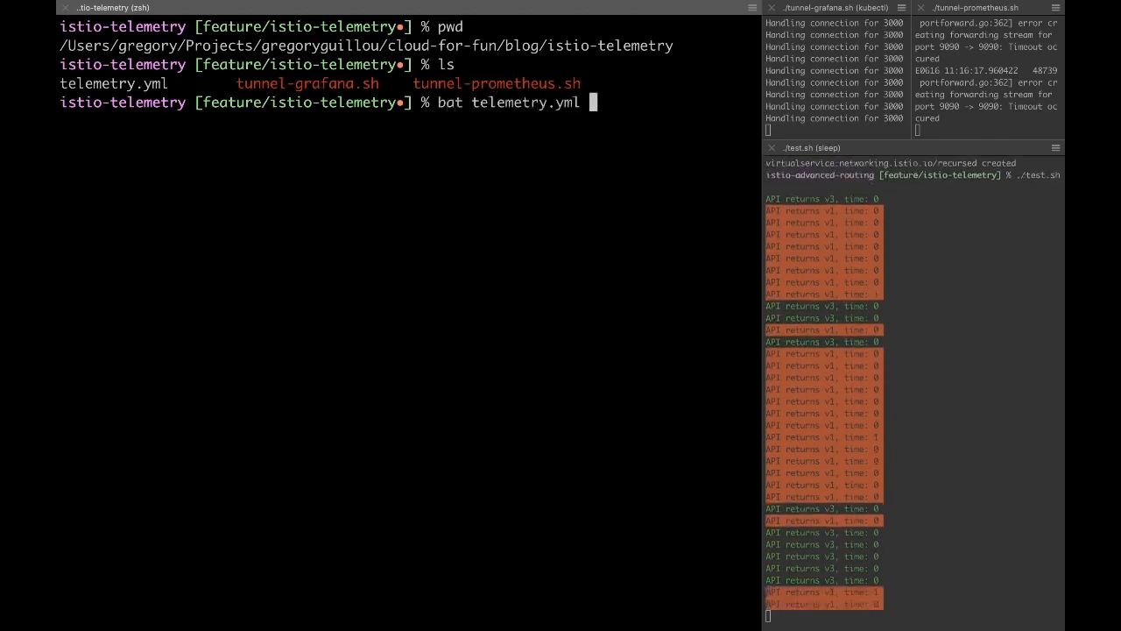
key("Return")
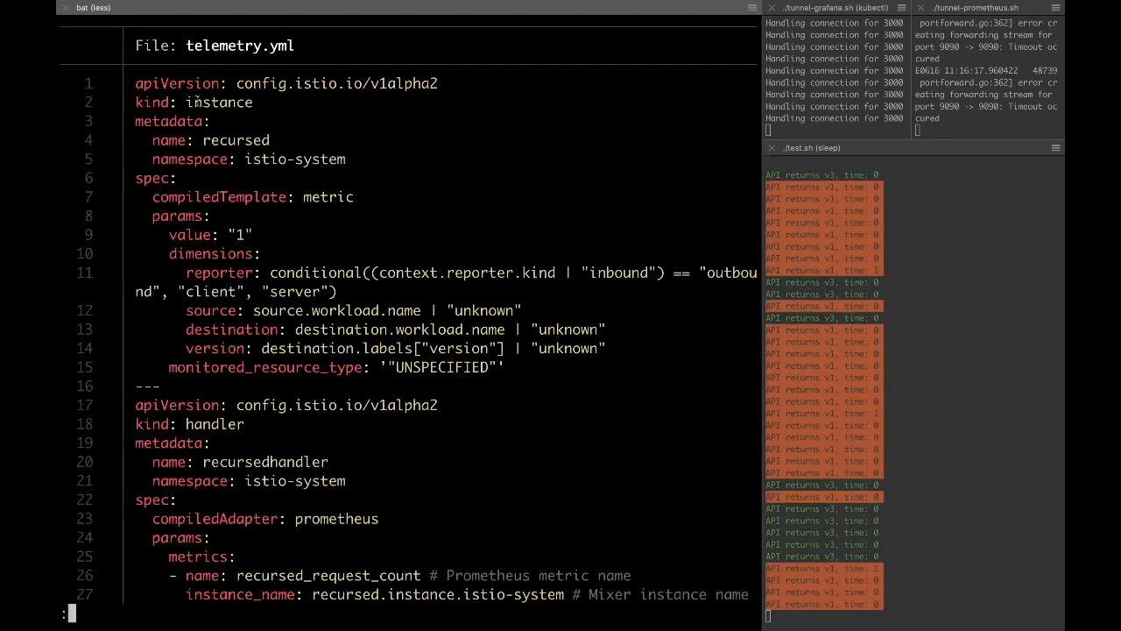
double_click(219, 102)
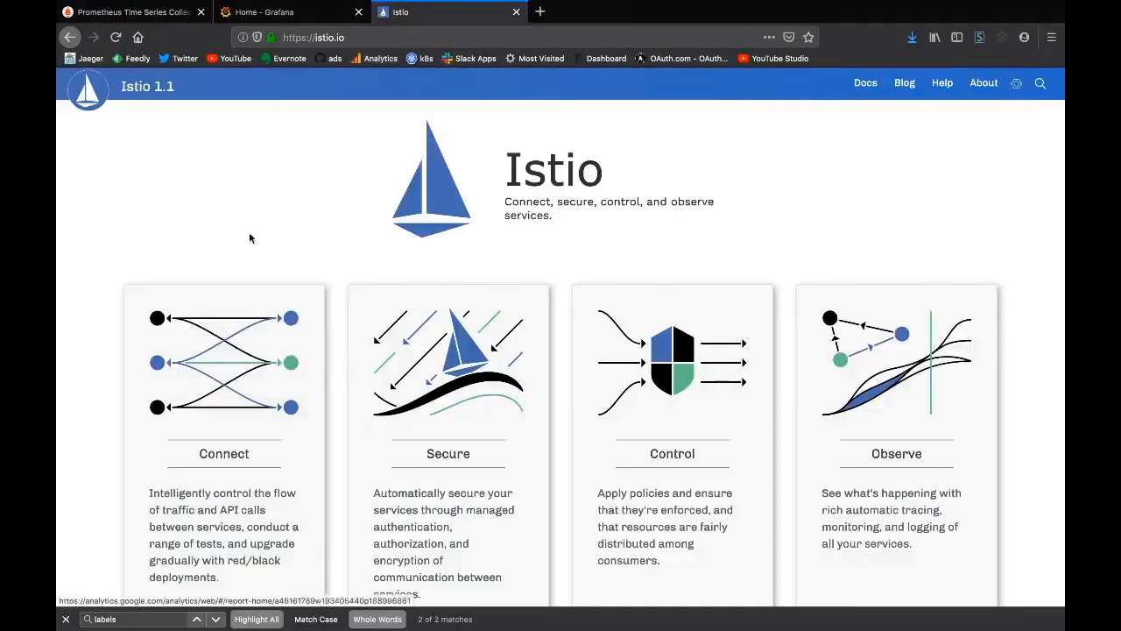
mouse_move(866, 83)
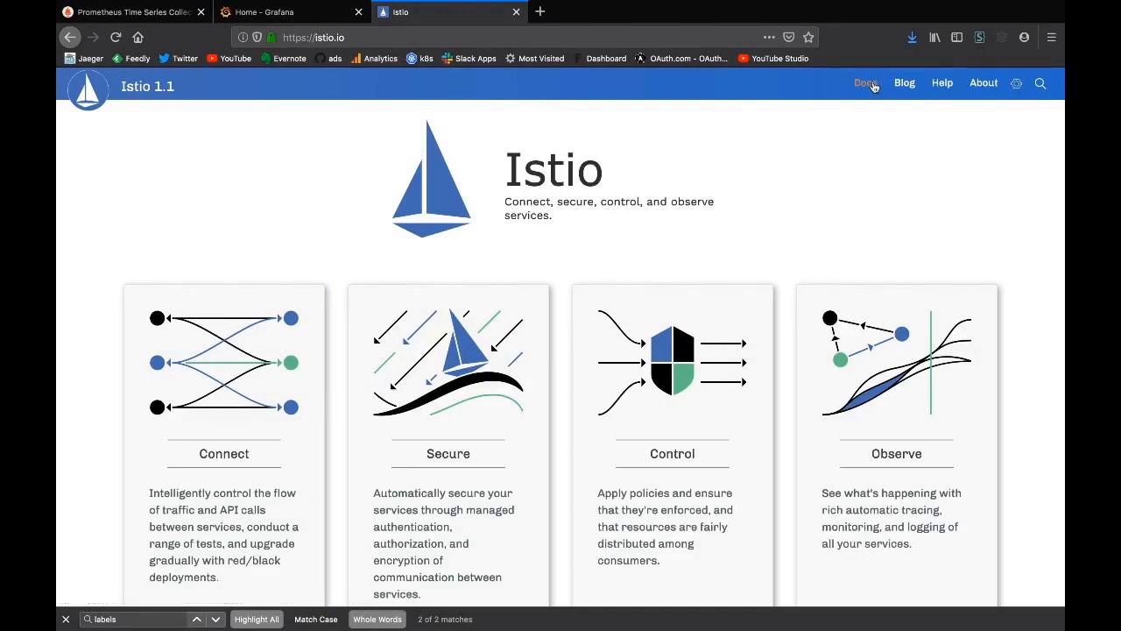
Navigate Istio docs Reference > Configuration > Templates to the Metric page and its example config.
left_click(865, 82)
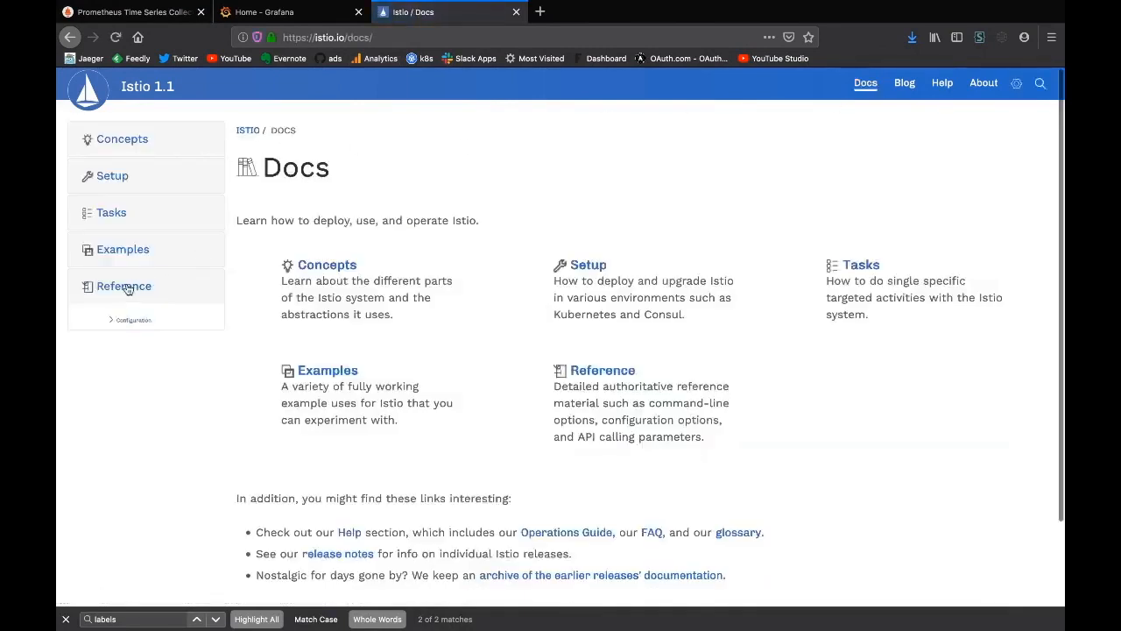
left_click(124, 322)
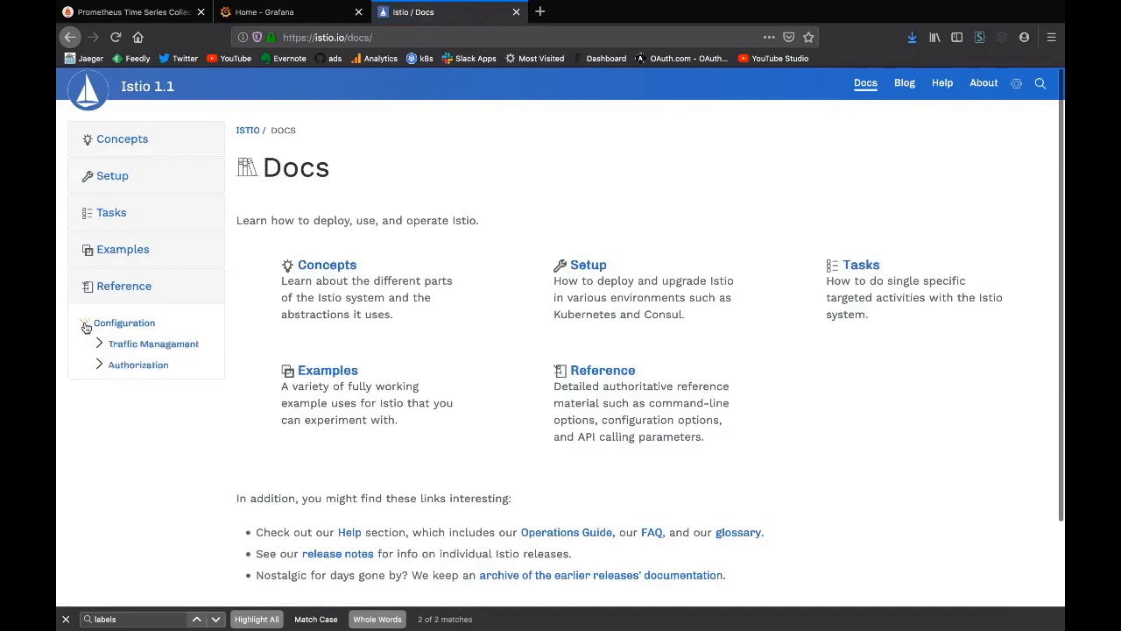
left_click(85, 322)
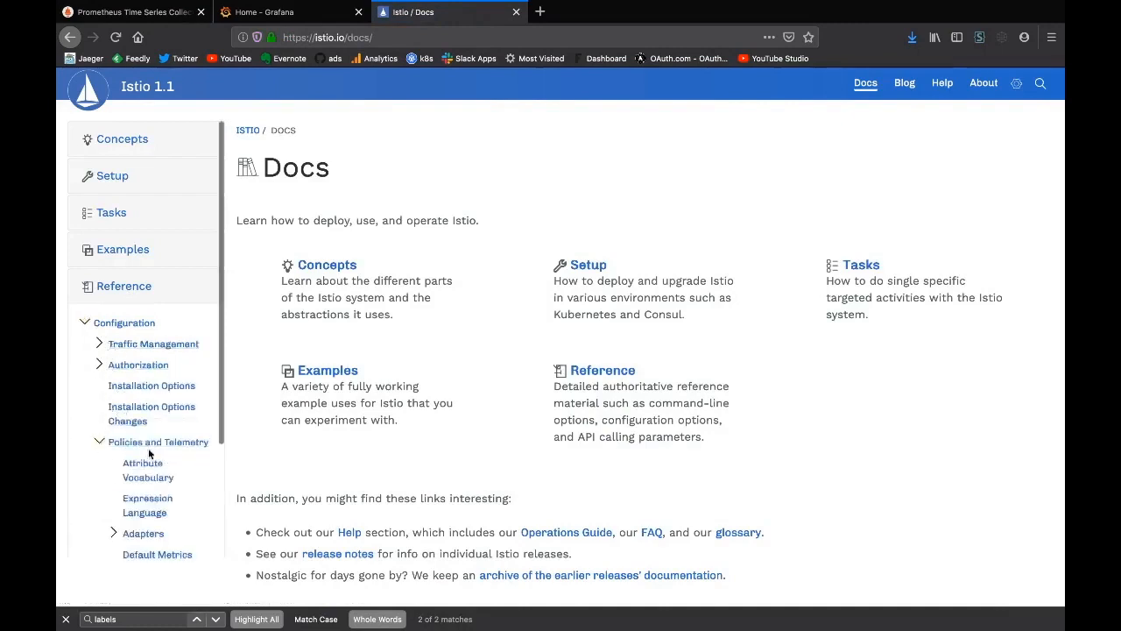
scroll("down", 3)
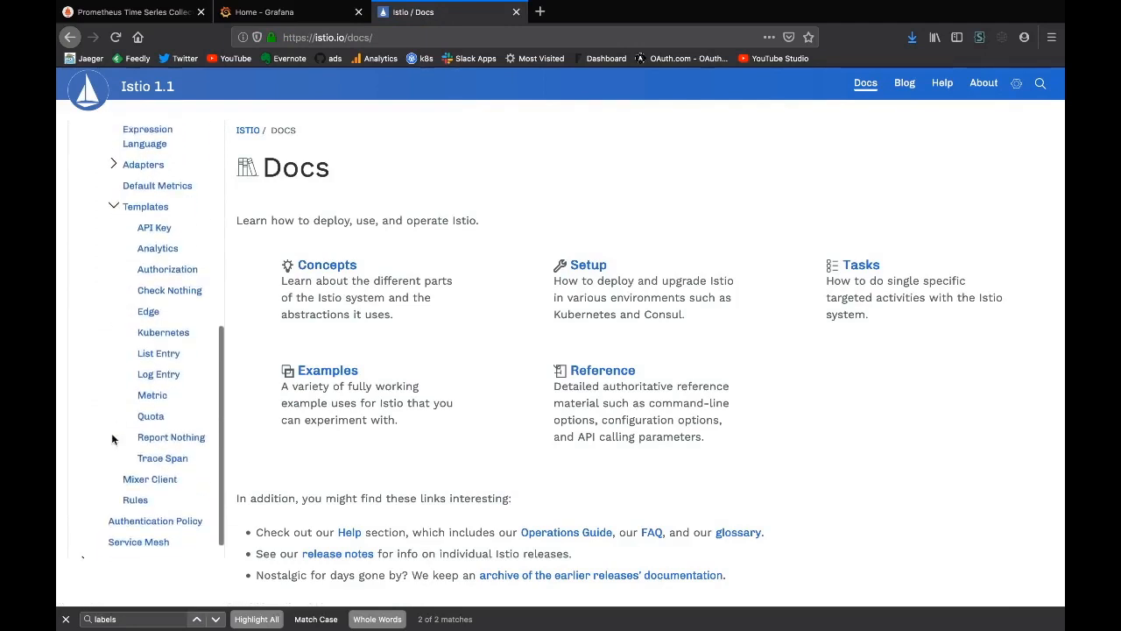
left_click(151, 395)
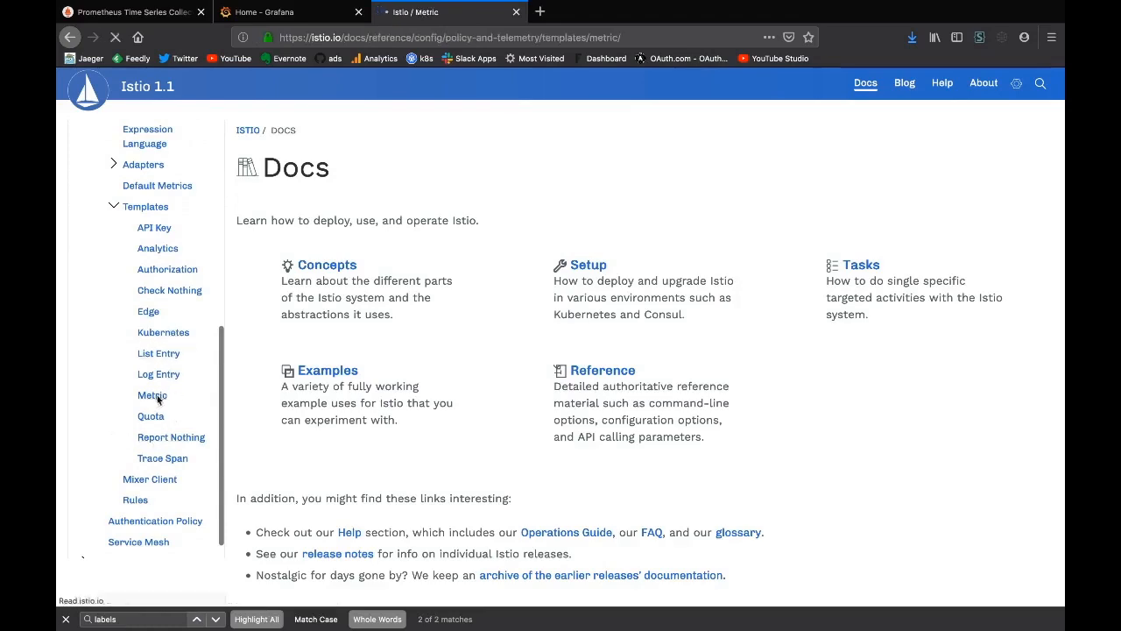
left_click(152, 395)
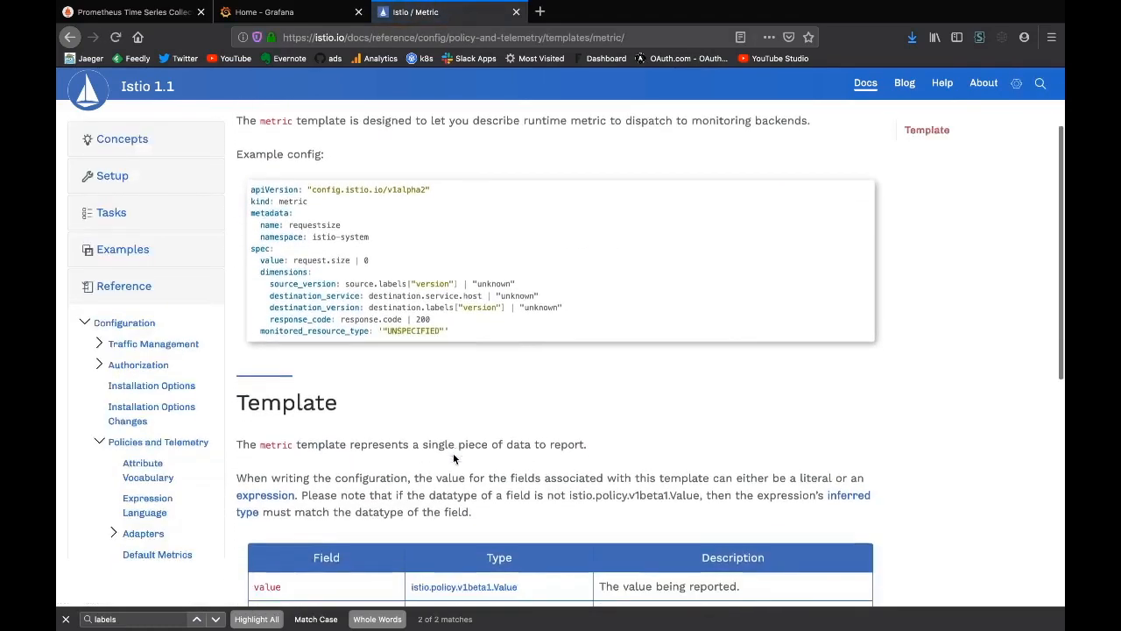
scroll("down", 3)
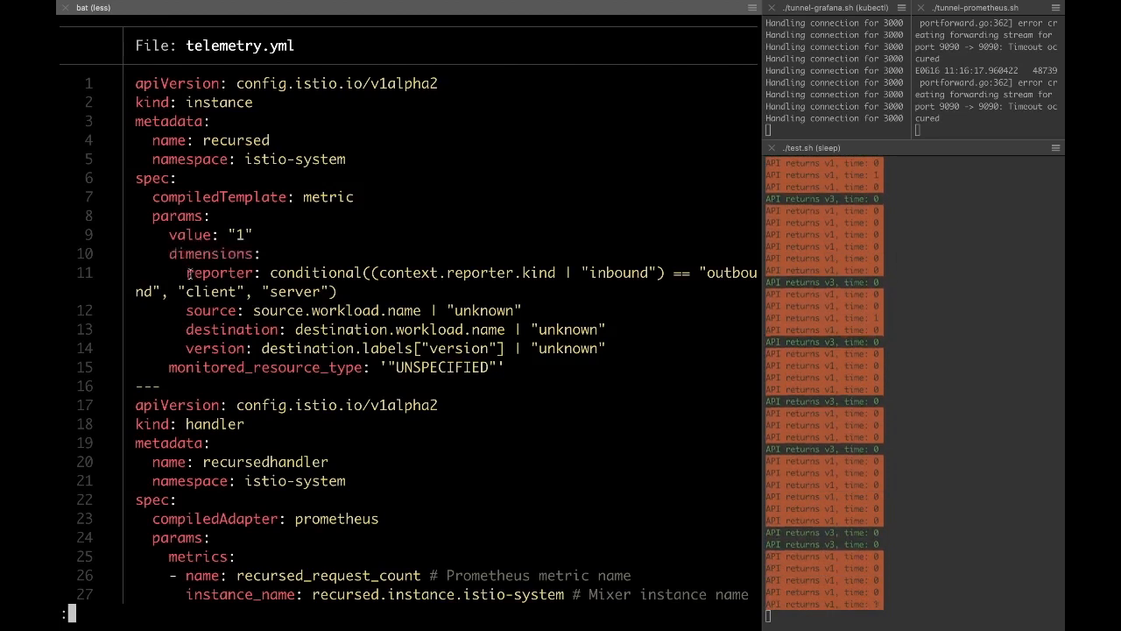
Mark a dimension definition in the dimensions block of telemetry.yml.
double_click(218, 272)
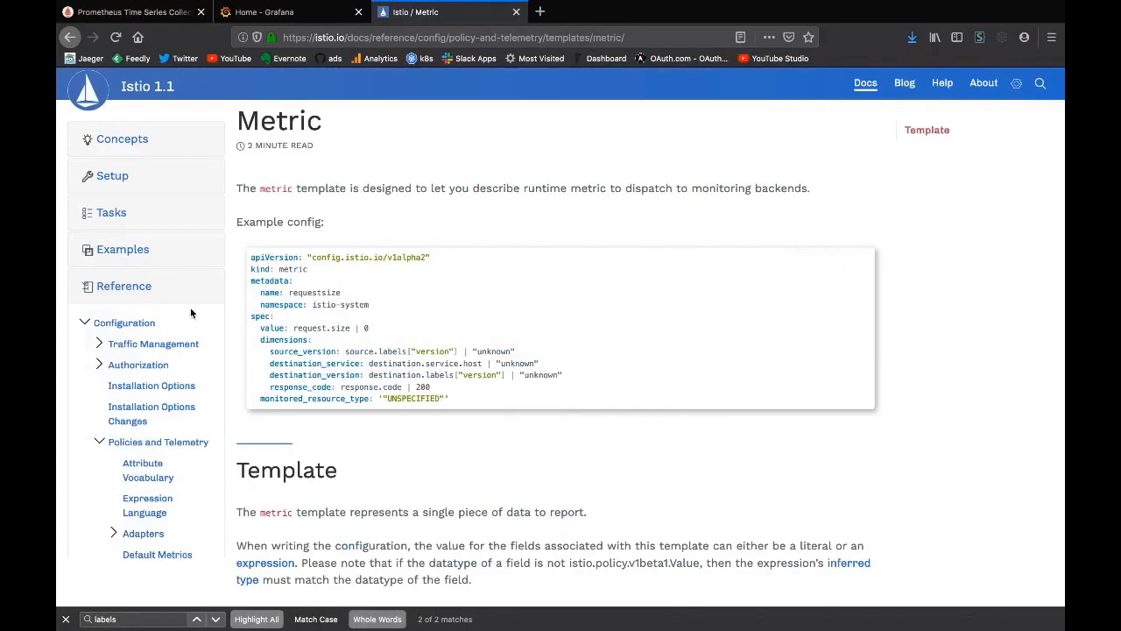
mouse_move(142, 470)
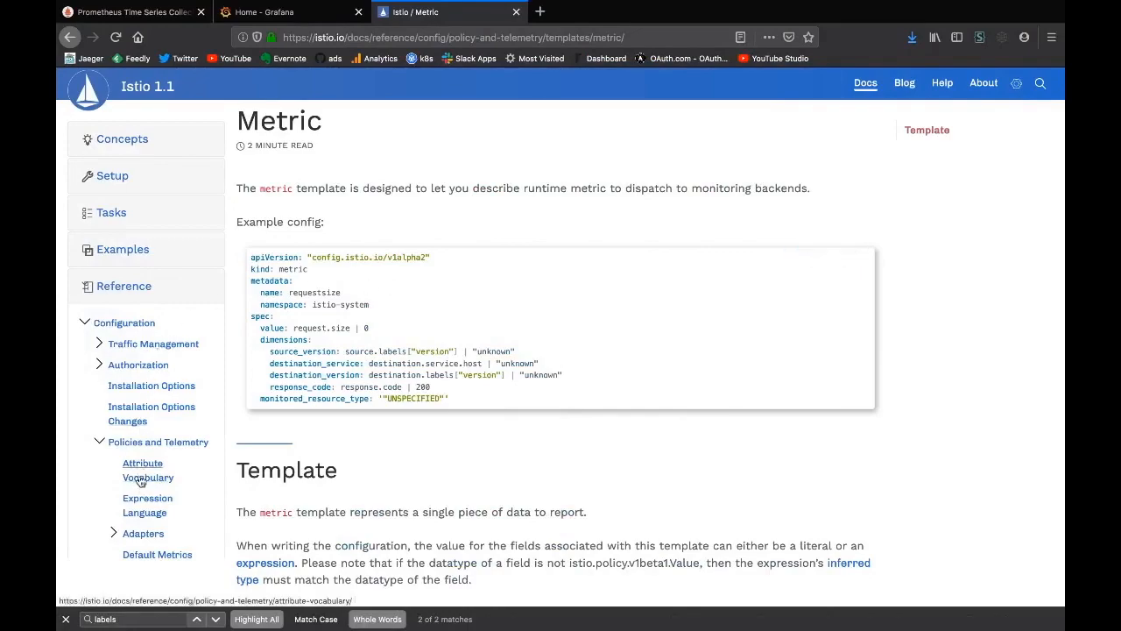
Browse the Attribute Vocabulary, Expression Language and Default Metrics pages in the Istio docs.
left_click(148, 469)
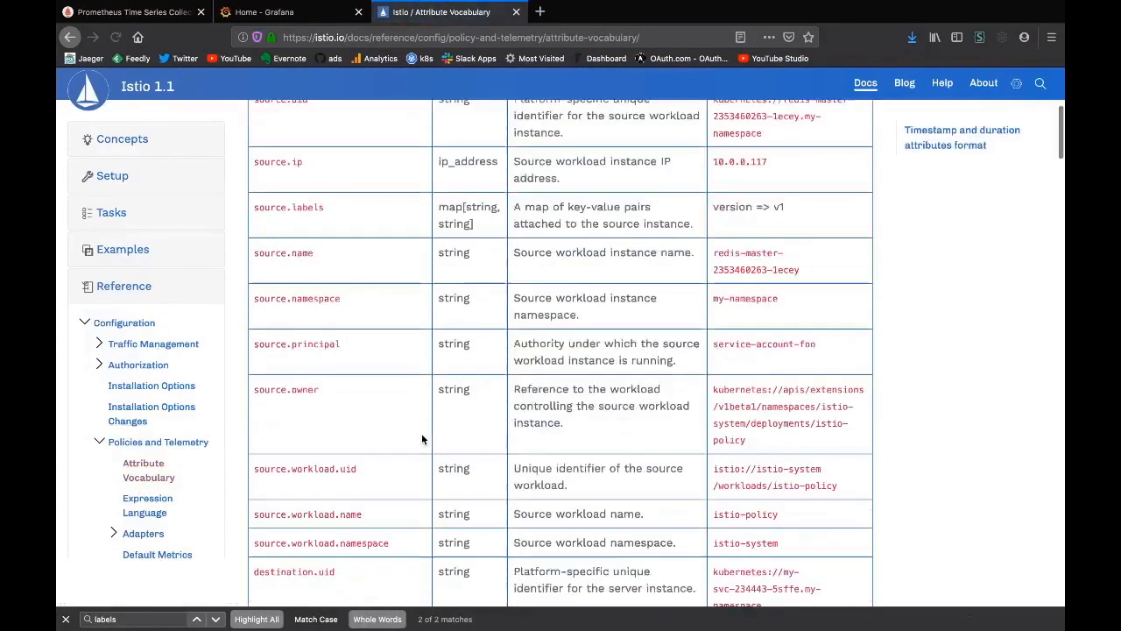
scroll("down", 3)
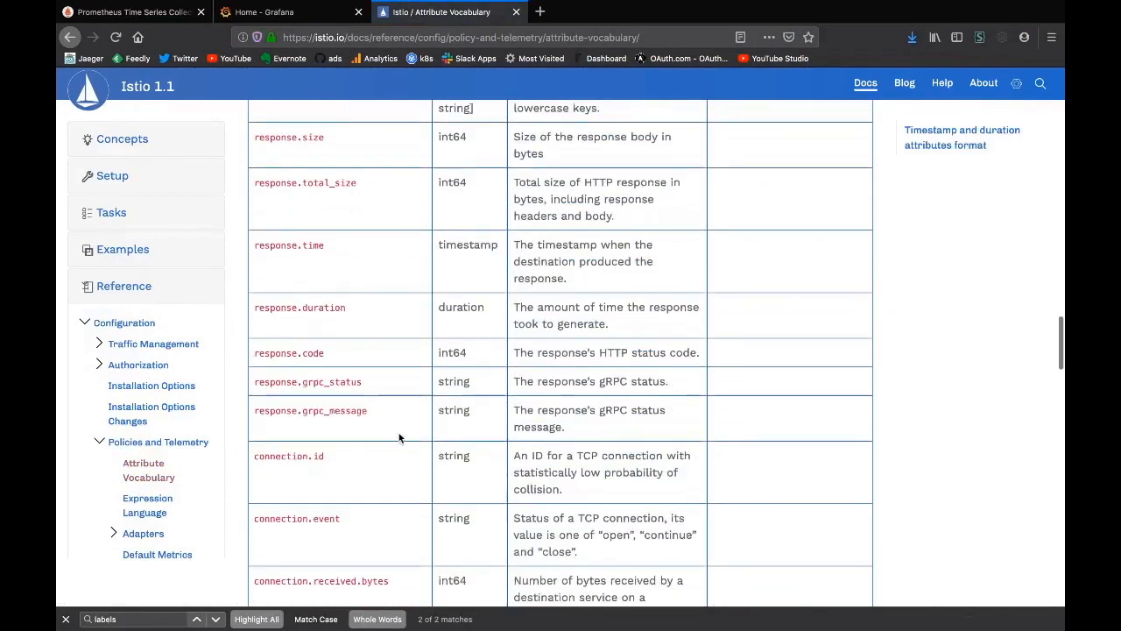
mouse_move(193, 480)
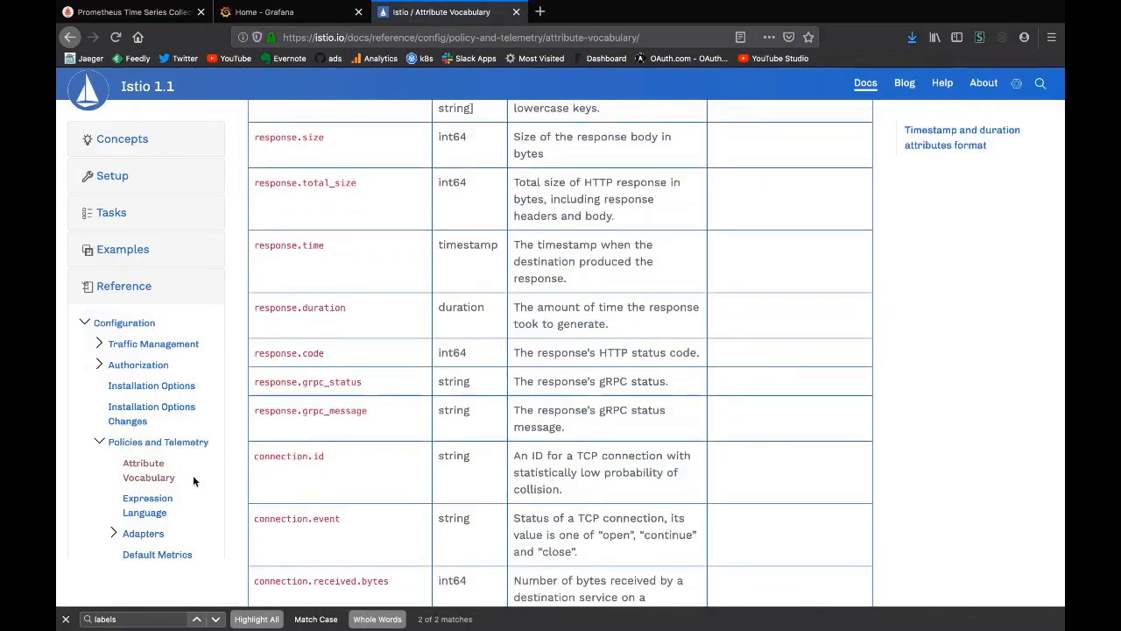
left_click(147, 505)
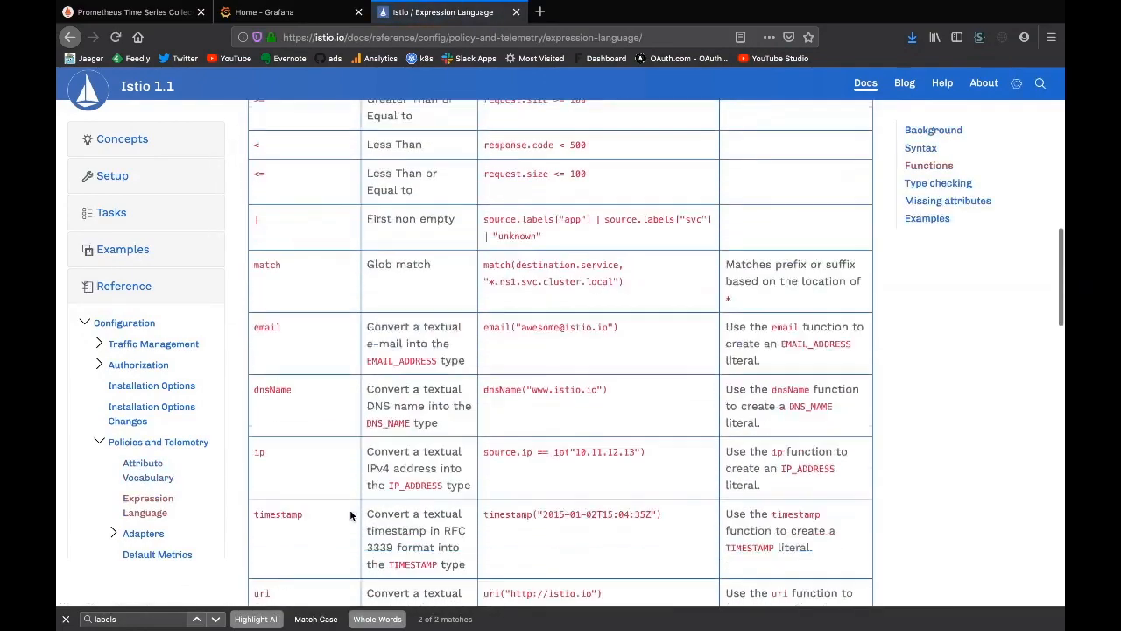
scroll("down", 3)
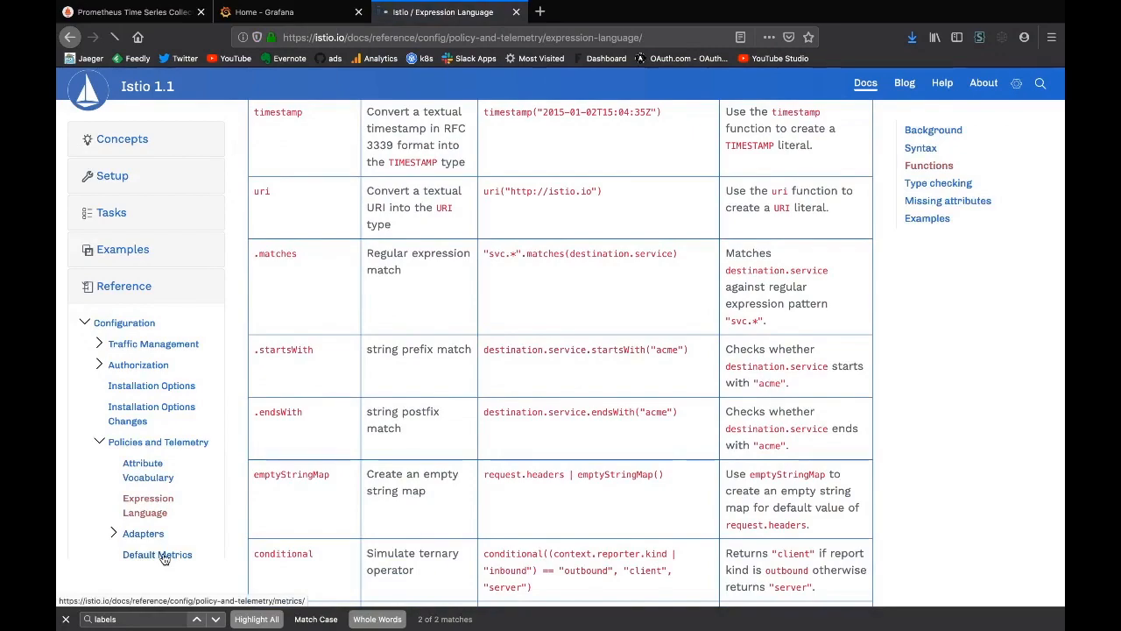
left_click(158, 553)
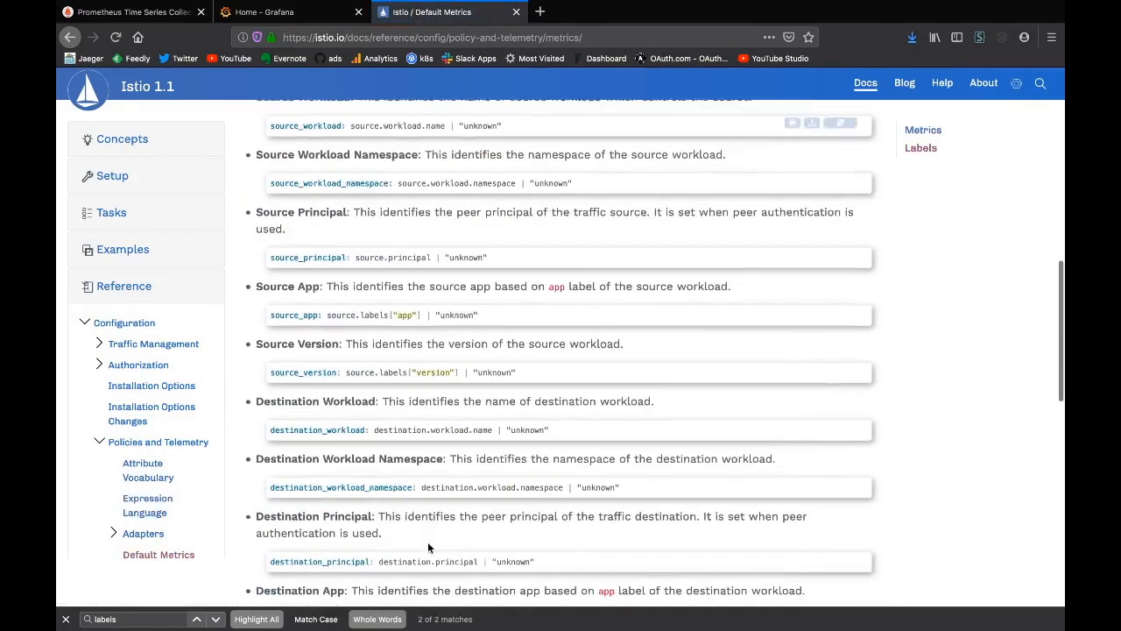
scroll("down", 3)
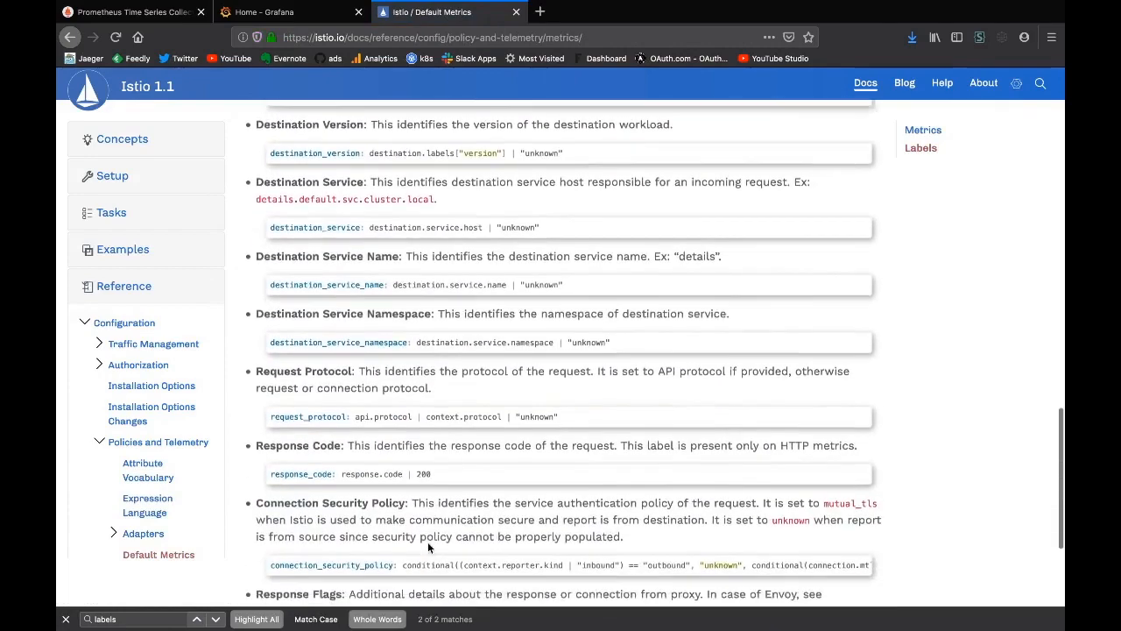
scroll("down", 3)
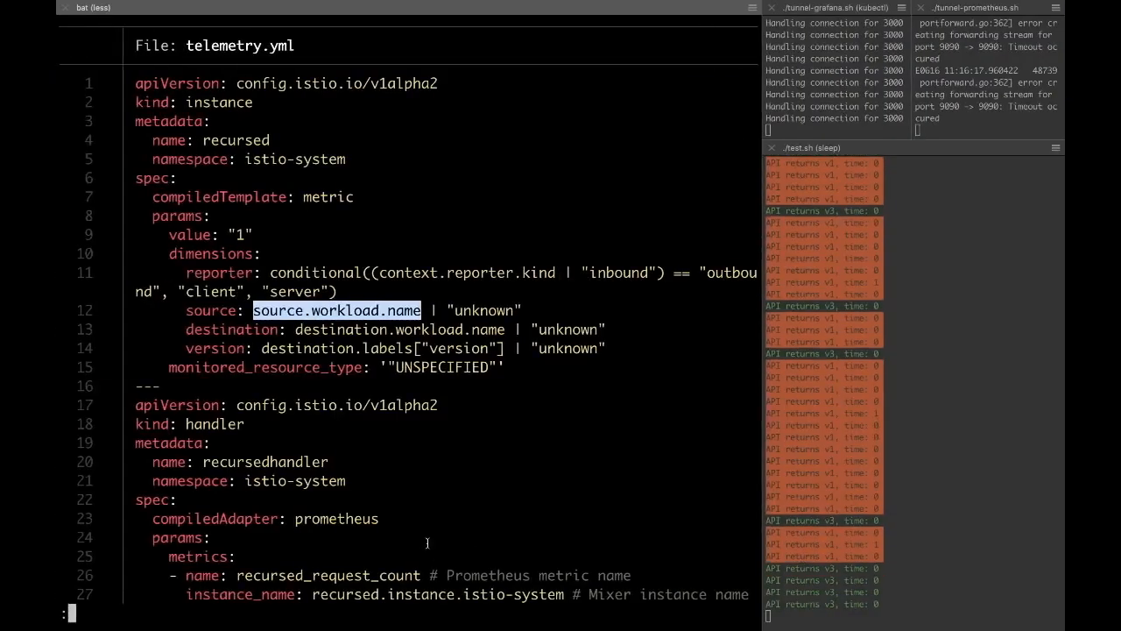
Scroll telemetry.yml, marking the dimensions section and reading the handler labels and recursedprom rule.
scroll("down", 3)
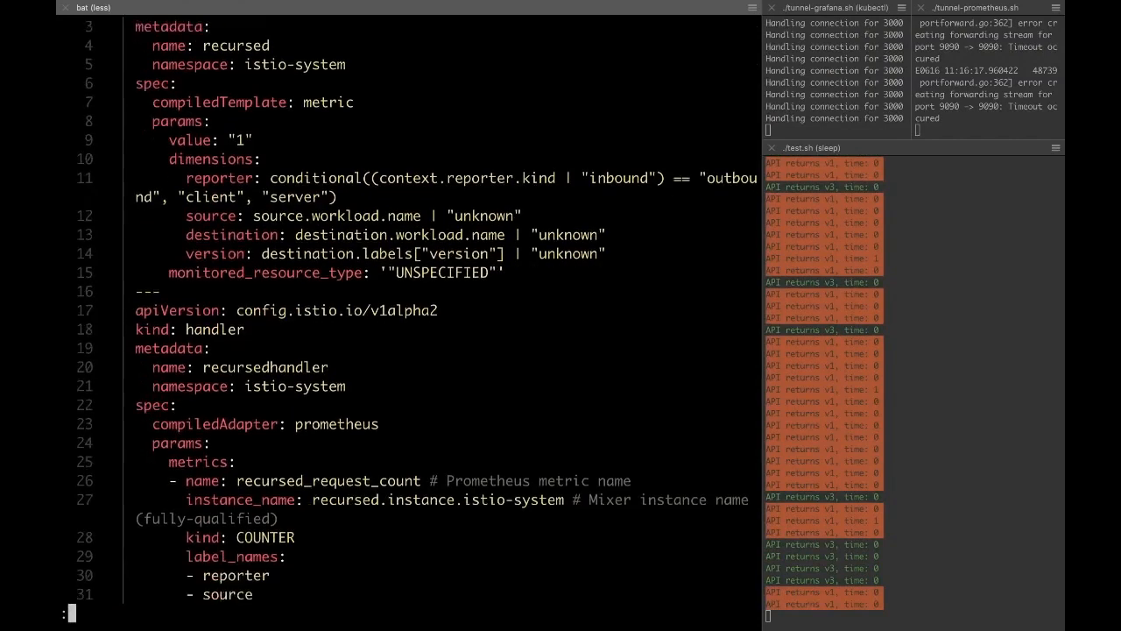
scroll("down", 3)
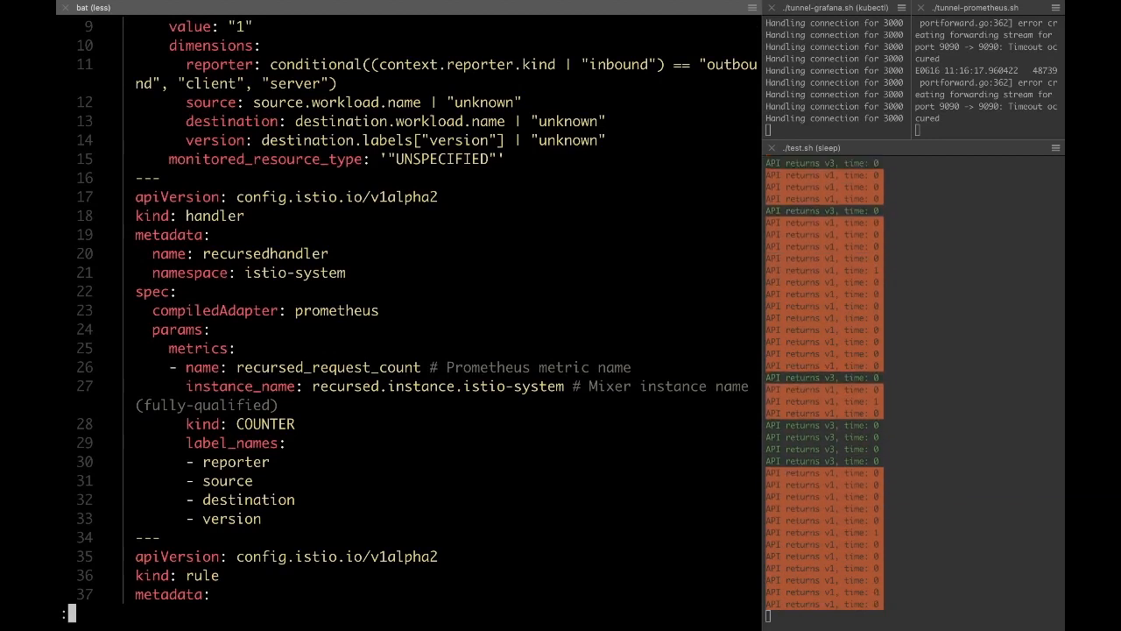
double_click(214, 310)
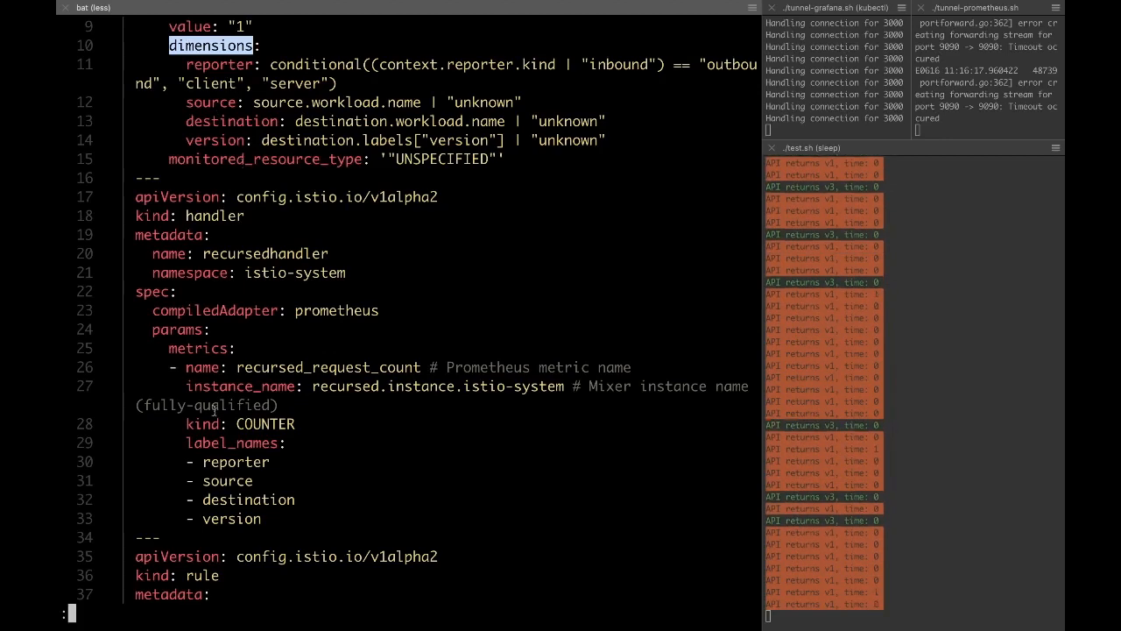
scroll("down", 3)
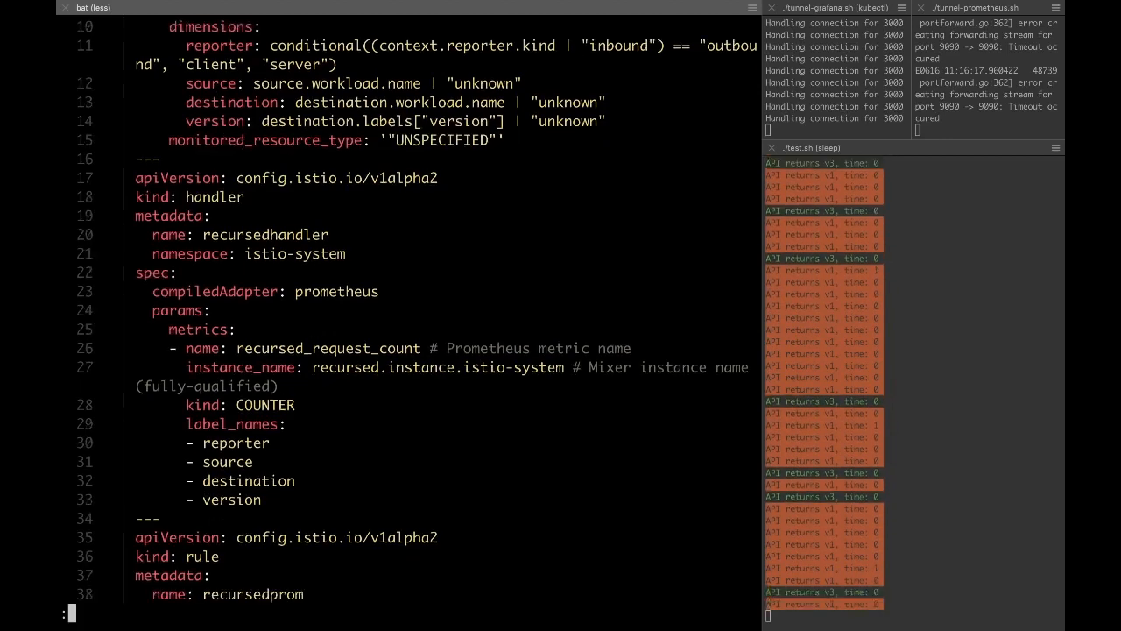
scroll("down", 3)
type("ku")
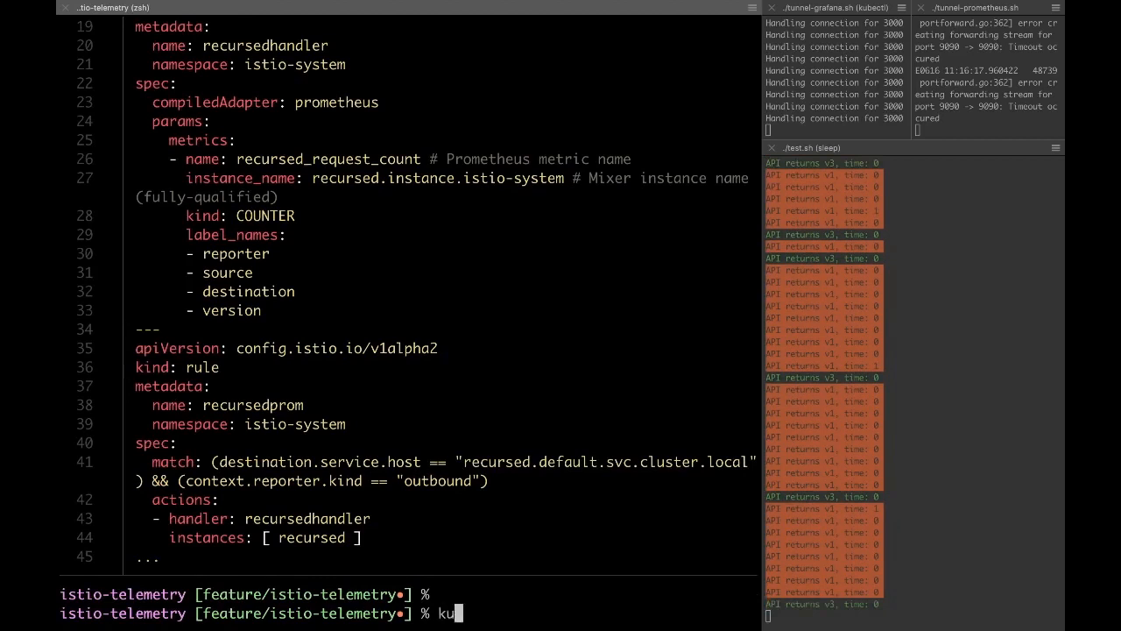
Run kubectl apply -f telemetry.yml, reporting instance, handler and rule unchanged.
type("bectl applu")
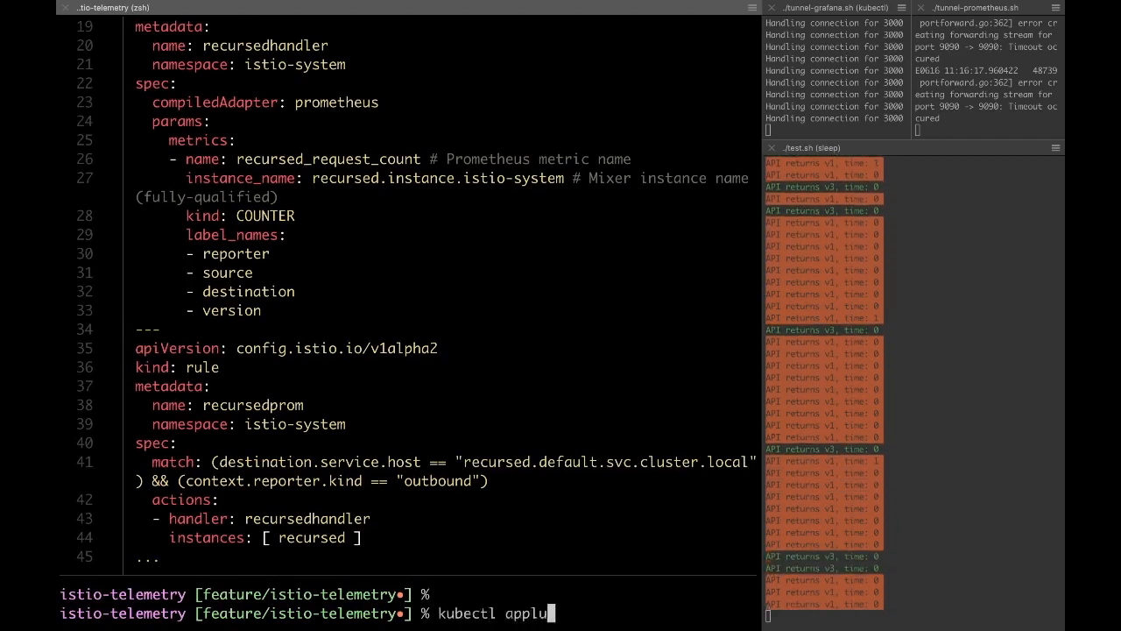
type("y")
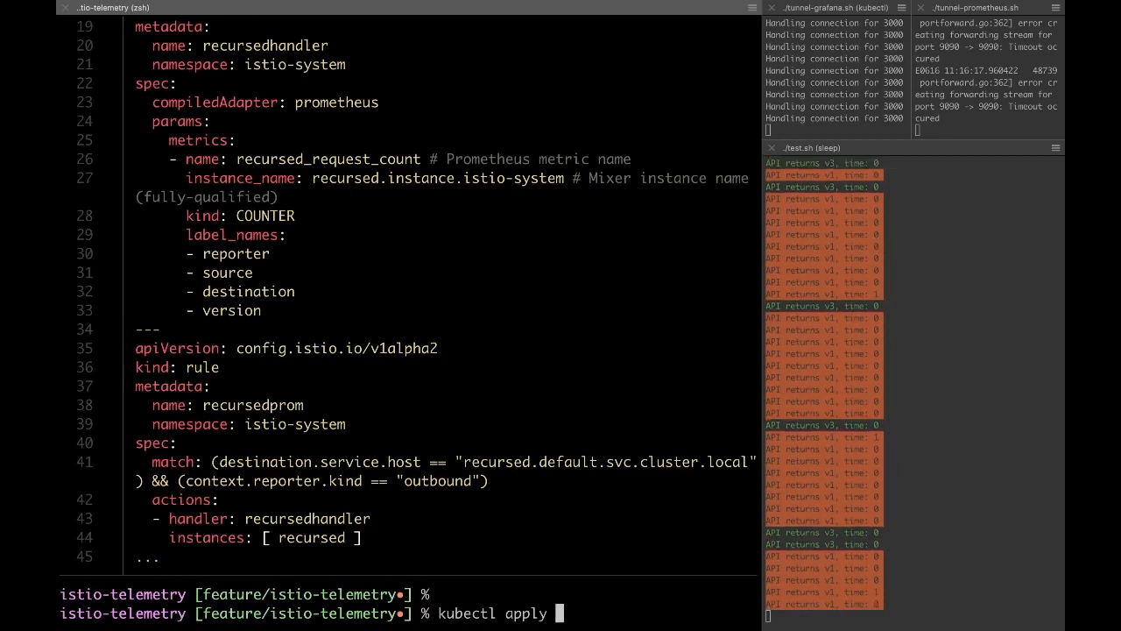
type("-f")
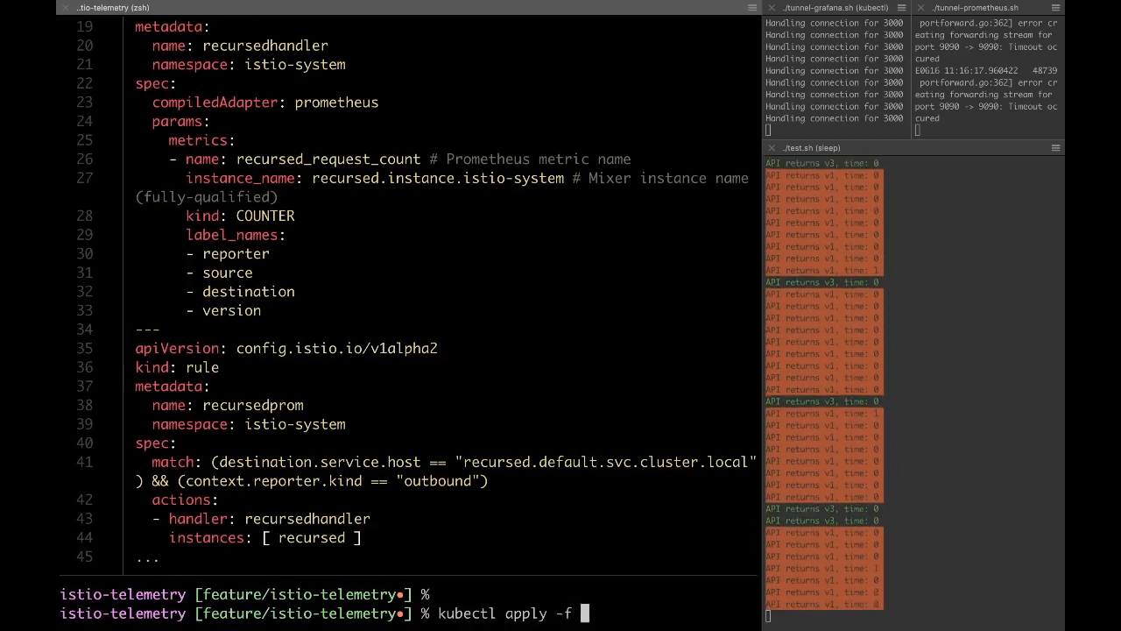
type("telemetry.yml")
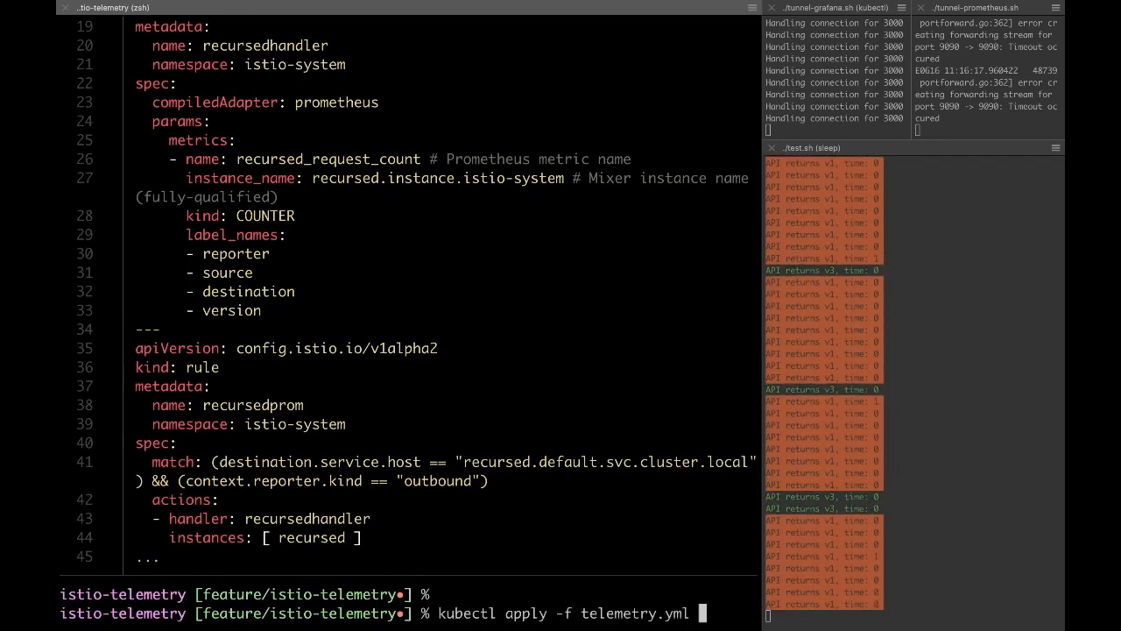
key("Return")
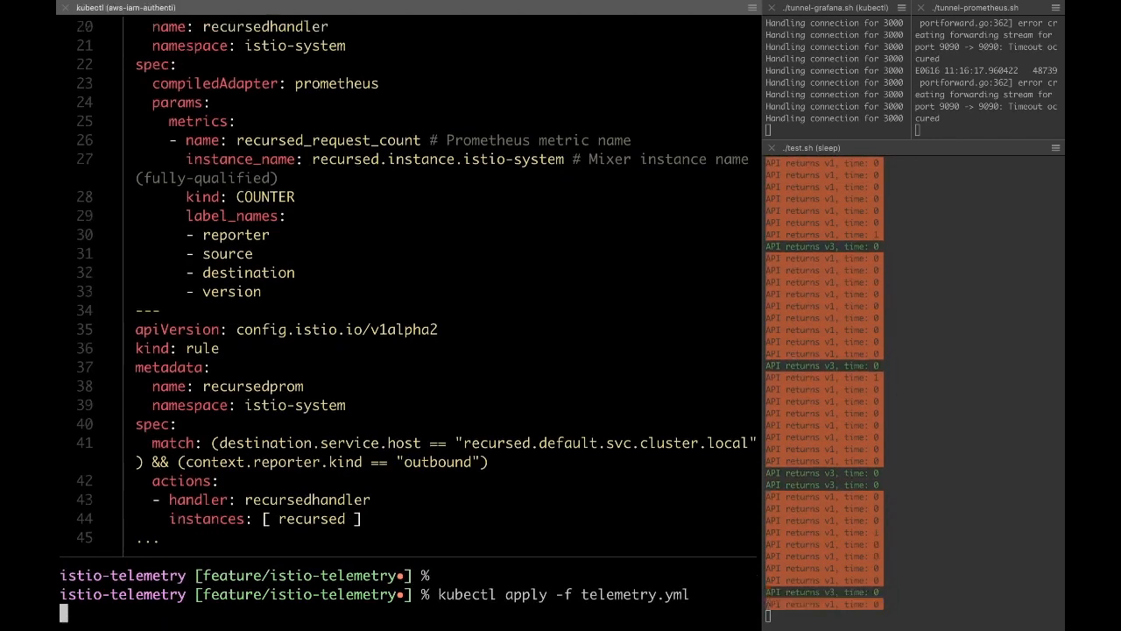
key("Return")
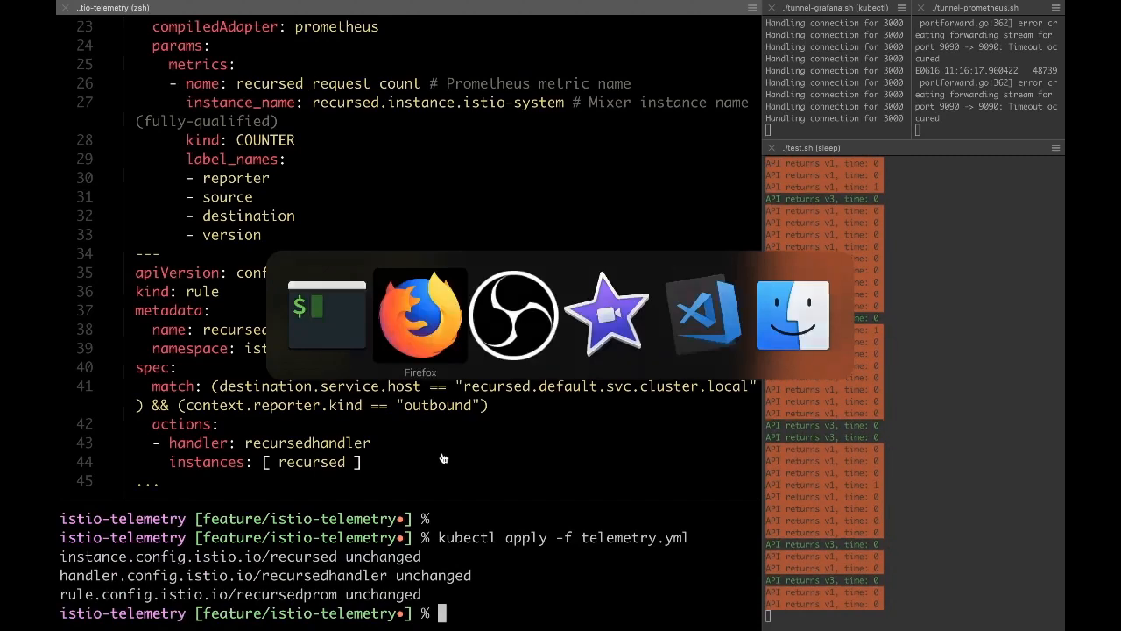
Execute istio_recursed_request_count in Prometheus to see raw counts for v1 and v3.
left_click(420, 316)
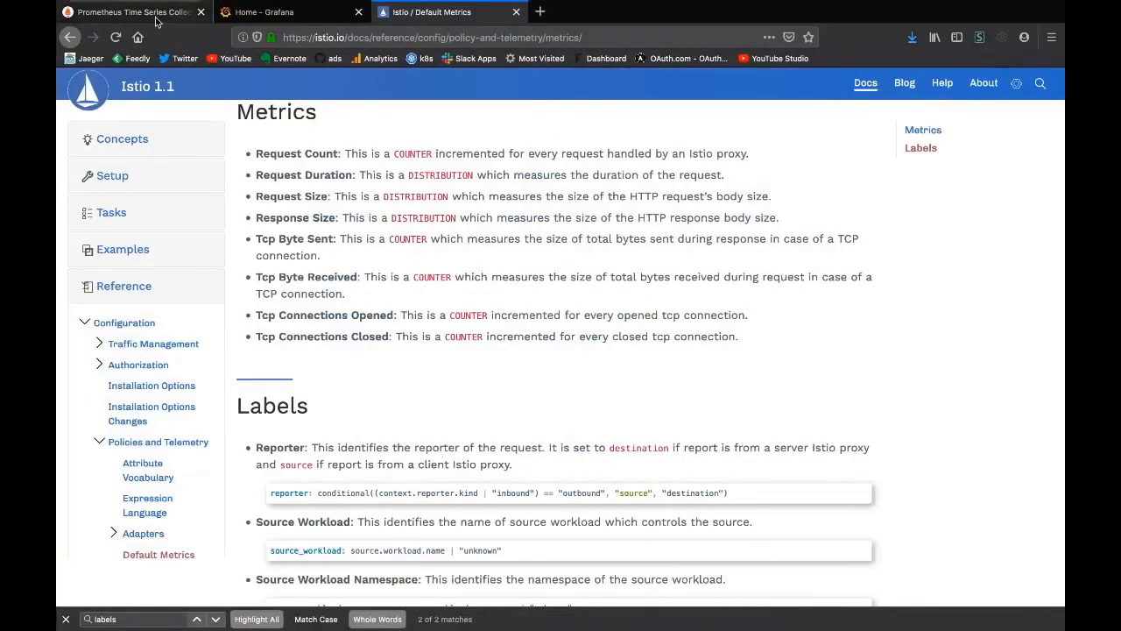
left_click(132, 12)
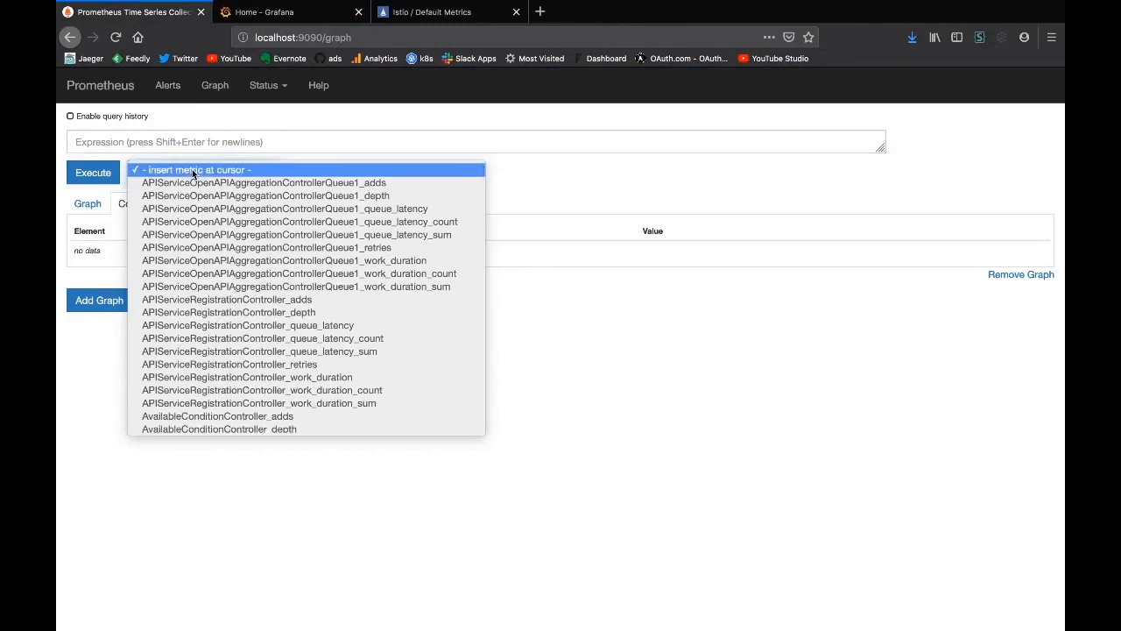
scroll("down", 3)
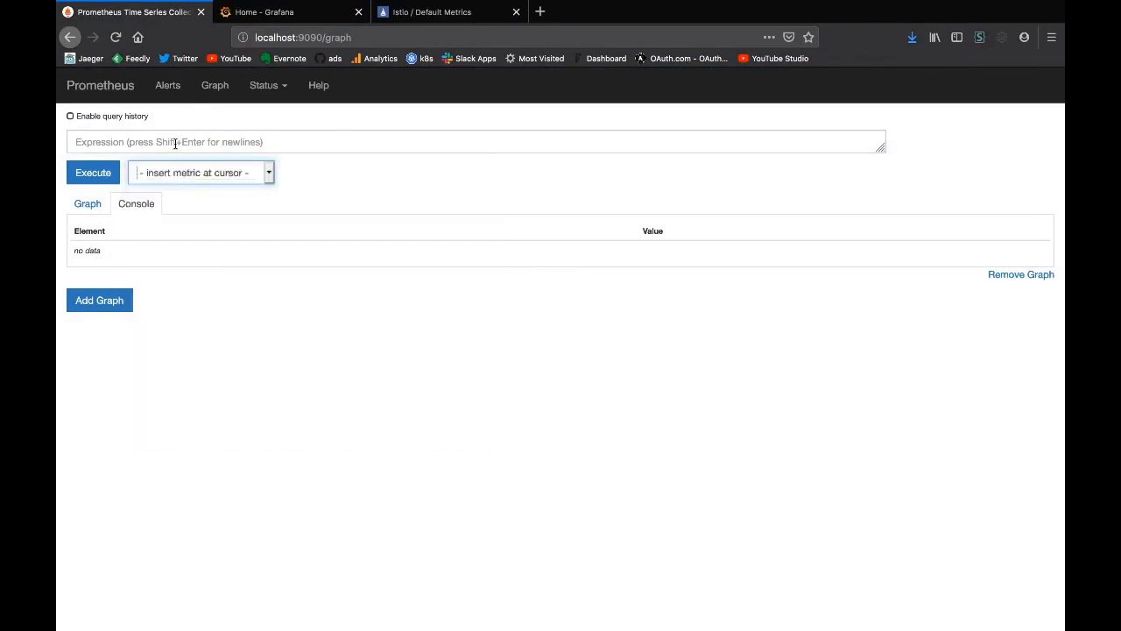
type("istio_")
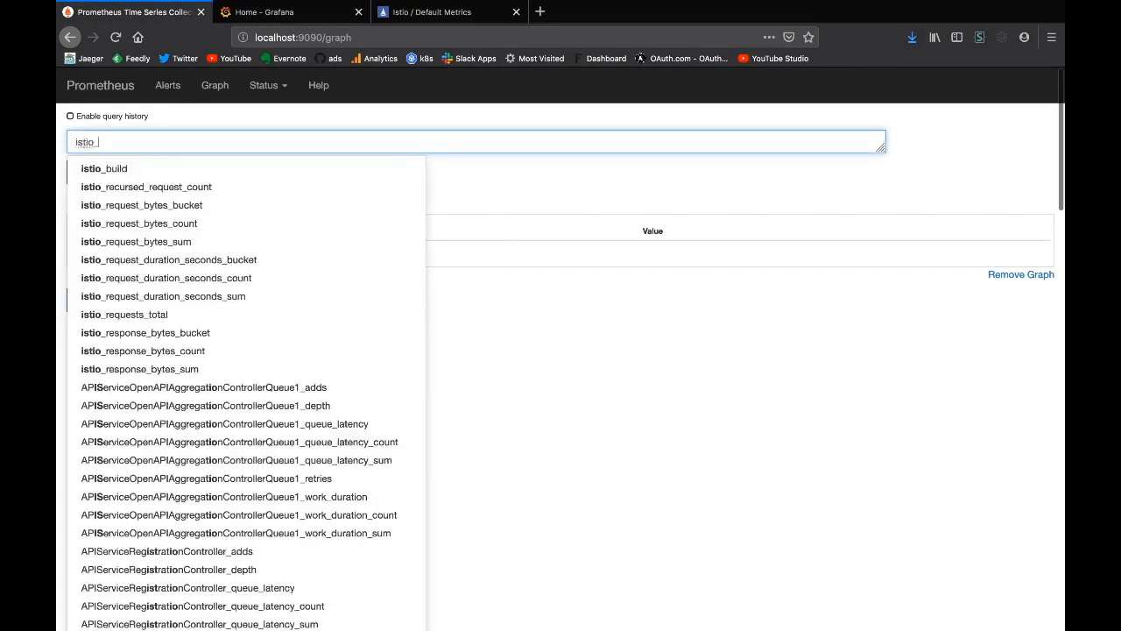
left_click(146, 186)
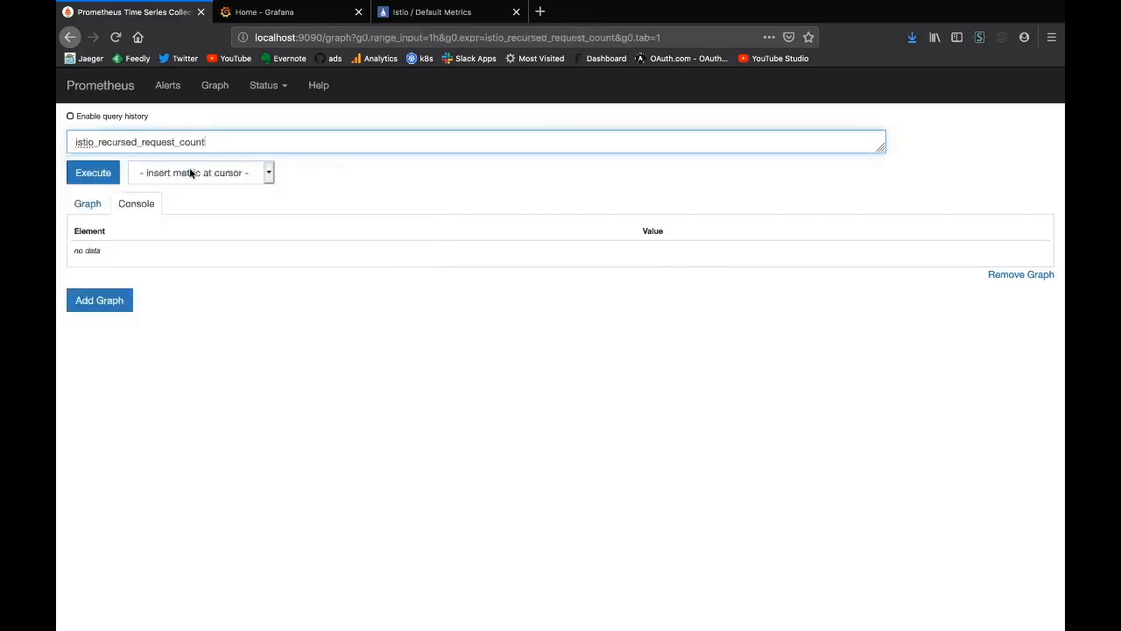
left_click(92, 173)
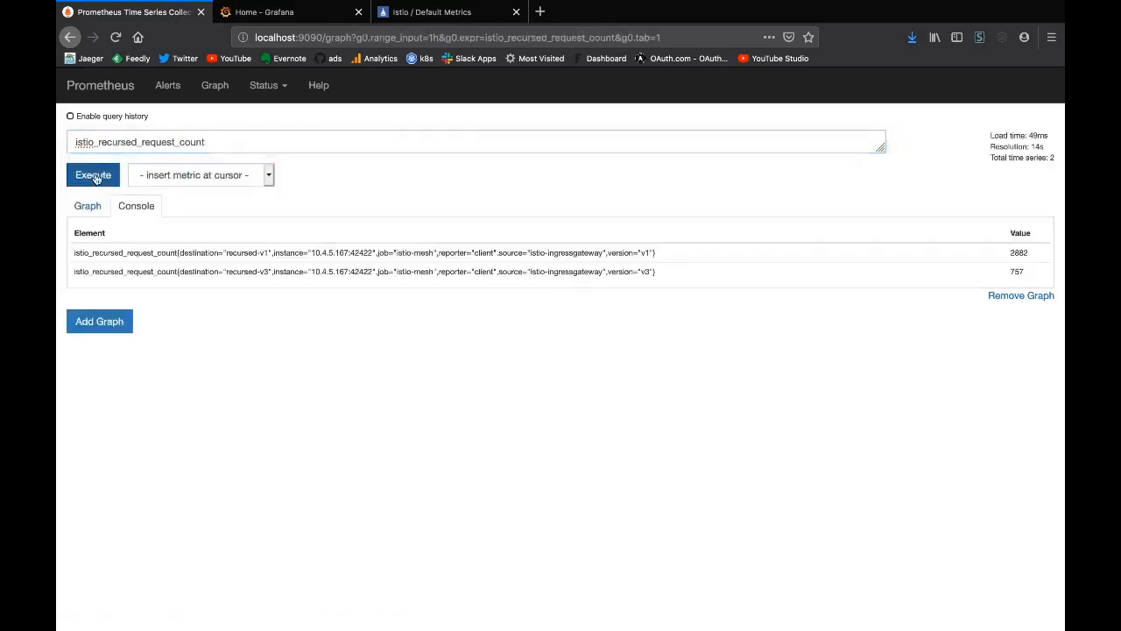
mouse_move(522, 241)
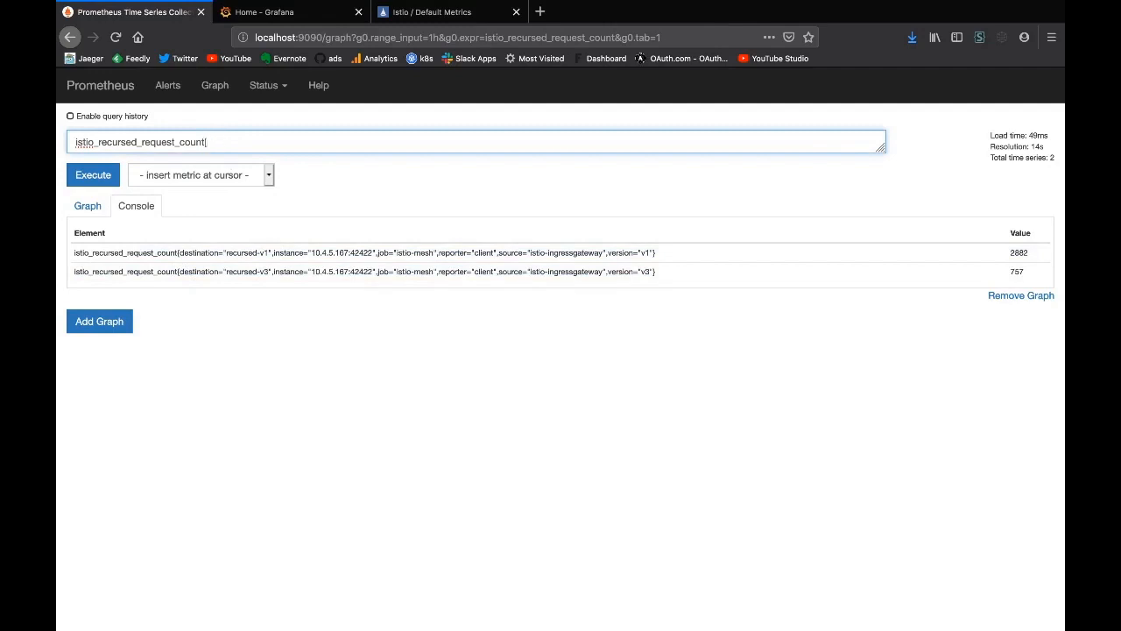
Change the query to rate(istio_recursed_request_count[5m]), execute it and view the graph.
type("[5m])")
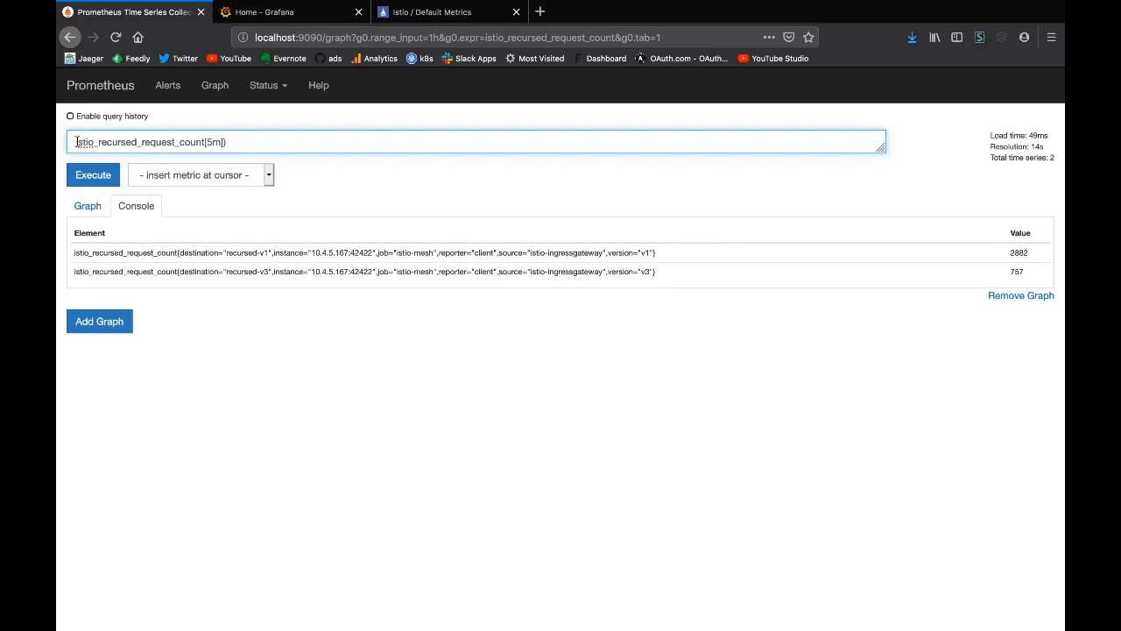
type("rat")
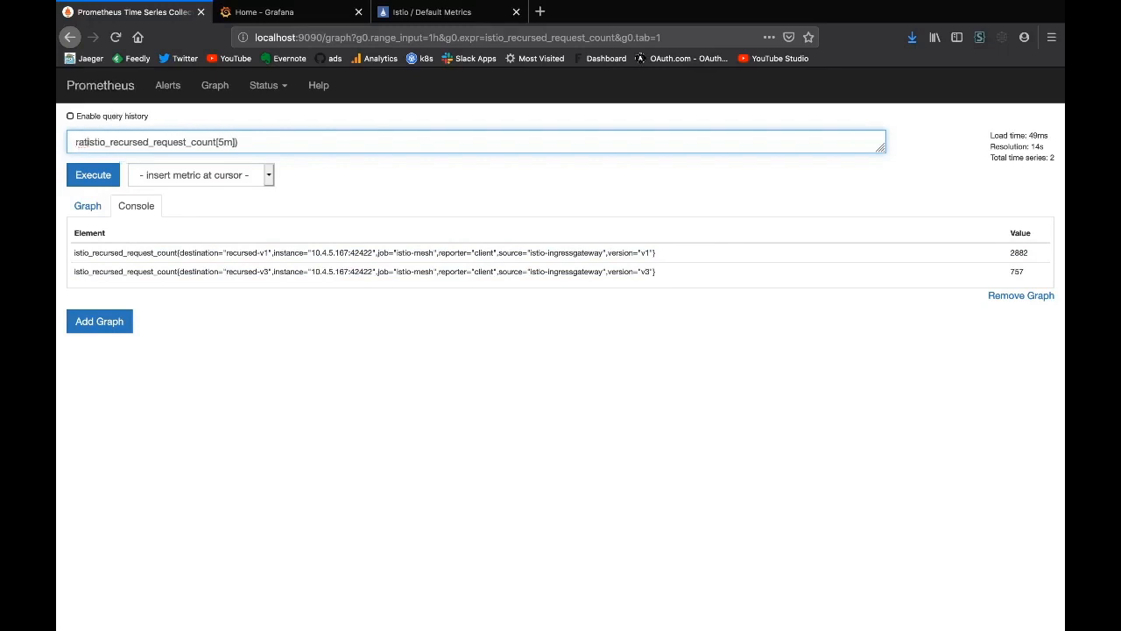
left_click(93, 174)
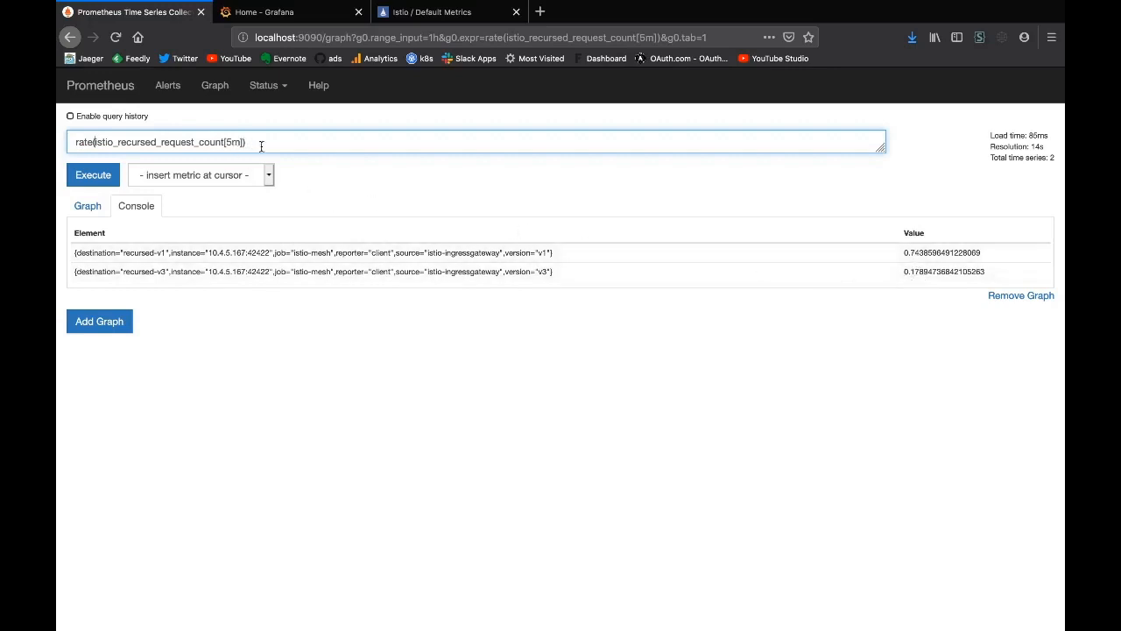
left_click(87, 203)
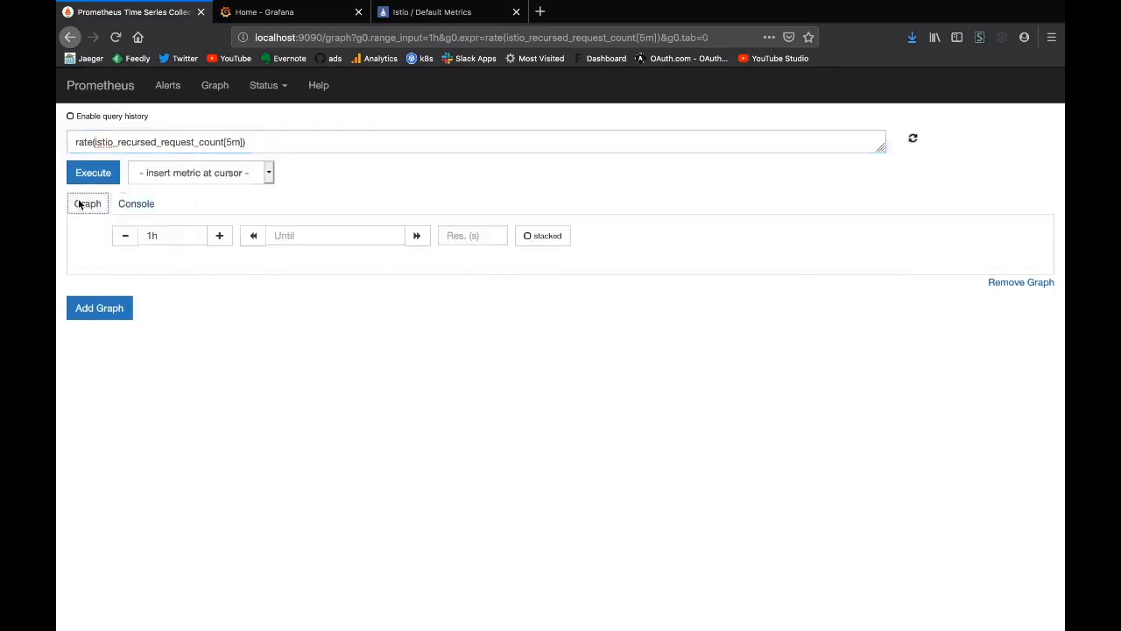
Narrow the Prometheus graph to the last 5 minutes and switch over to Grafana.
left_click(92, 173)
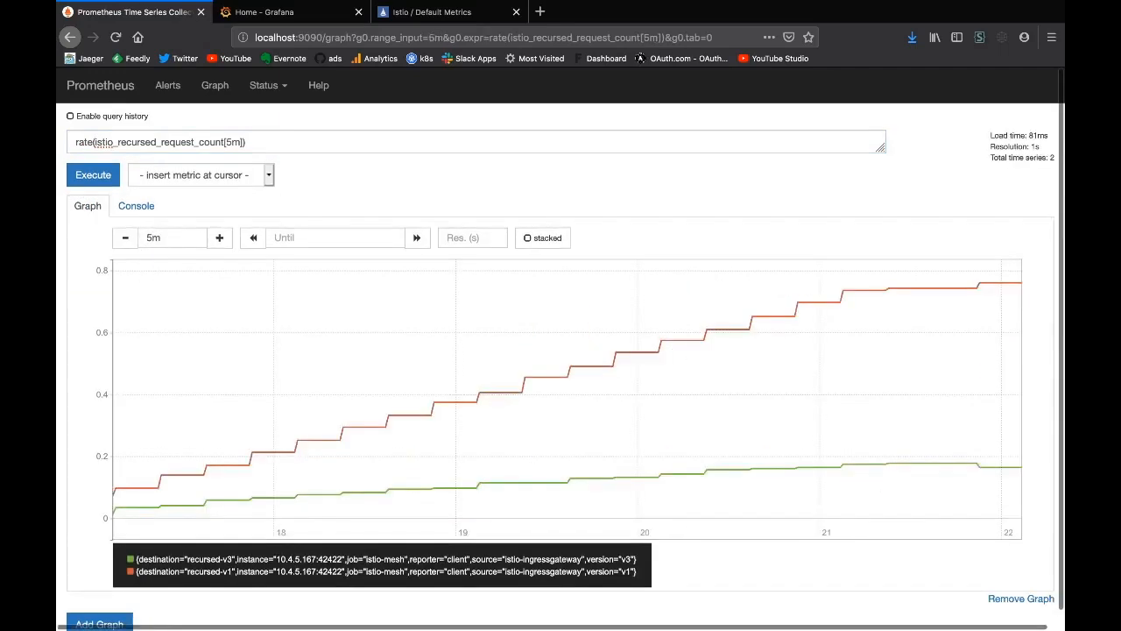
mouse_move(941, 345)
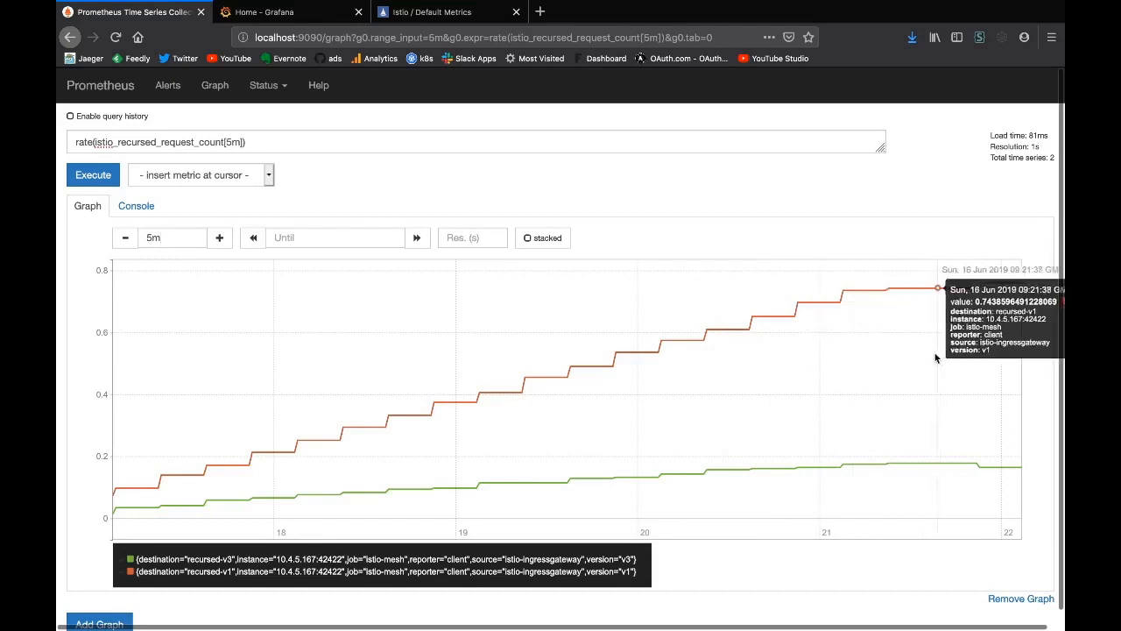
mouse_move(479, 392)
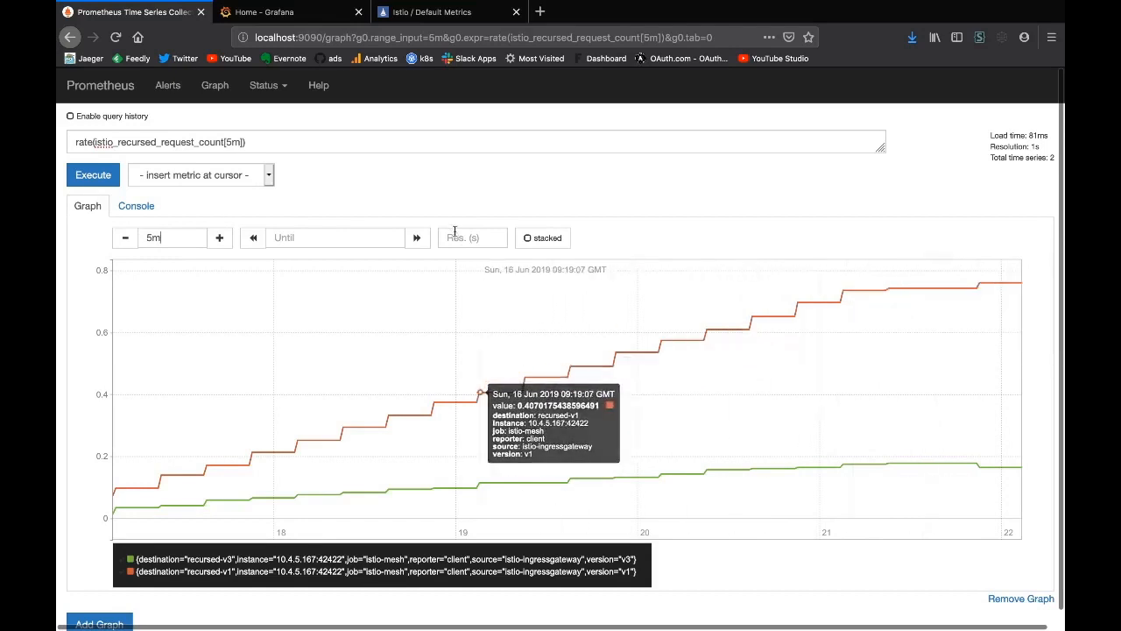
left_click(289, 12)
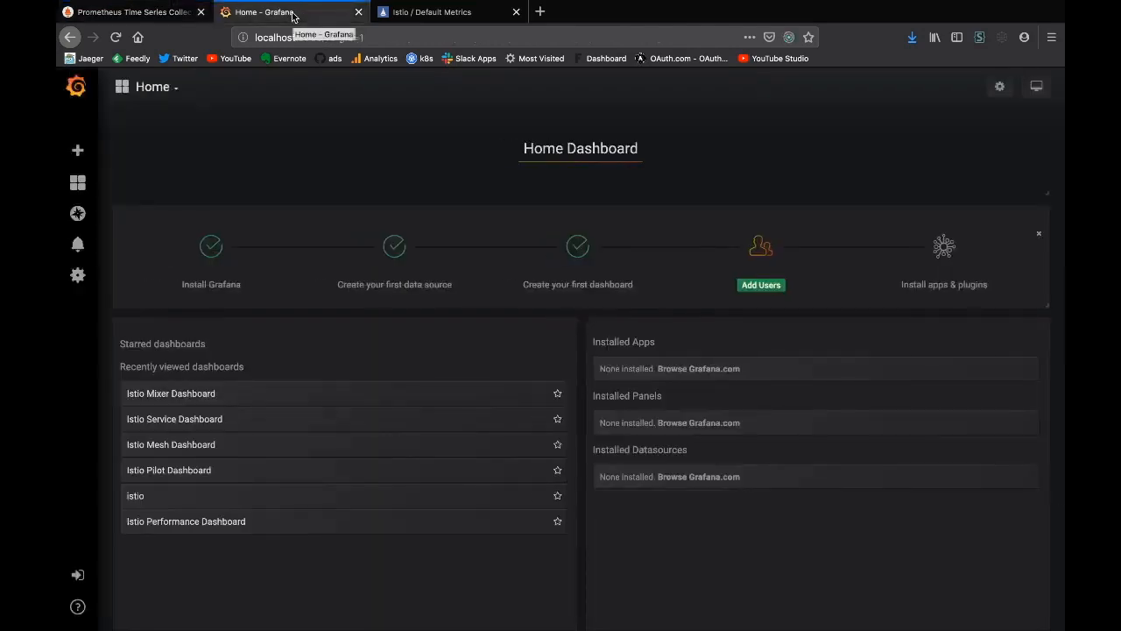
Copy the rate query from Prometheus and create a new Grafana dashboard with a fresh panel.
left_click(132, 11)
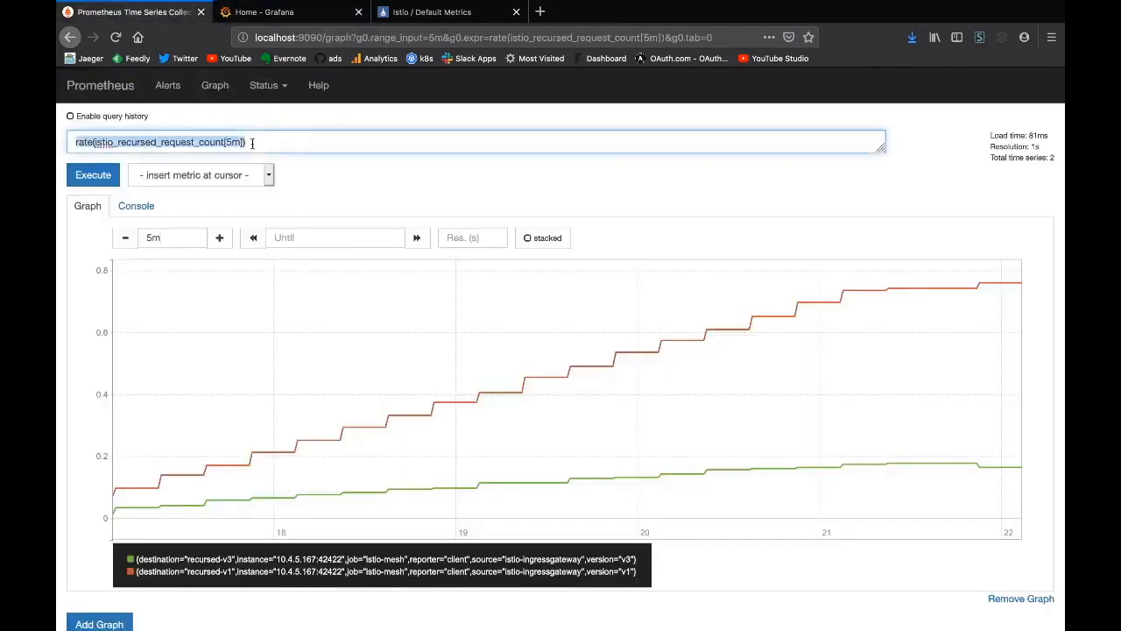
left_click(291, 12)
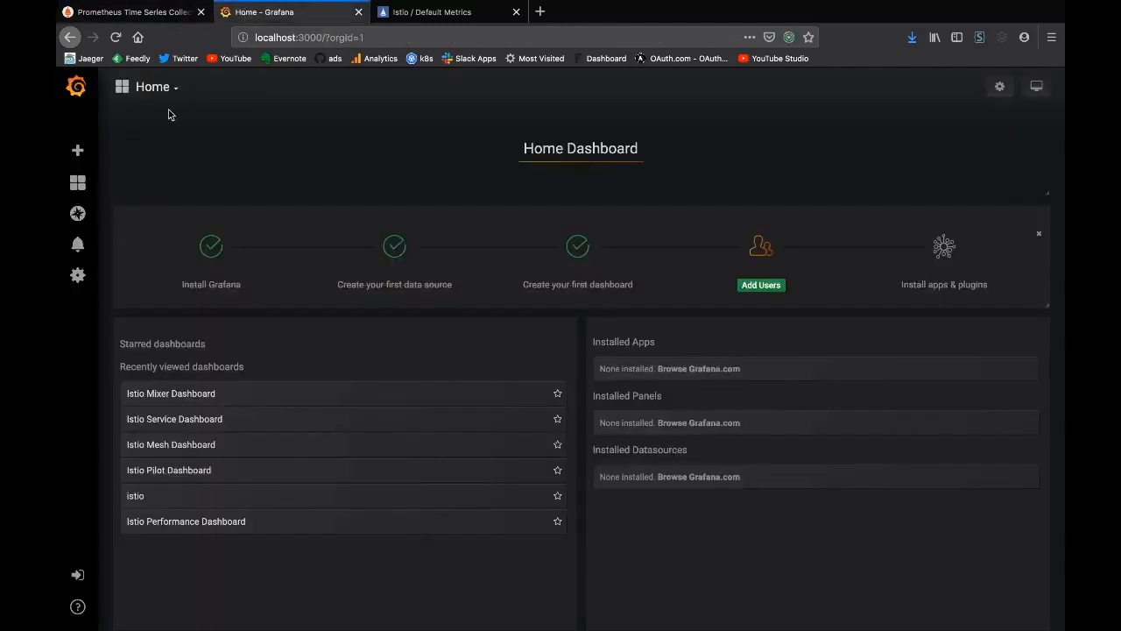
left_click(77, 150)
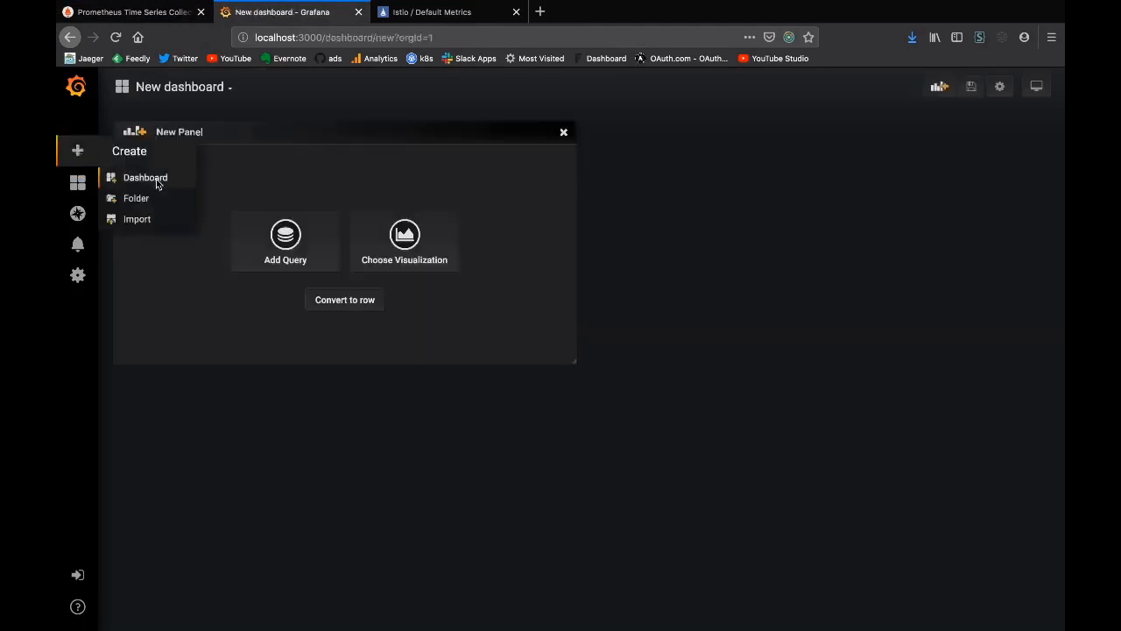
left_click(404, 241)
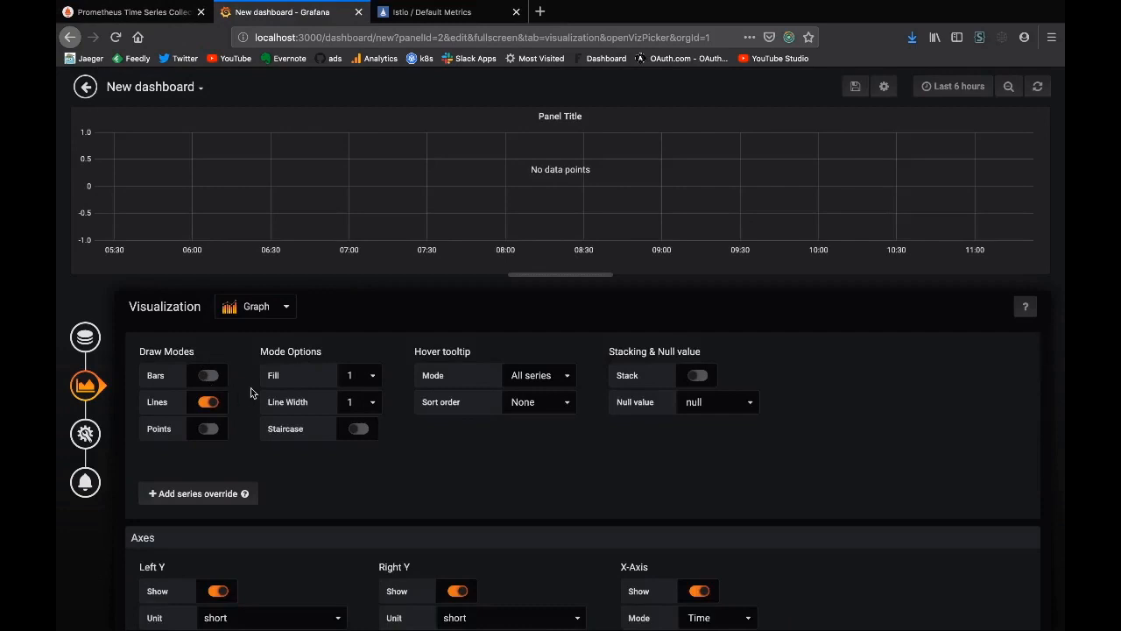
Query the Prometheus data source with rate(istio_recursed_request_count[5m]) in the panel.
left_click(85, 336)
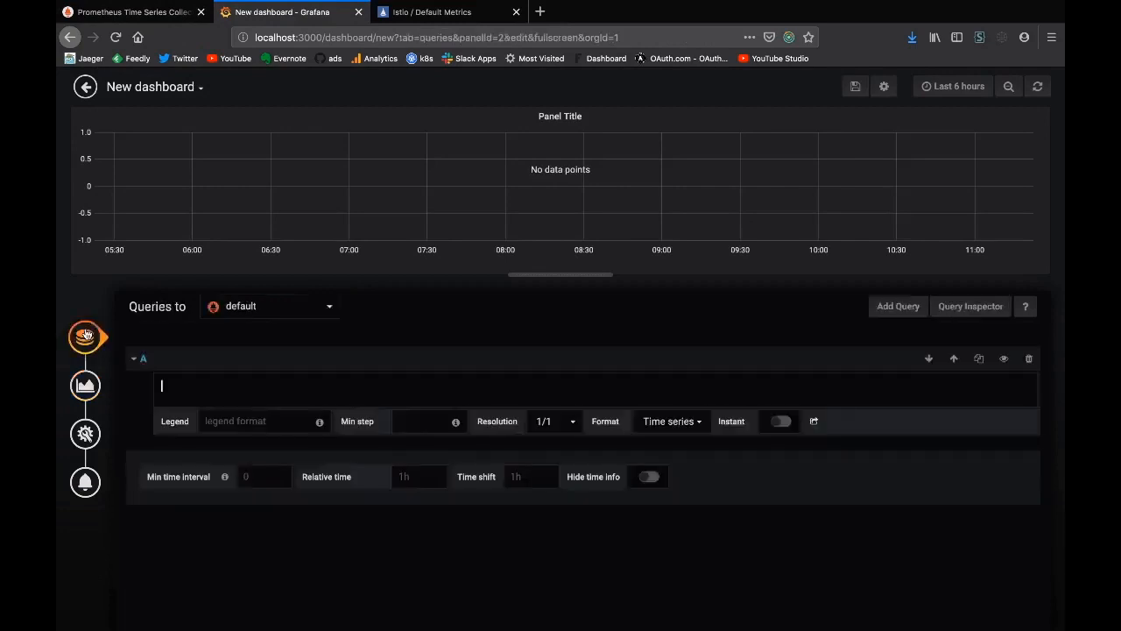
left_click(270, 306)
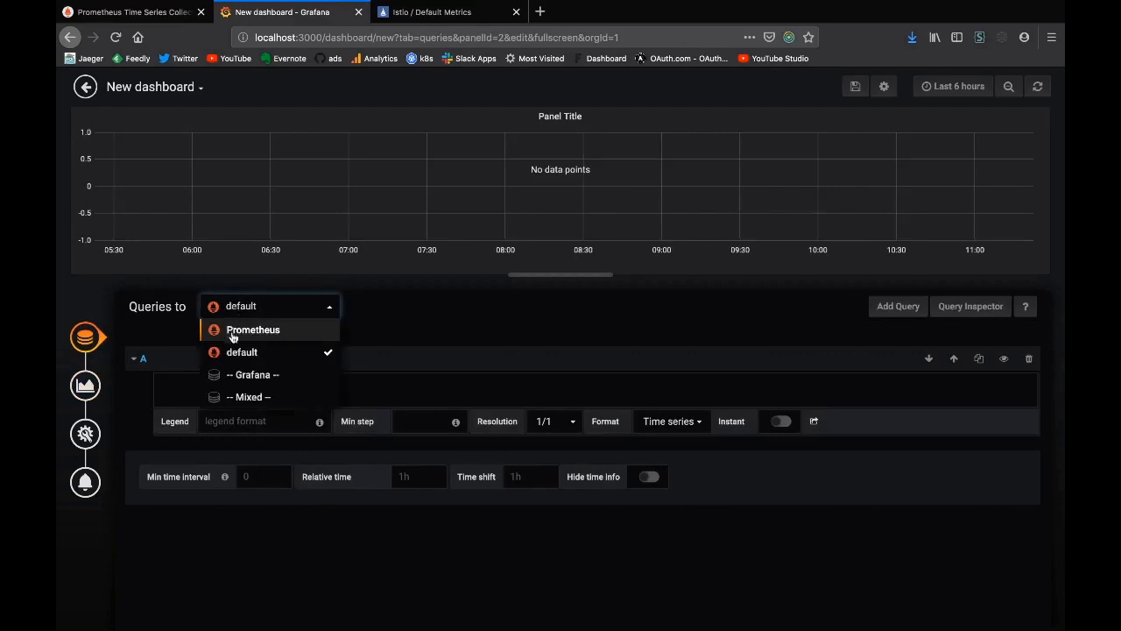
left_click(254, 329)
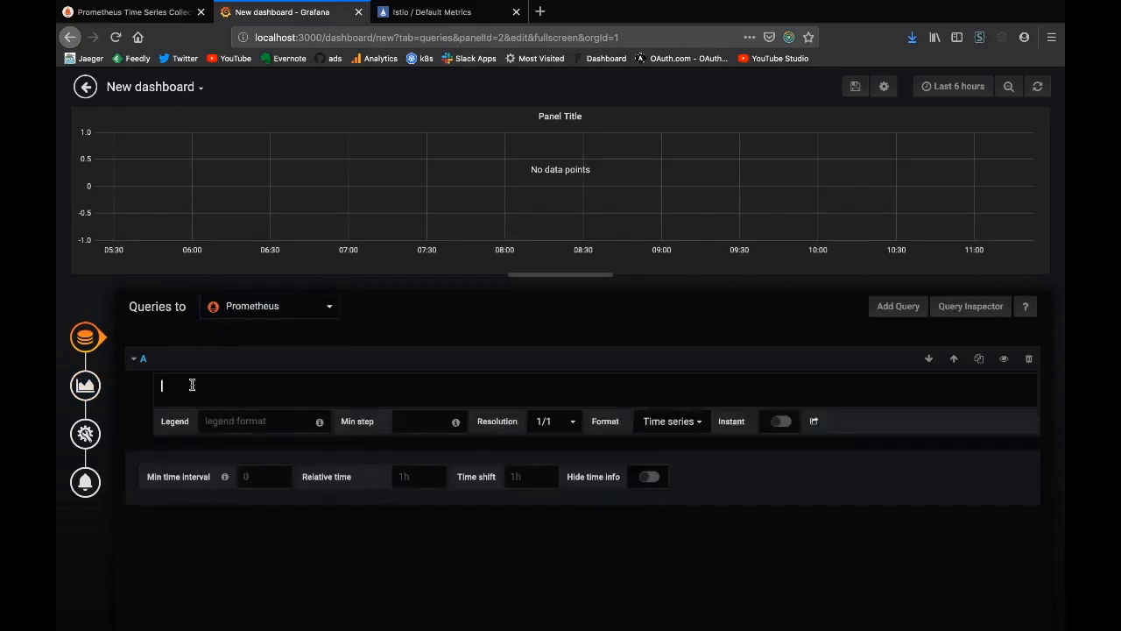
type("rate(istio_recursed_request_count[5m])")
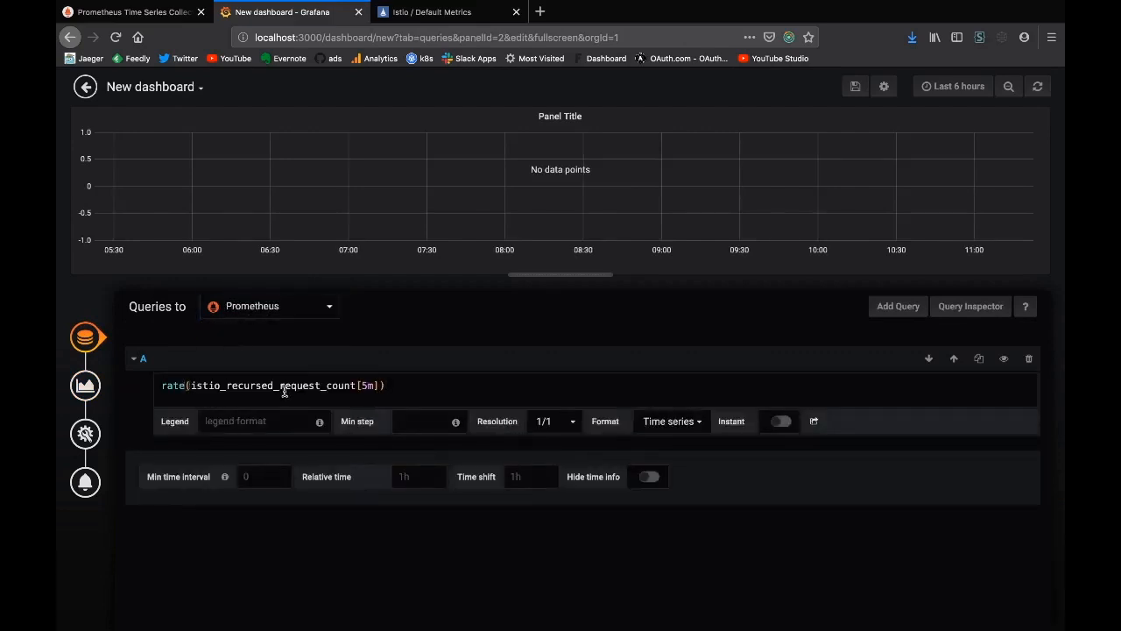
mouse_move(625, 335)
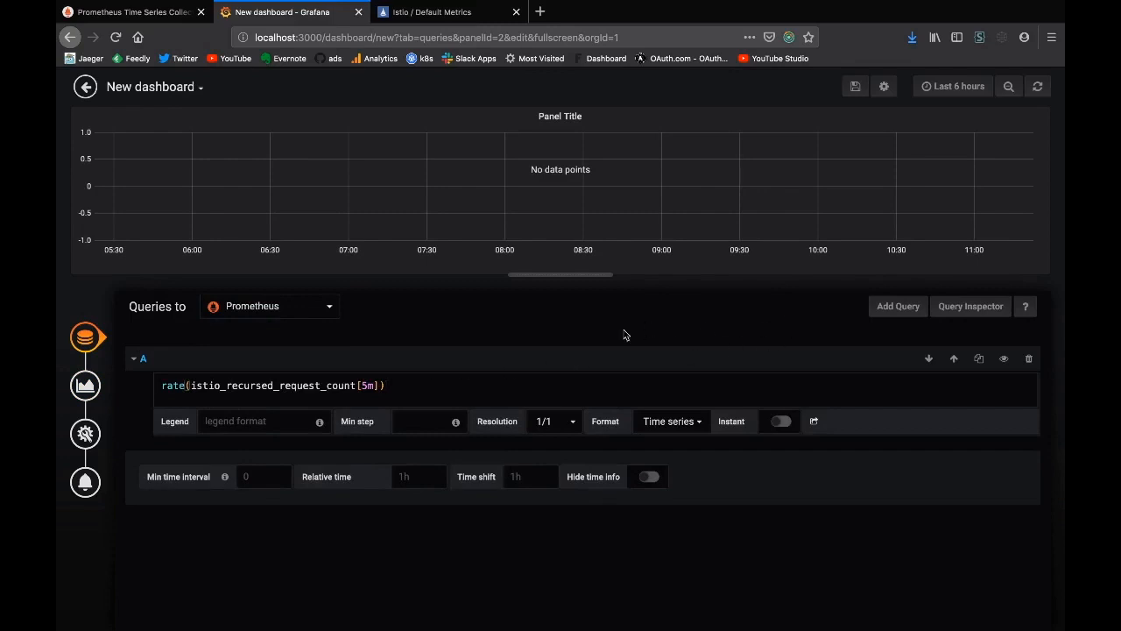
mouse_move(576, 311)
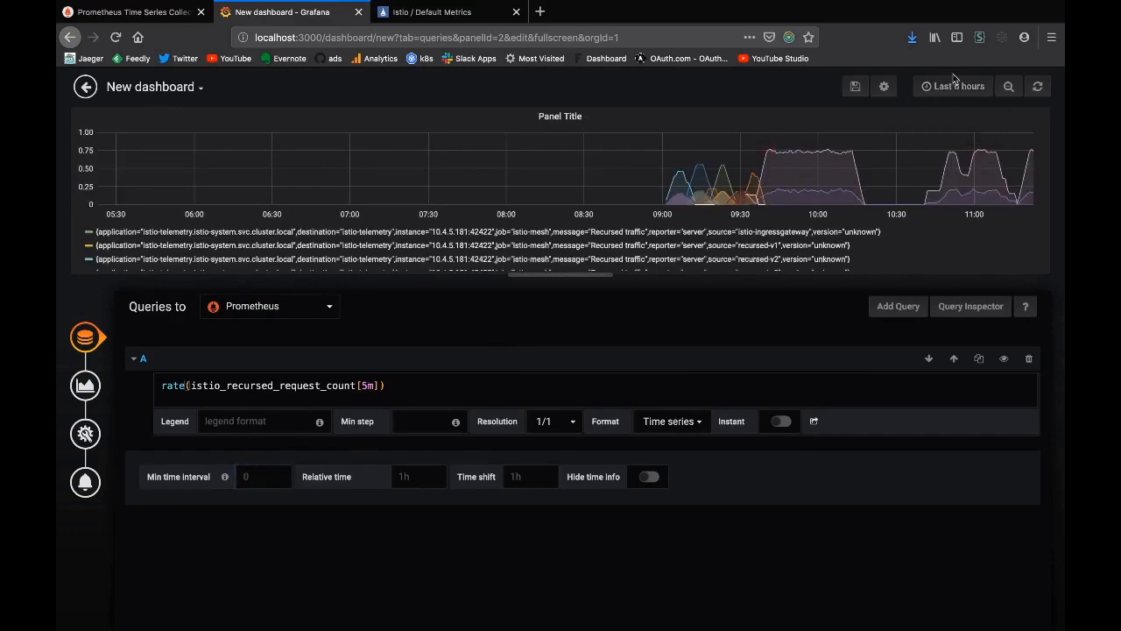
Set the time range to Last 5 minutes and auto-refresh every 5s.
left_click(953, 86)
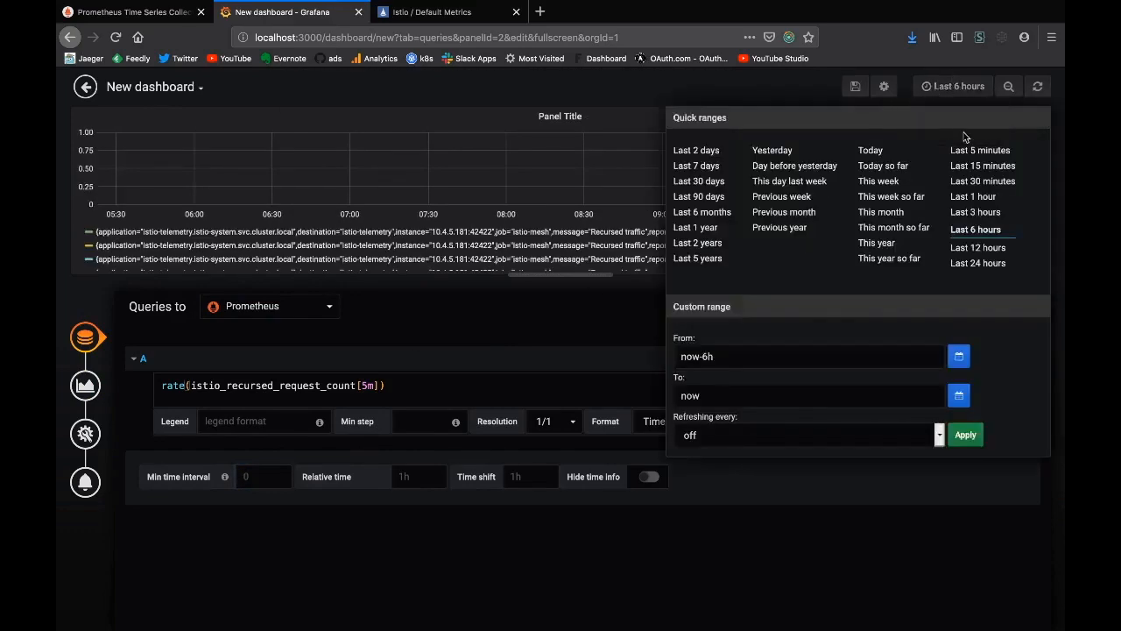
left_click(980, 150)
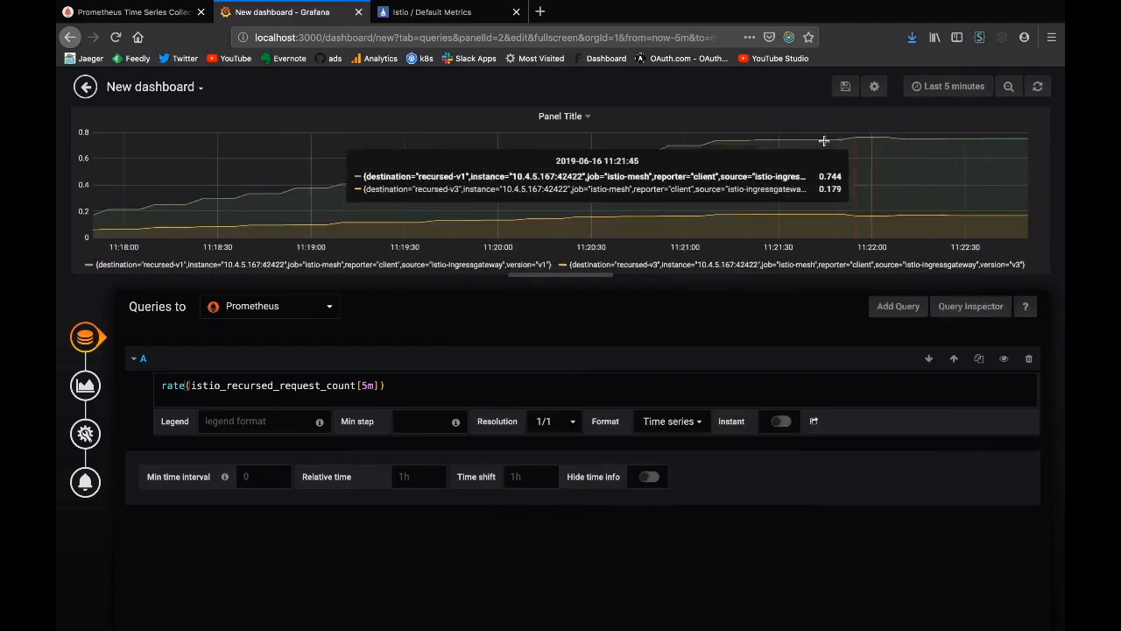
left_click(953, 85)
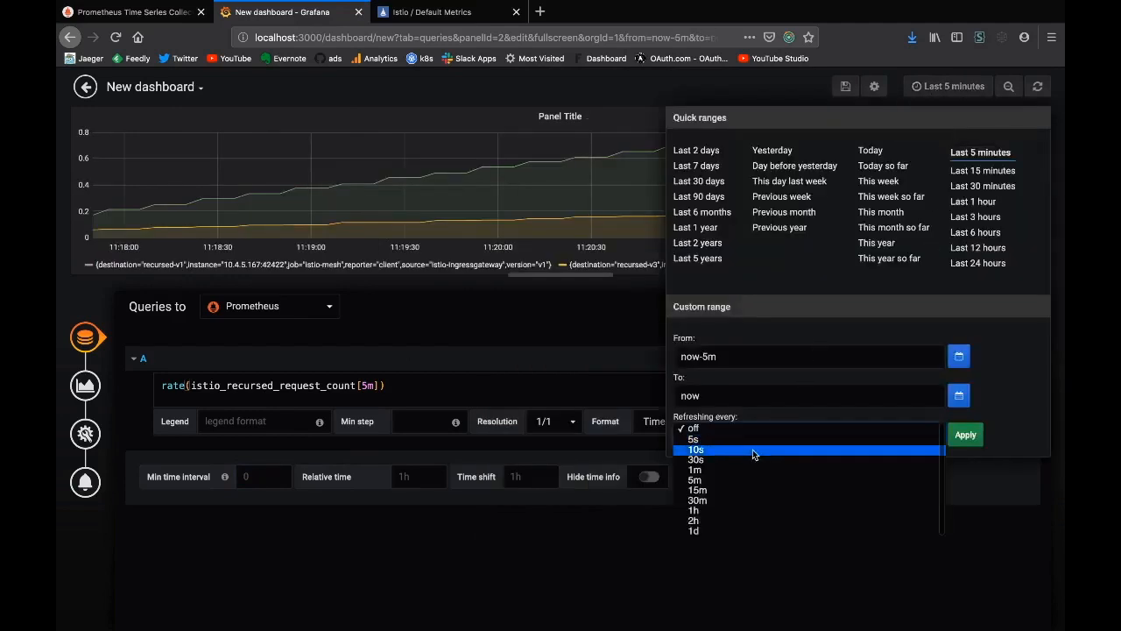
mouse_move(695, 439)
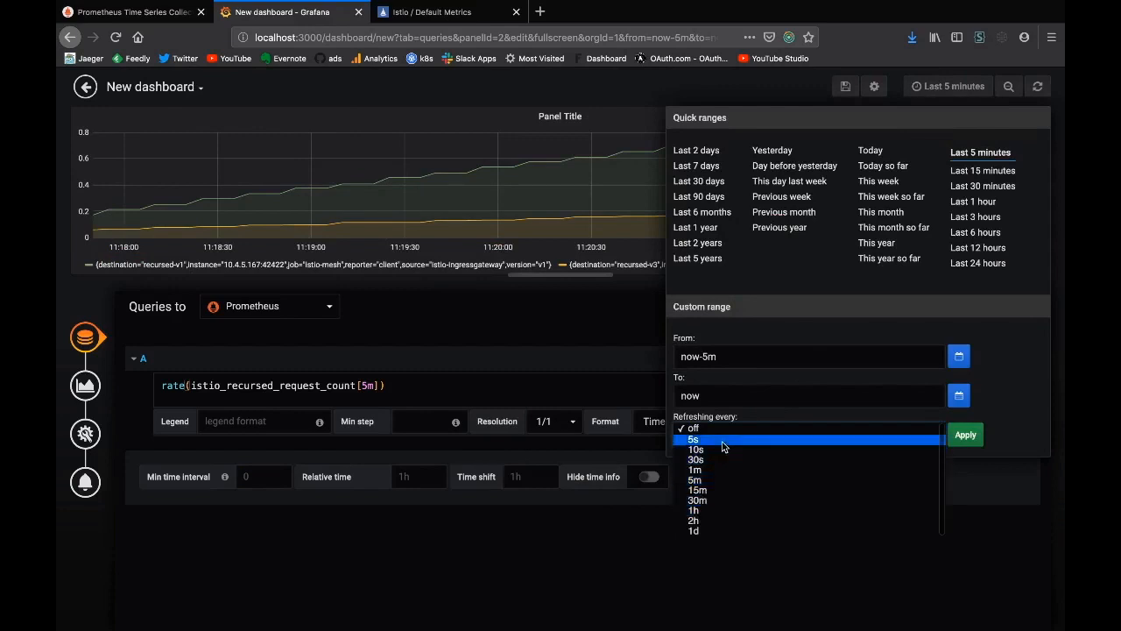
left_click(695, 439)
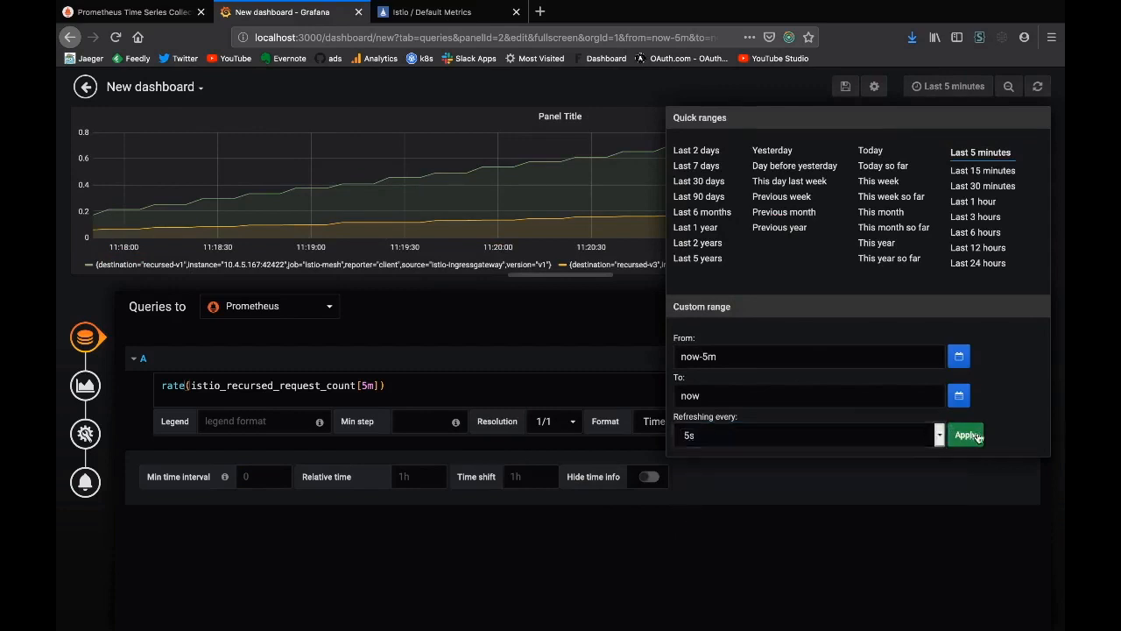
left_click(964, 434)
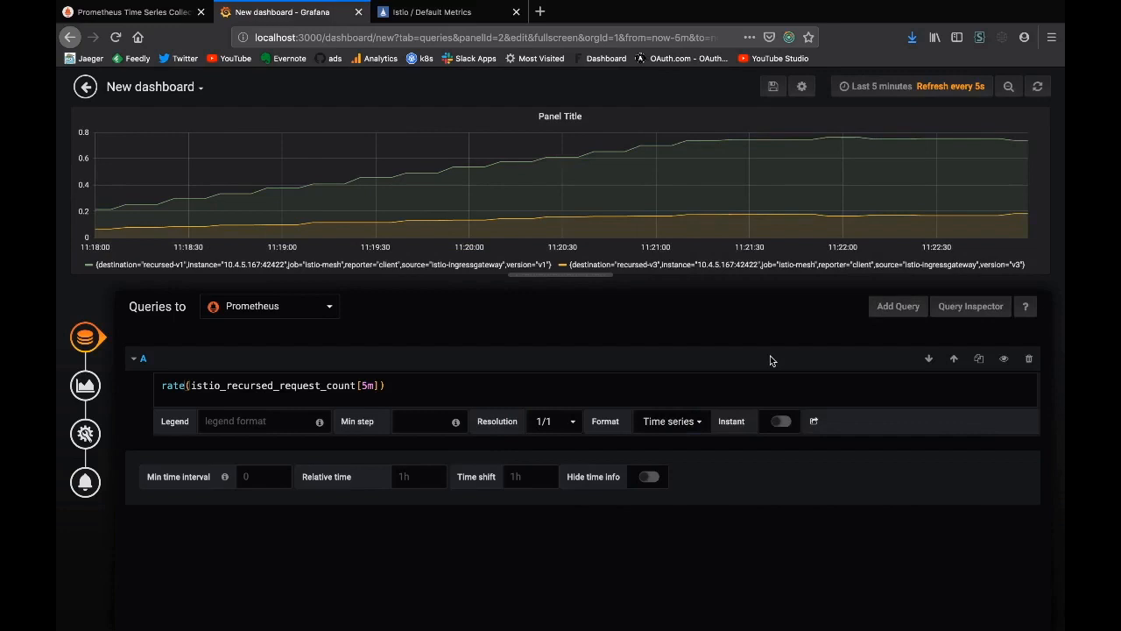
mouse_move(81, 364)
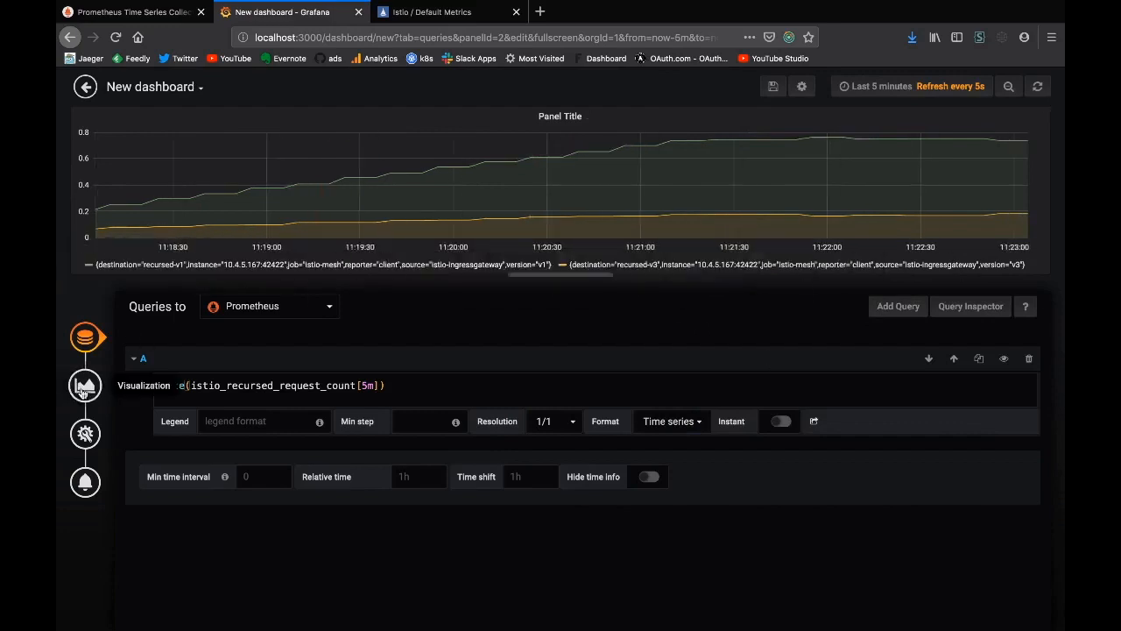
mouse_move(85, 434)
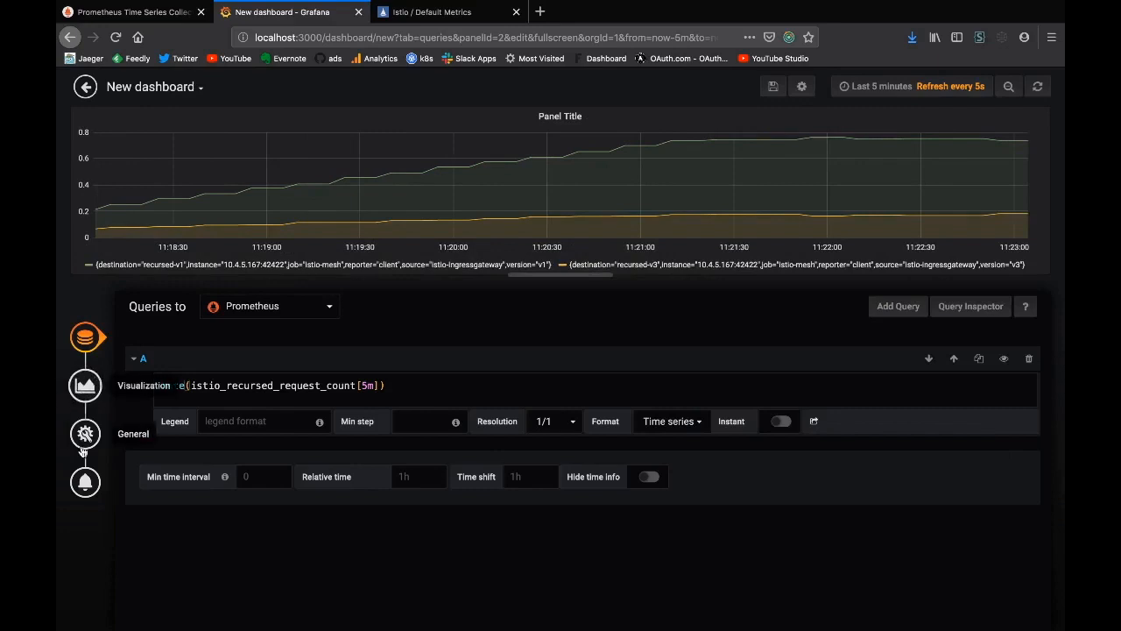
In Visualization, place the legend as a table to the right of the graph.
left_click(85, 433)
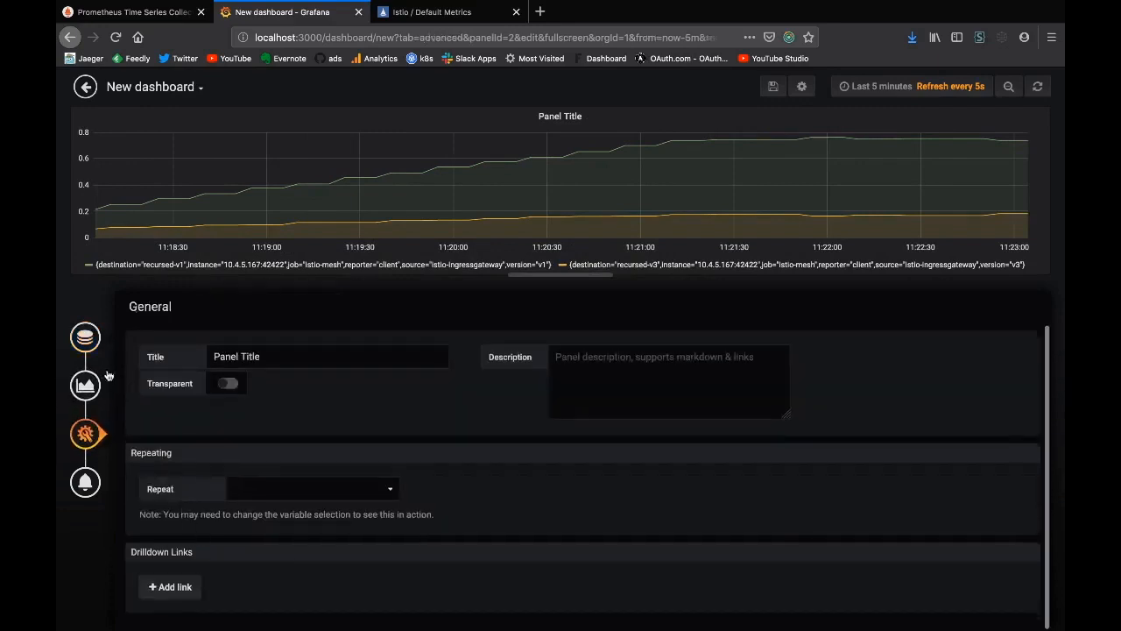
left_click(85, 386)
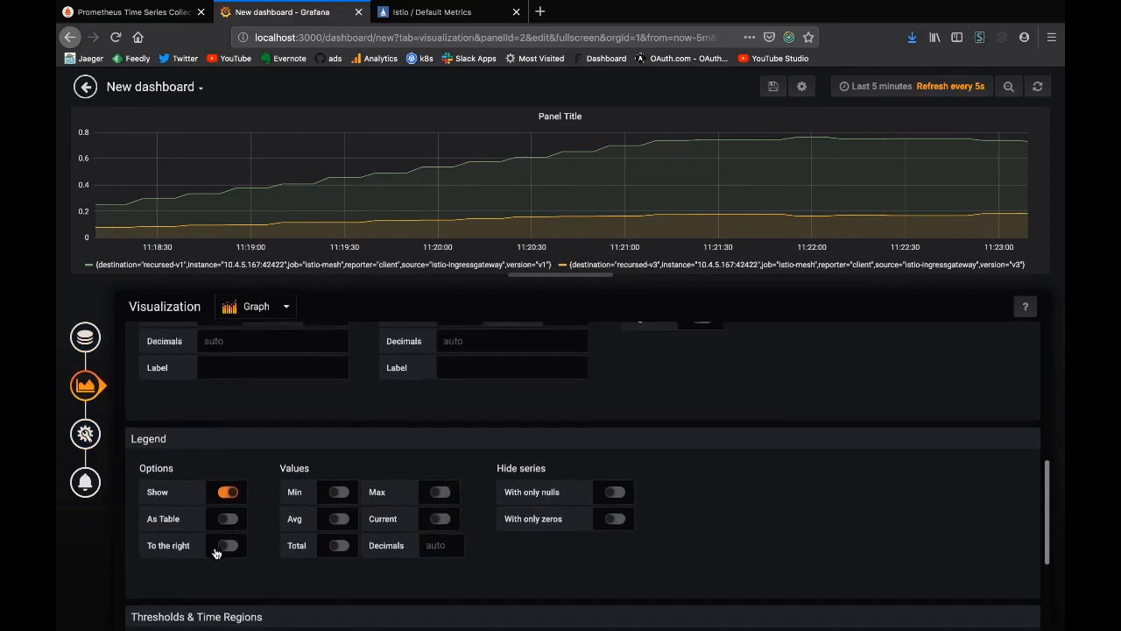
left_click(226, 545)
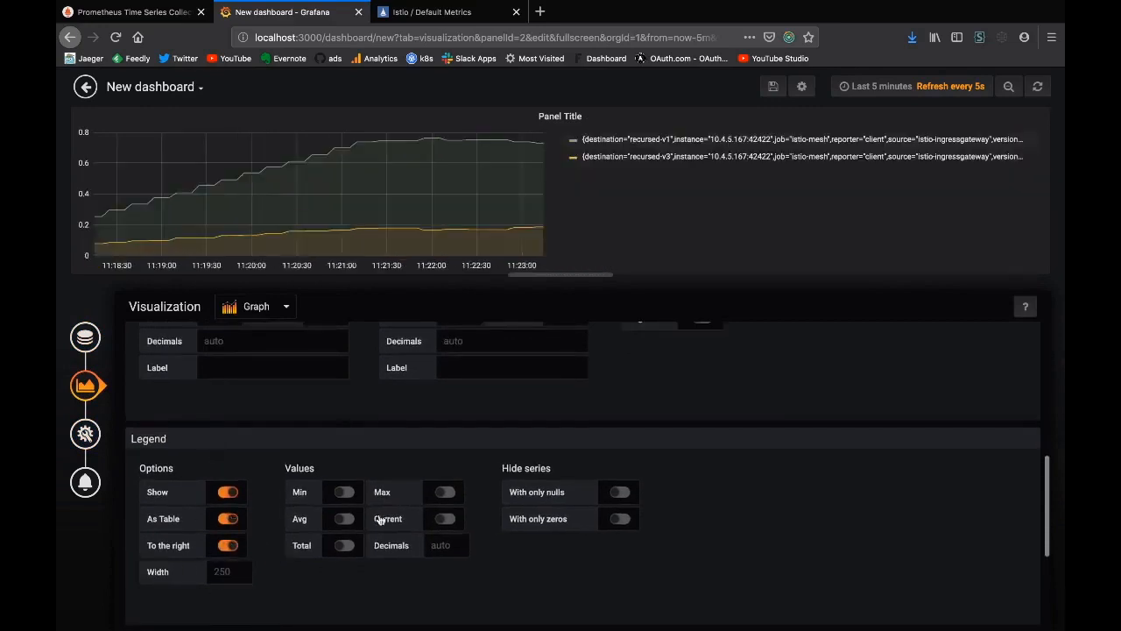
mouse_move(723, 214)
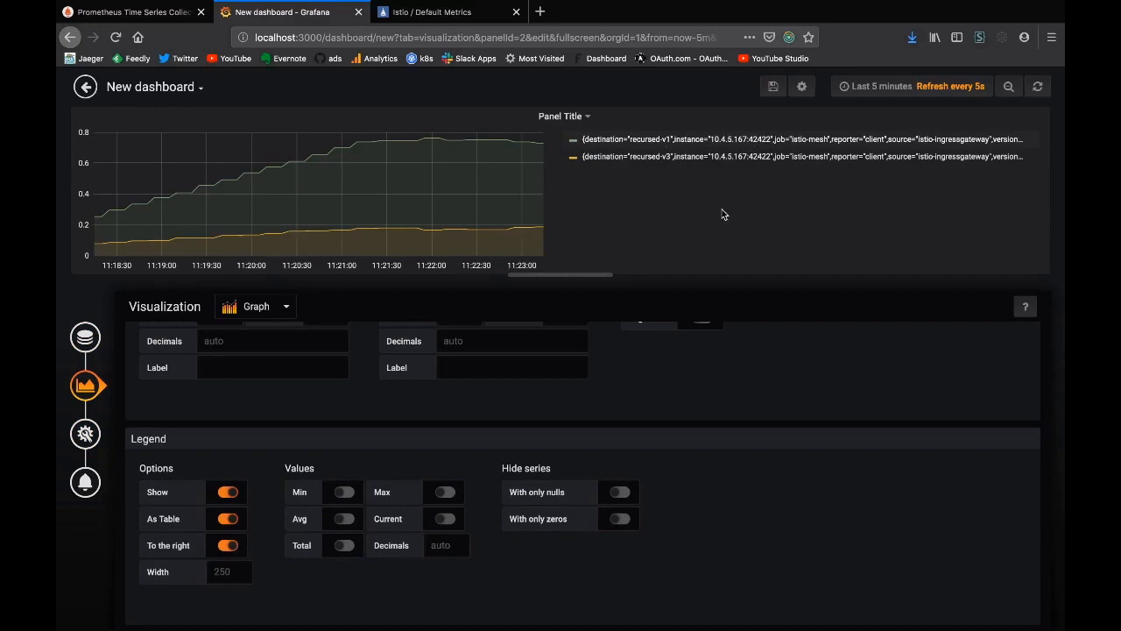
mouse_move(652, 163)
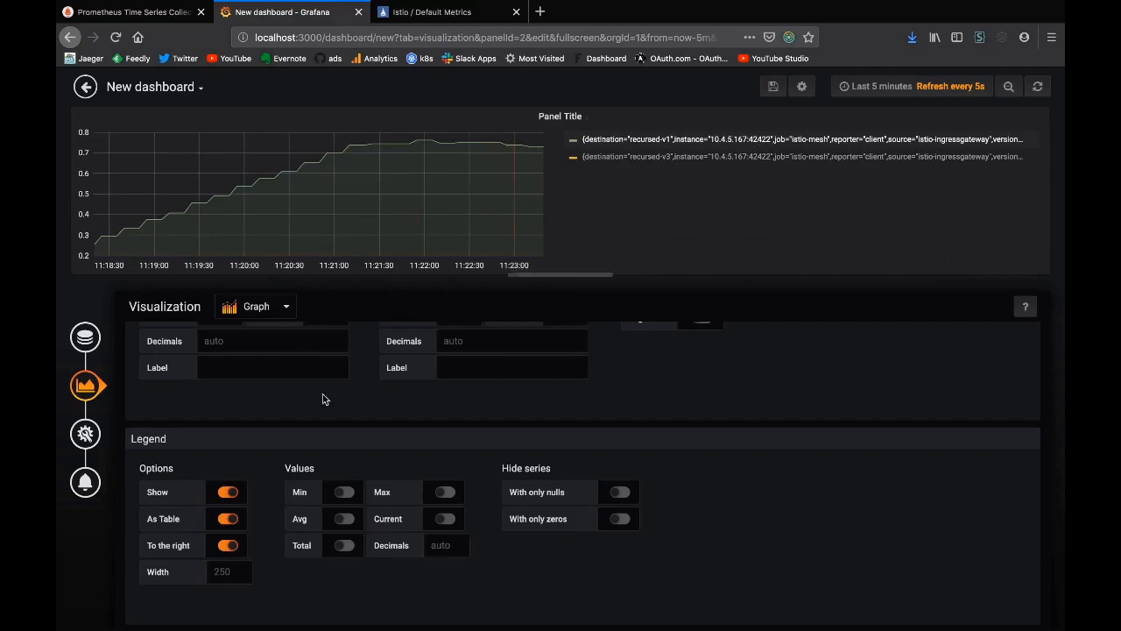
mouse_move(85, 337)
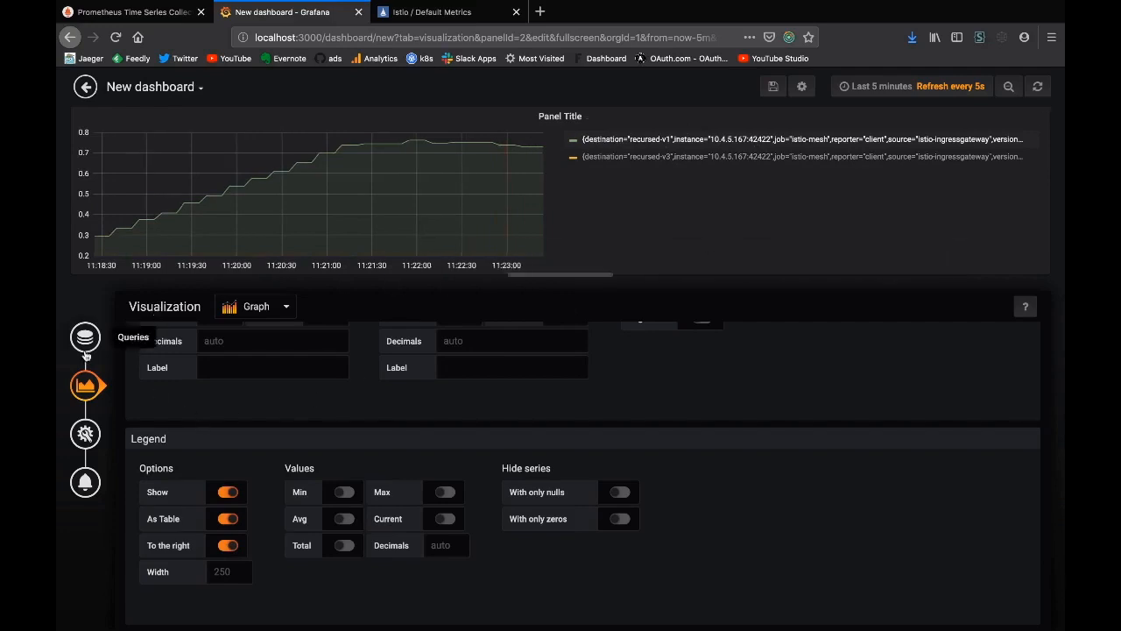
left_click(85, 338)
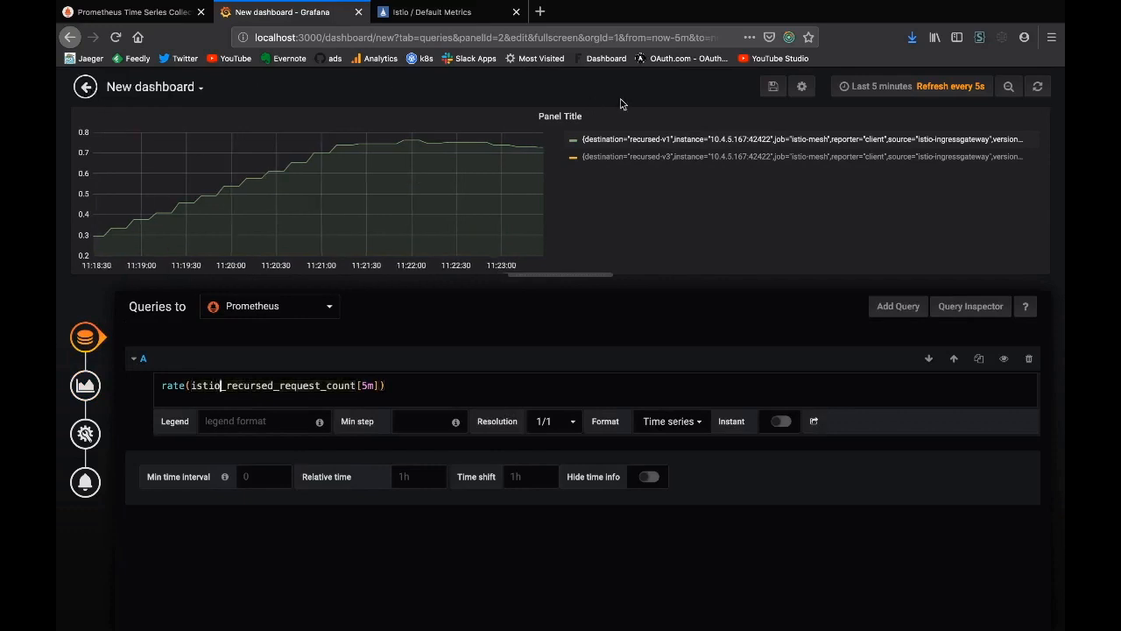
Create a new dashboard variable named destination sourced from Prometheus.
left_click(800, 86)
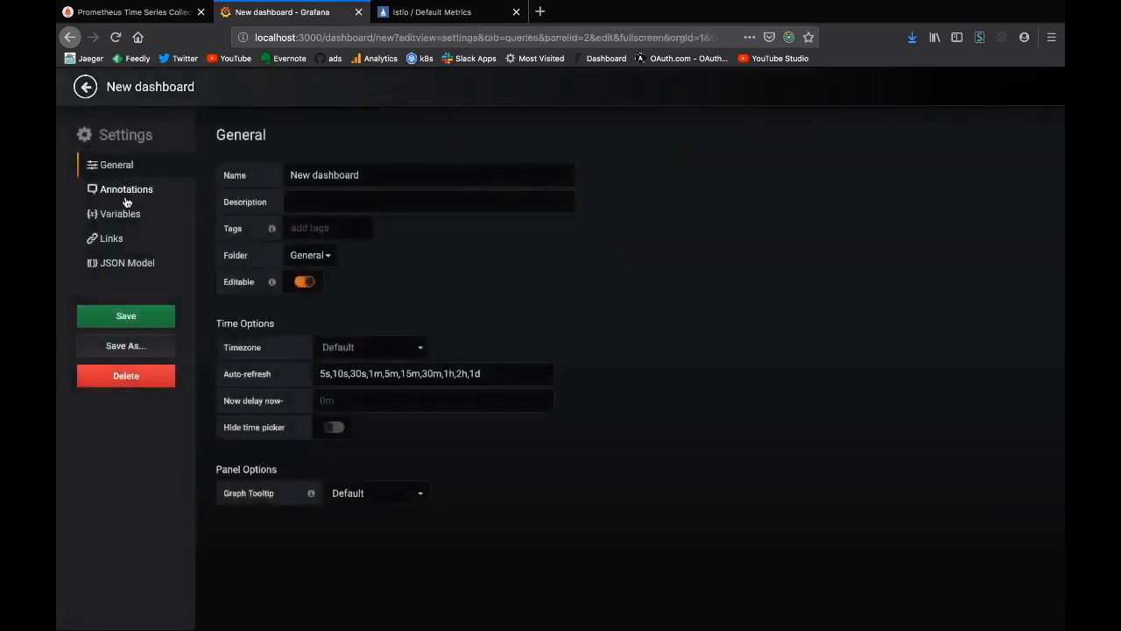
left_click(120, 214)
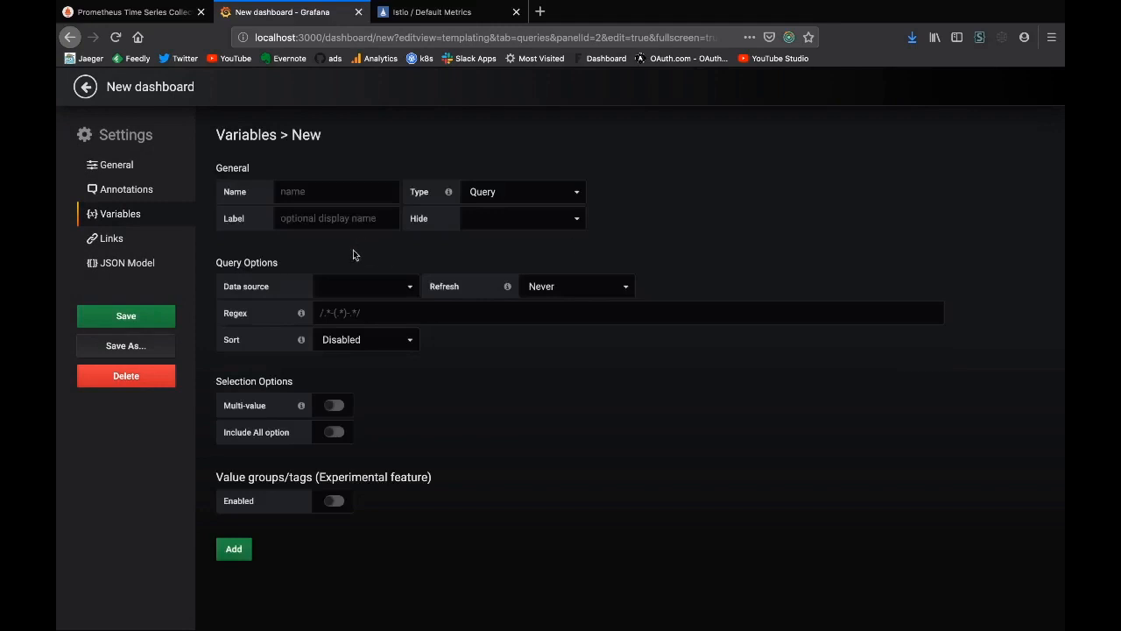
type("destination")
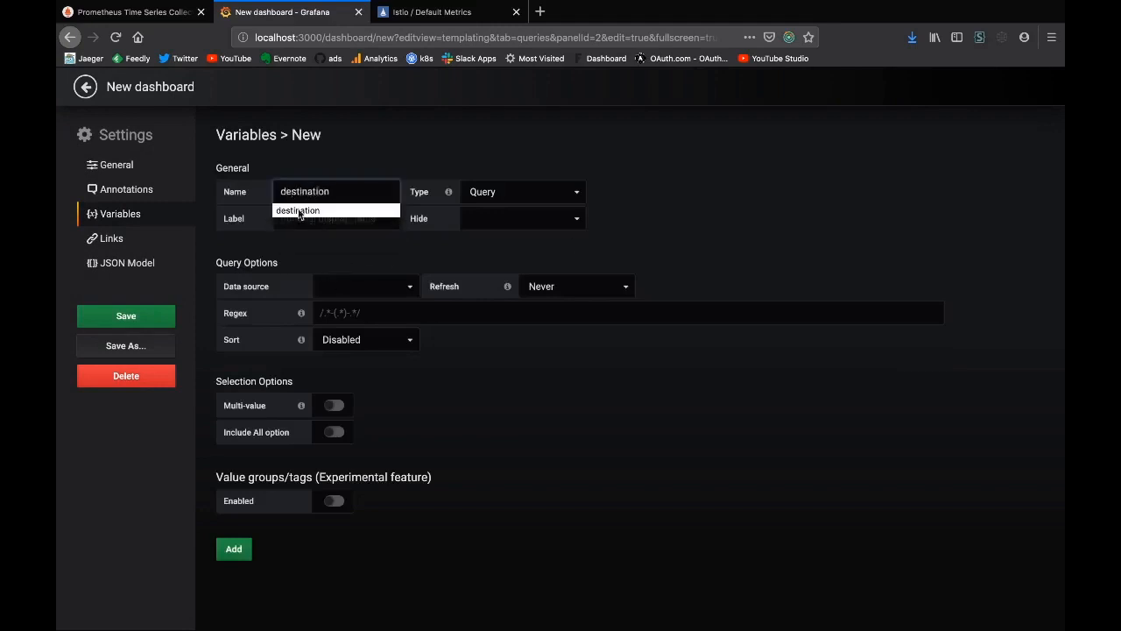
left_click(364, 286)
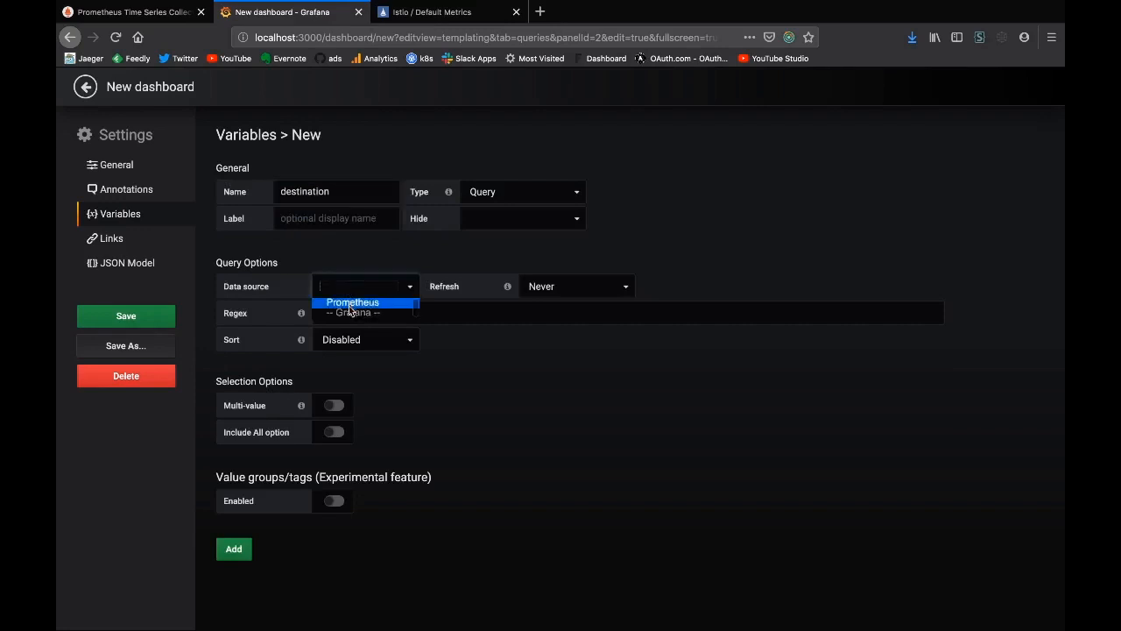
left_click(352, 301)
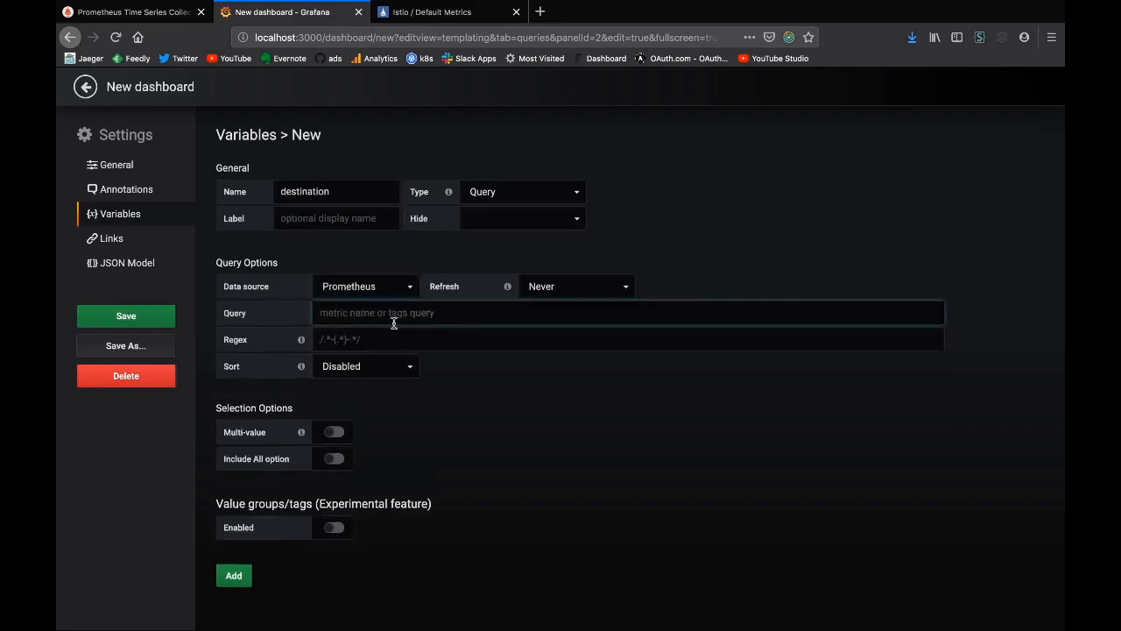
Give it the query label_values(istio_recursed_request_count, destination), sorted alphabetically.
type("istio_recursed_request_count")
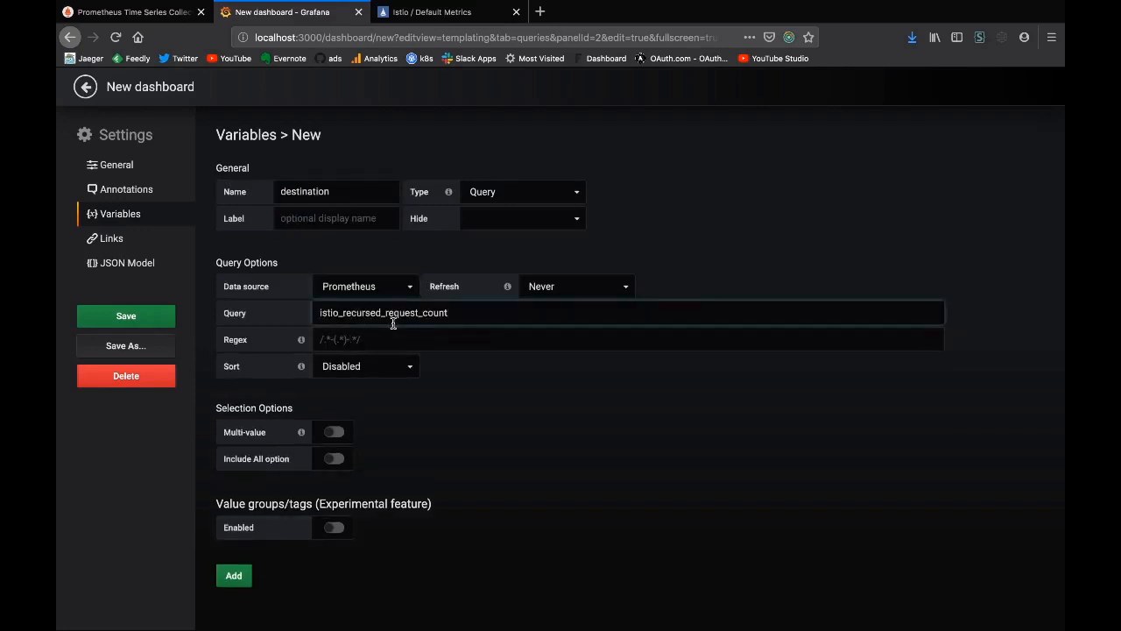
type(",")
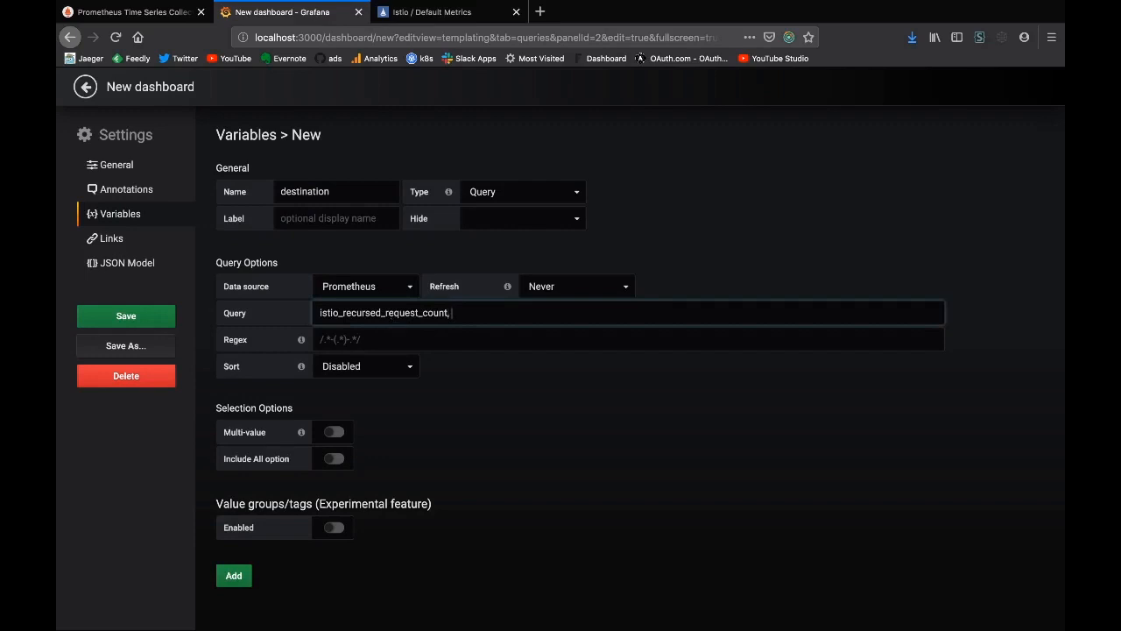
type("desti")
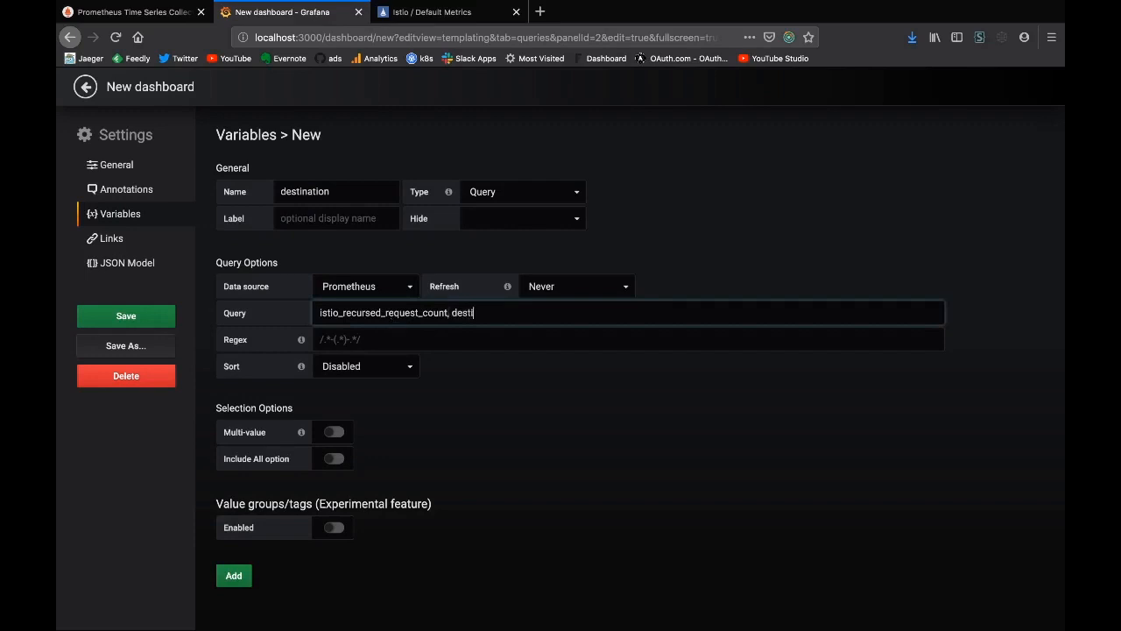
type("nation")
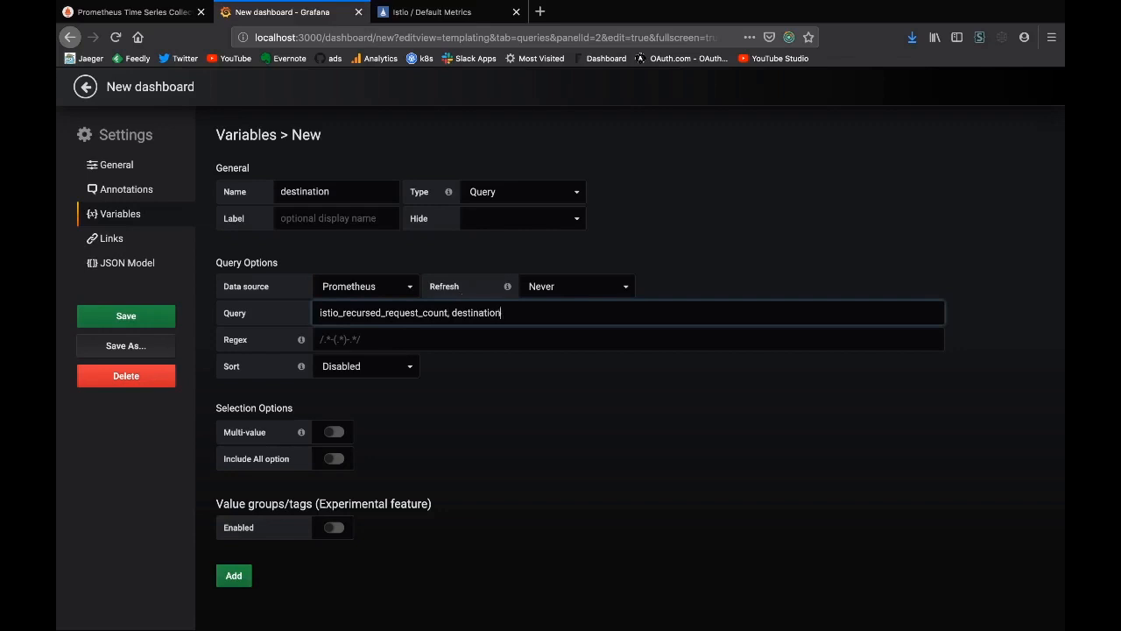
type(")")
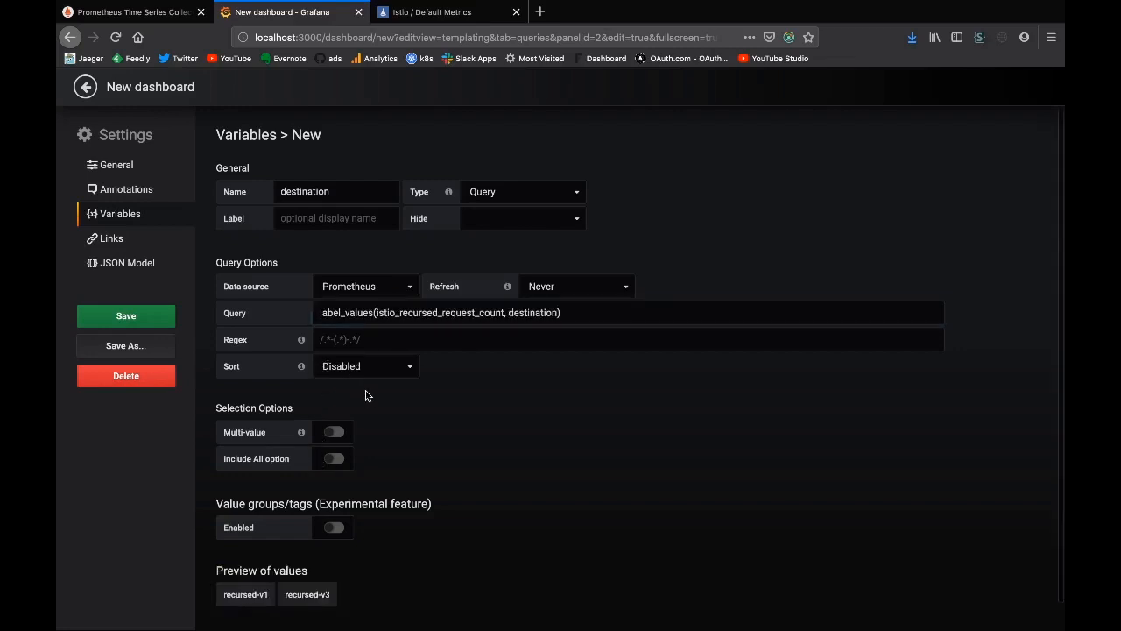
left_click(366, 365)
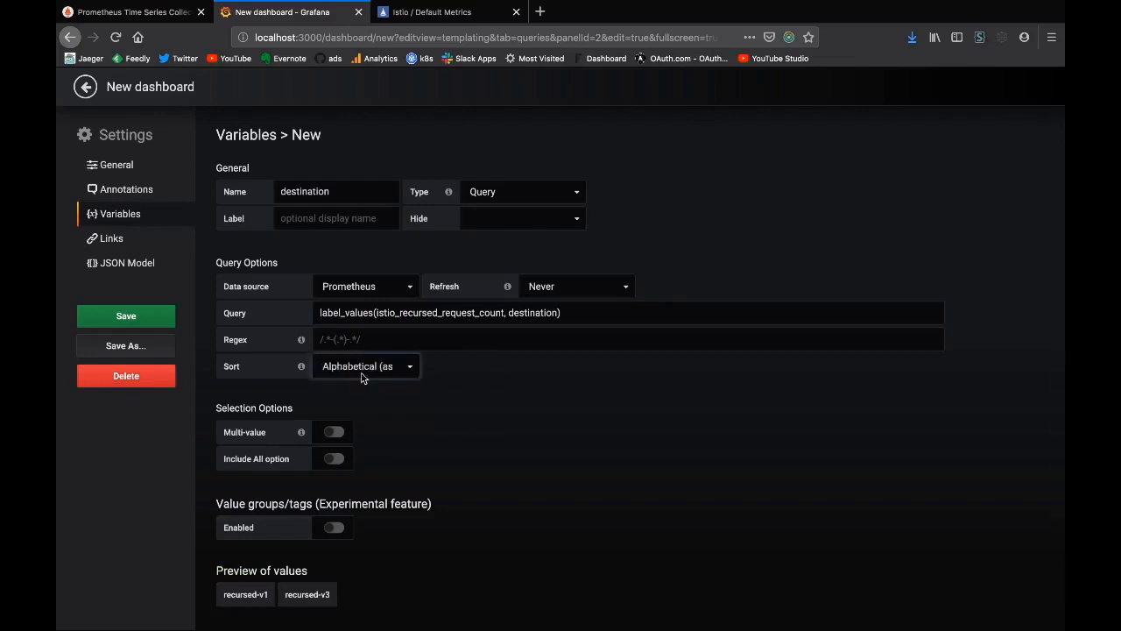
mouse_move(126, 316)
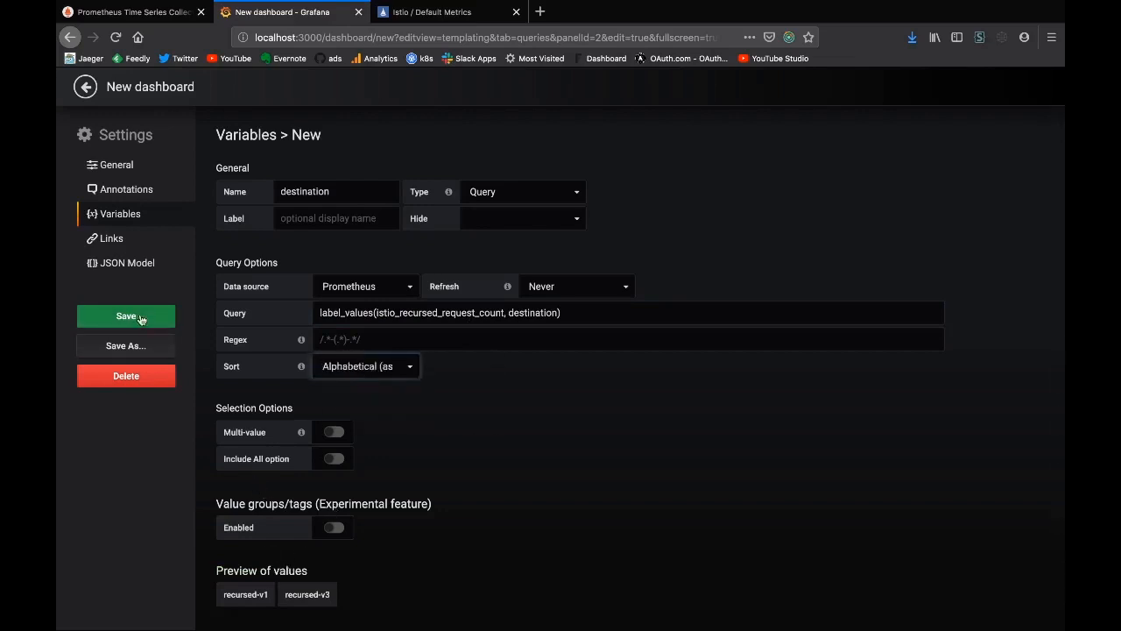
Save the dashboard, replacing the suggested name with demo.
left_click(125, 345)
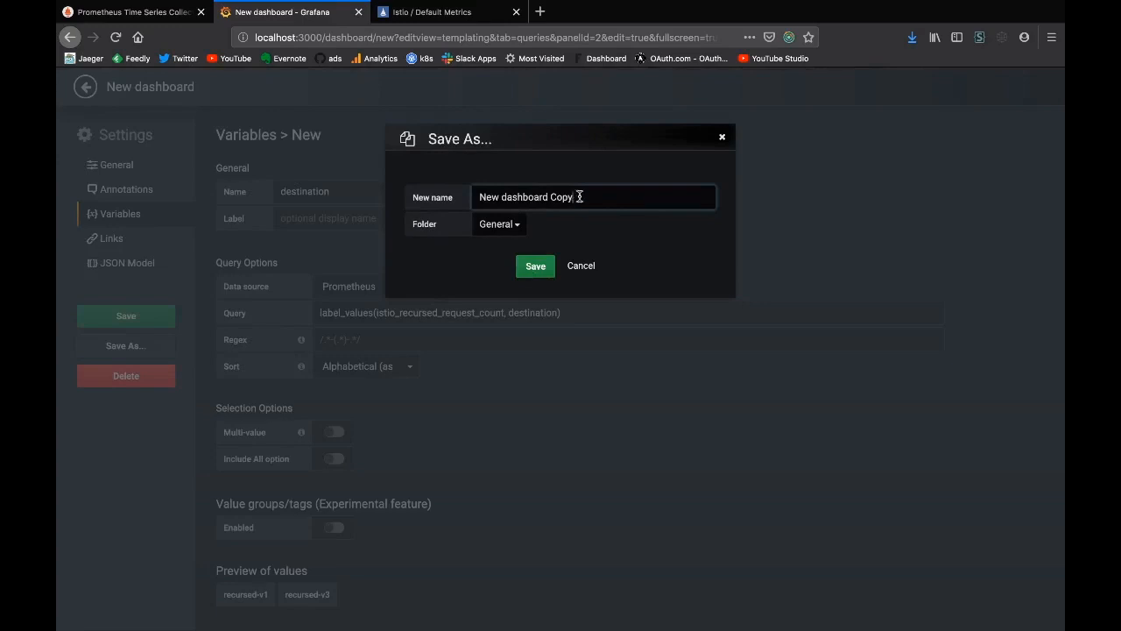
triple_click(594, 196)
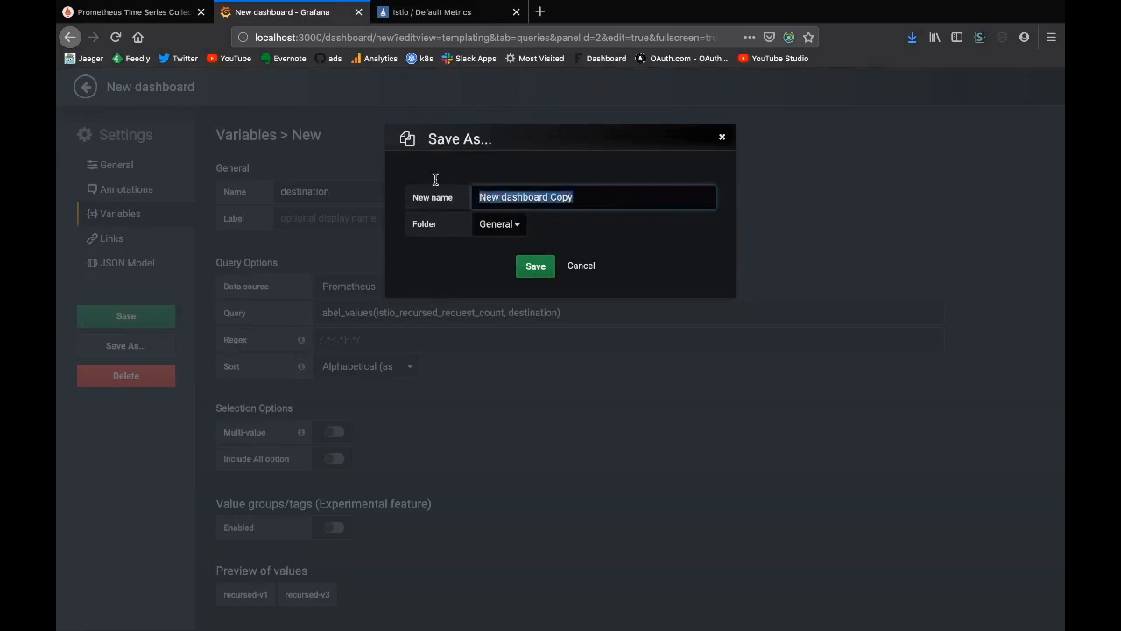
left_click(535, 266)
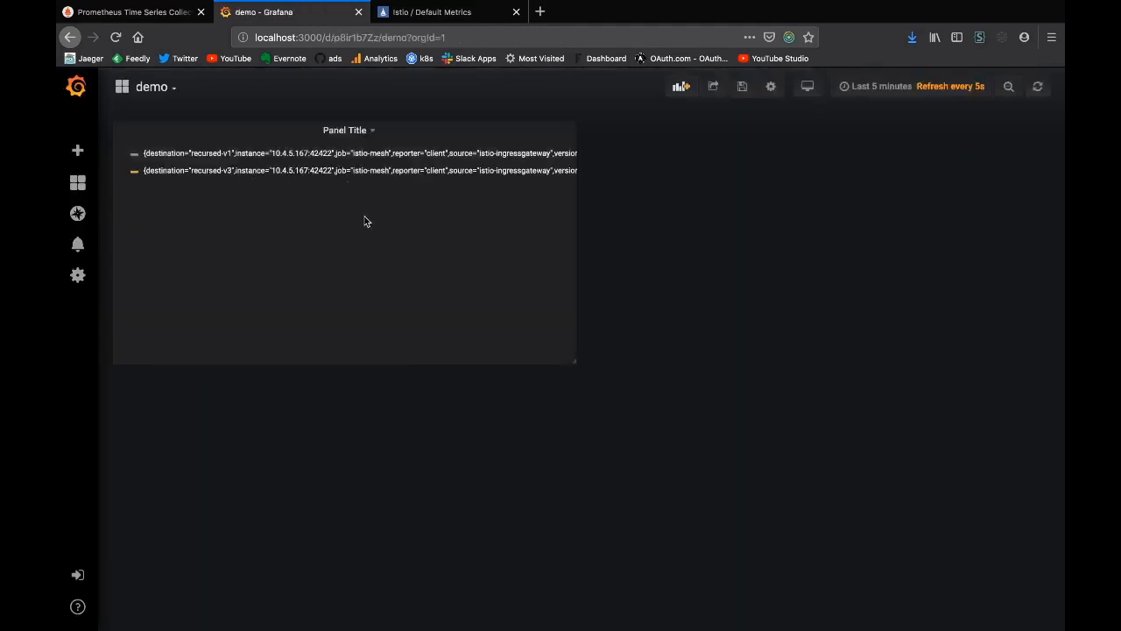
mouse_move(347, 129)
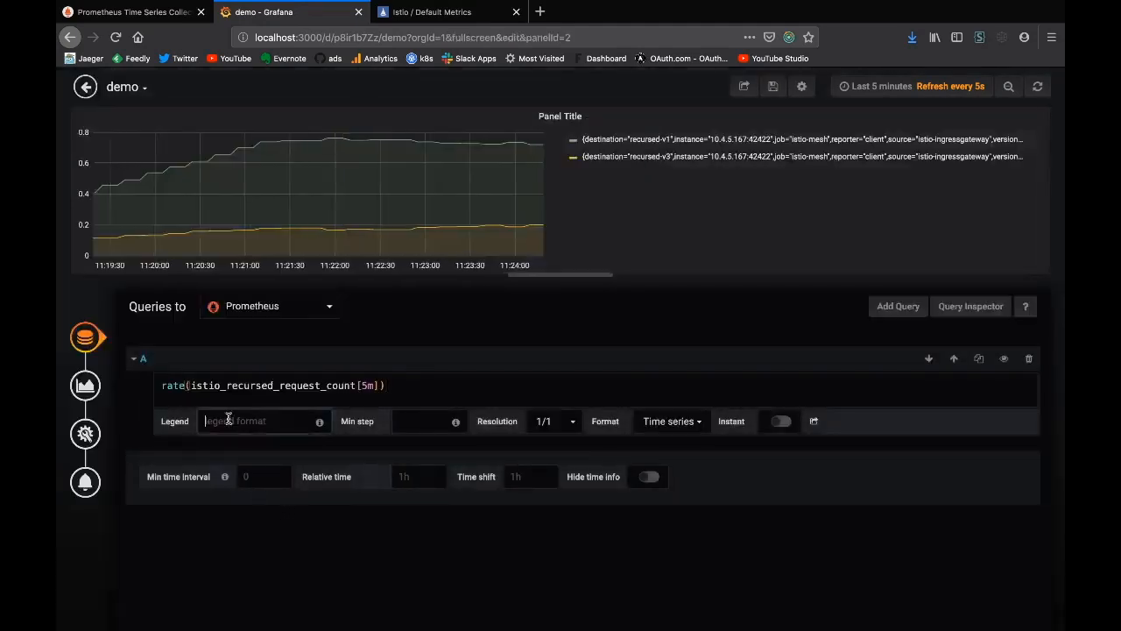
Set the query's Legend format to {{ destination }} so series read recursed-v1 and recursed-v3.
type("{{")
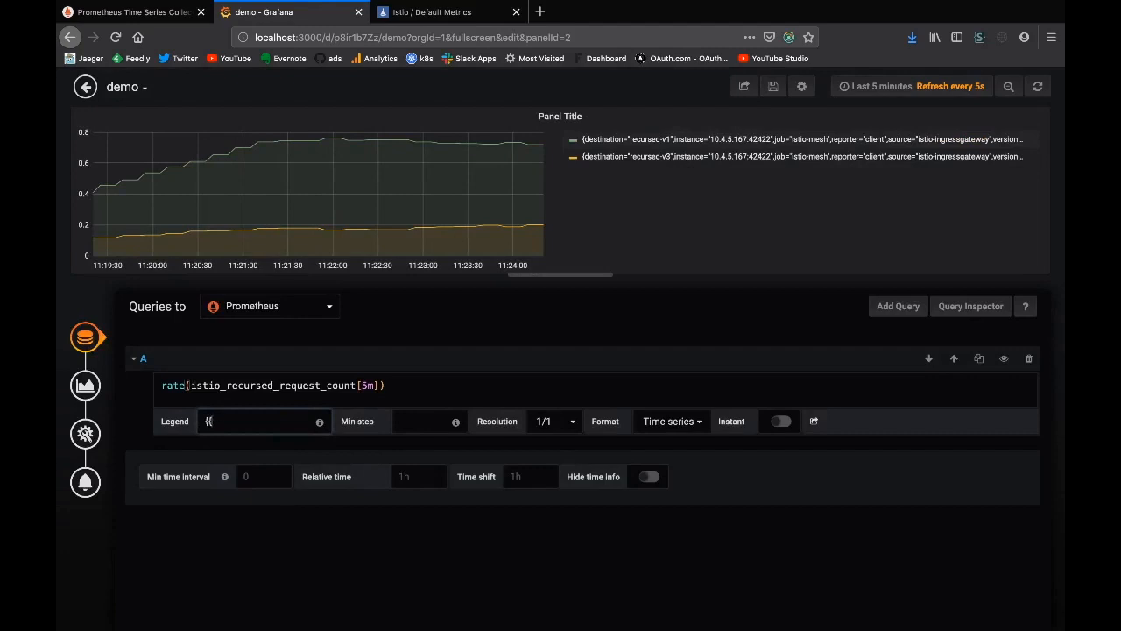
type("destinat")
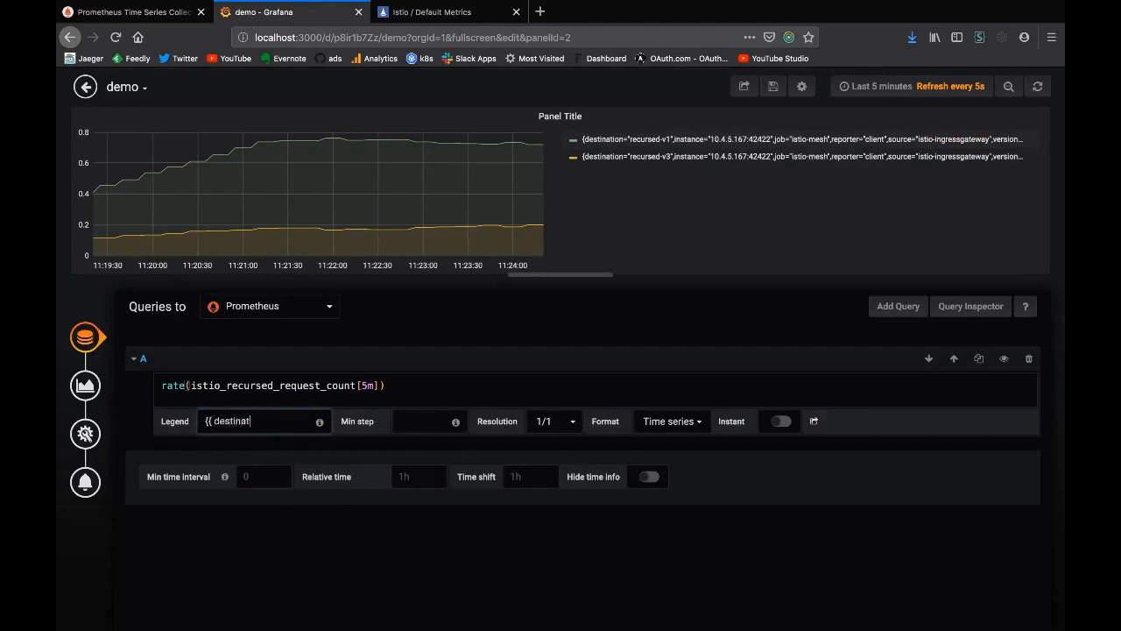
type("on")
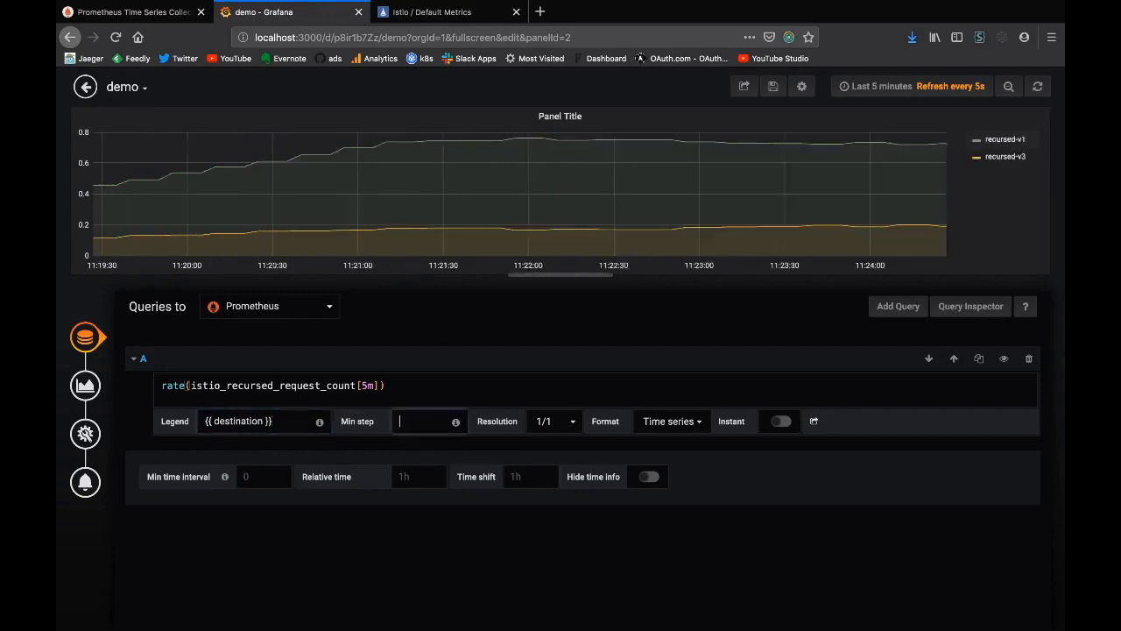
mouse_move(322, 184)
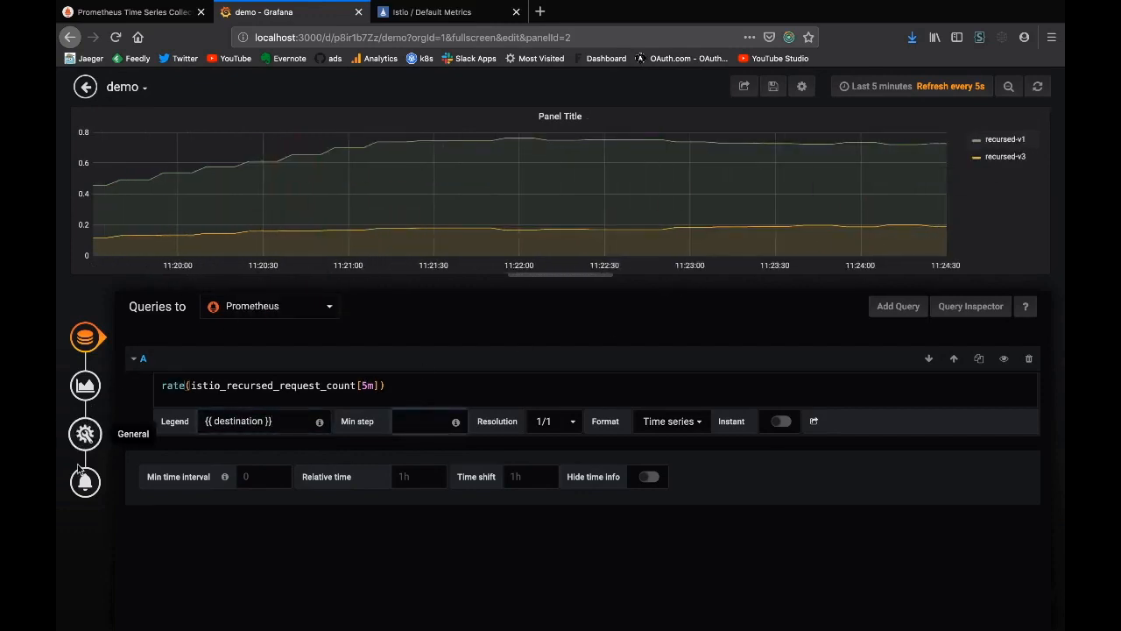
left_click(85, 482)
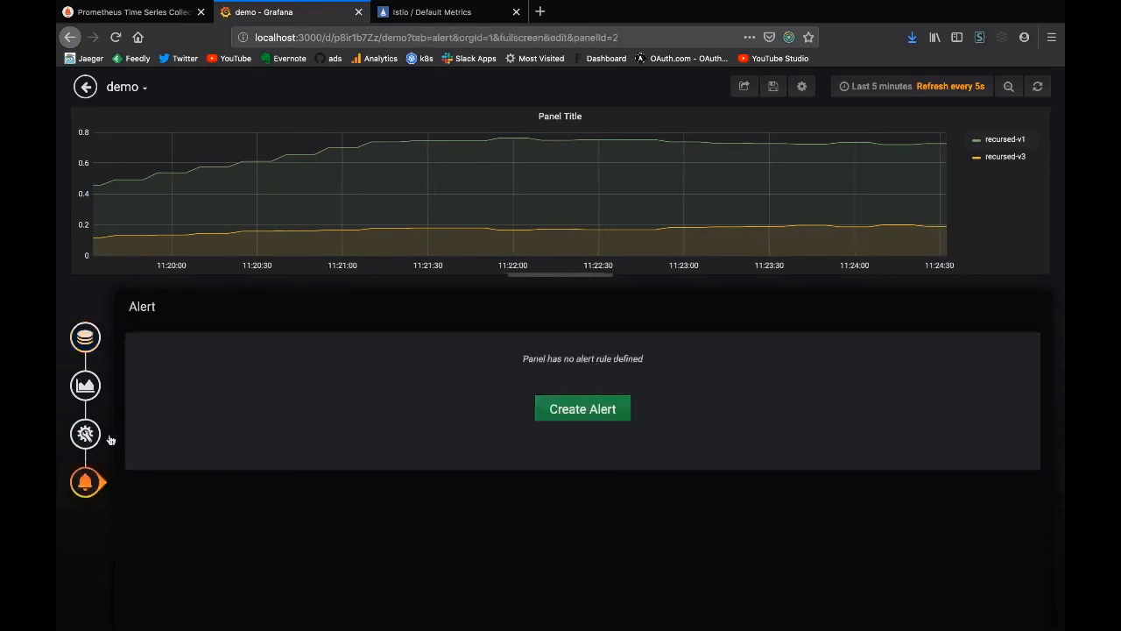